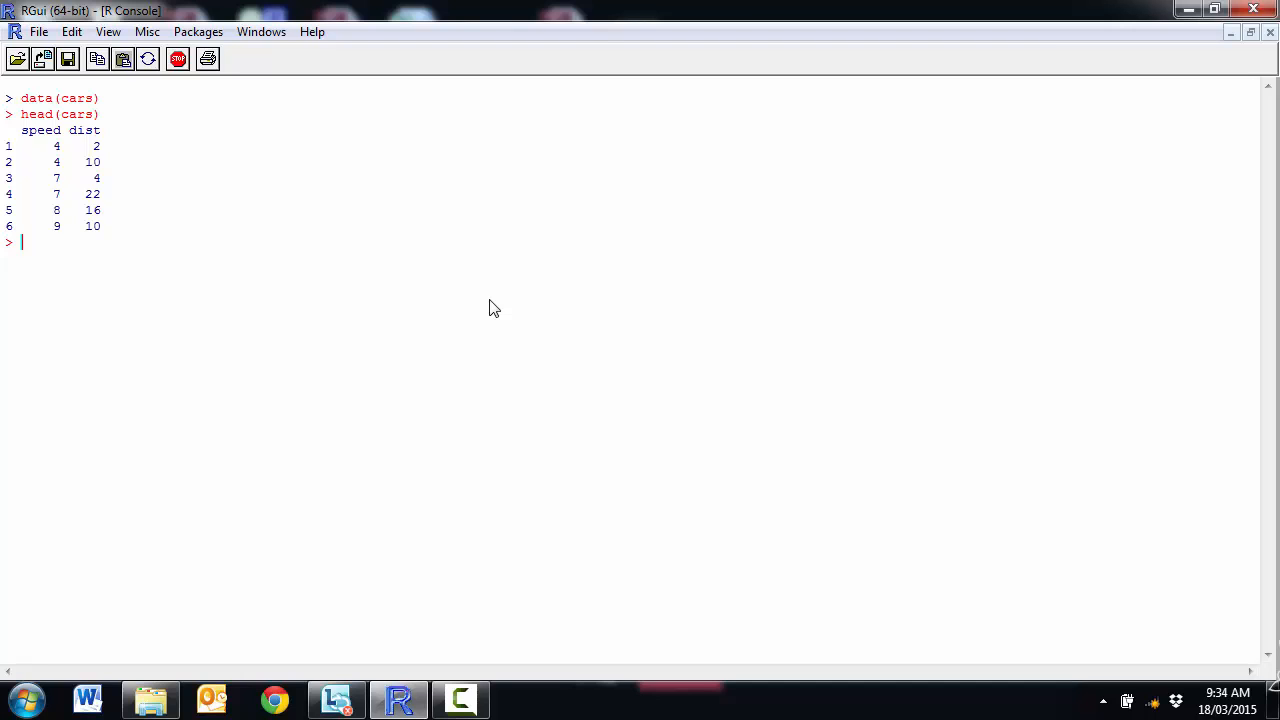
mouse_move(294, 219)
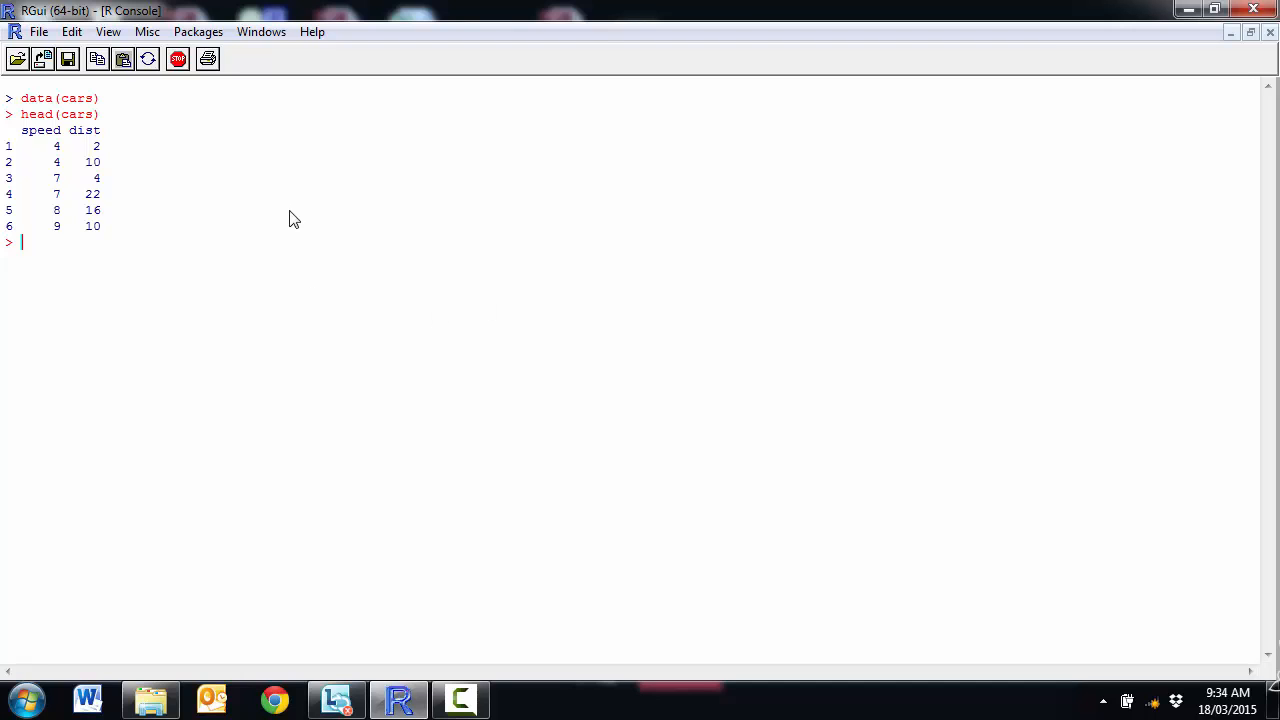
mouse_move(80, 218)
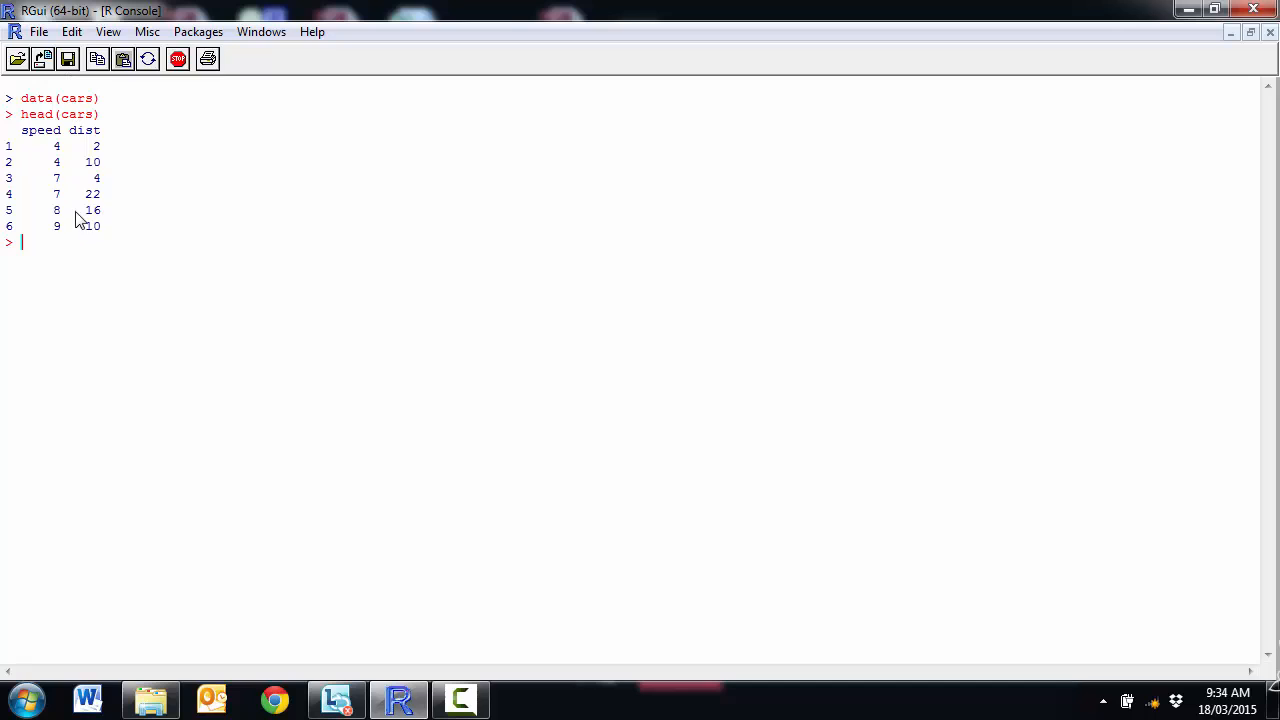
mouse_move(88, 290)
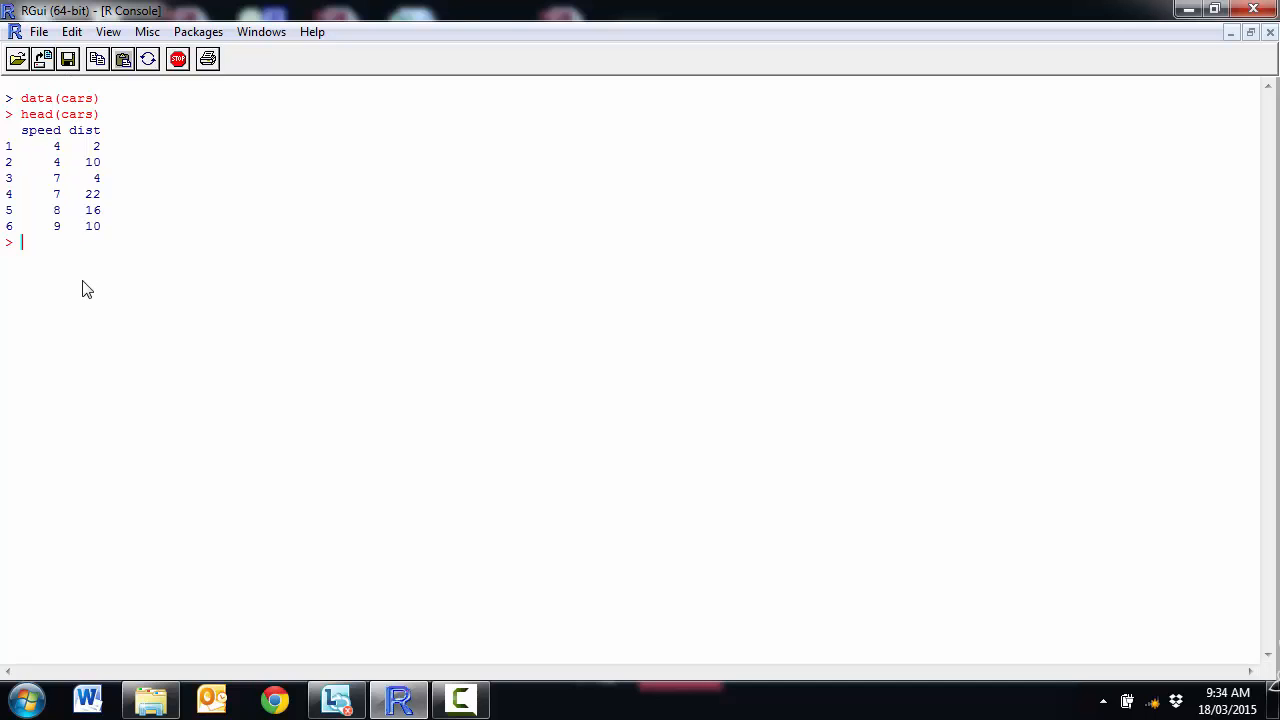
Plot cars$speed against cars$dist and bring up the R Graphics: Device 2 window.
type("plot(")
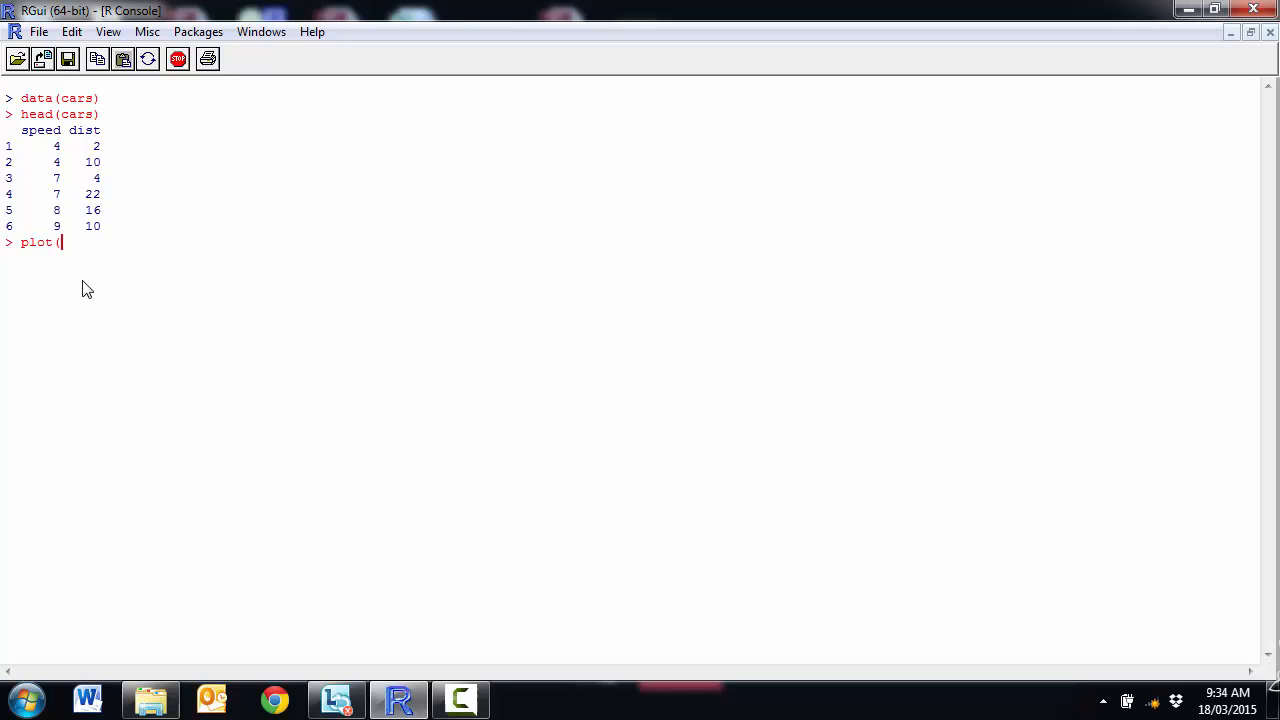
type("cars$")
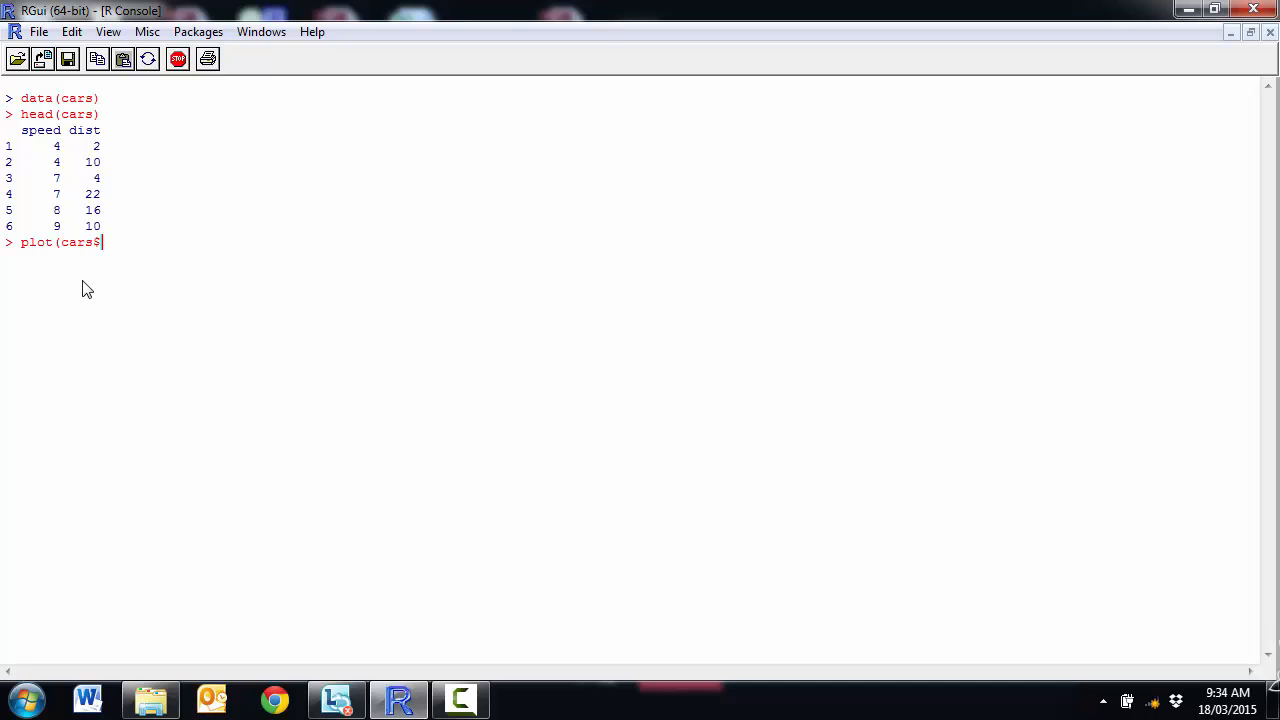
type("speed,")
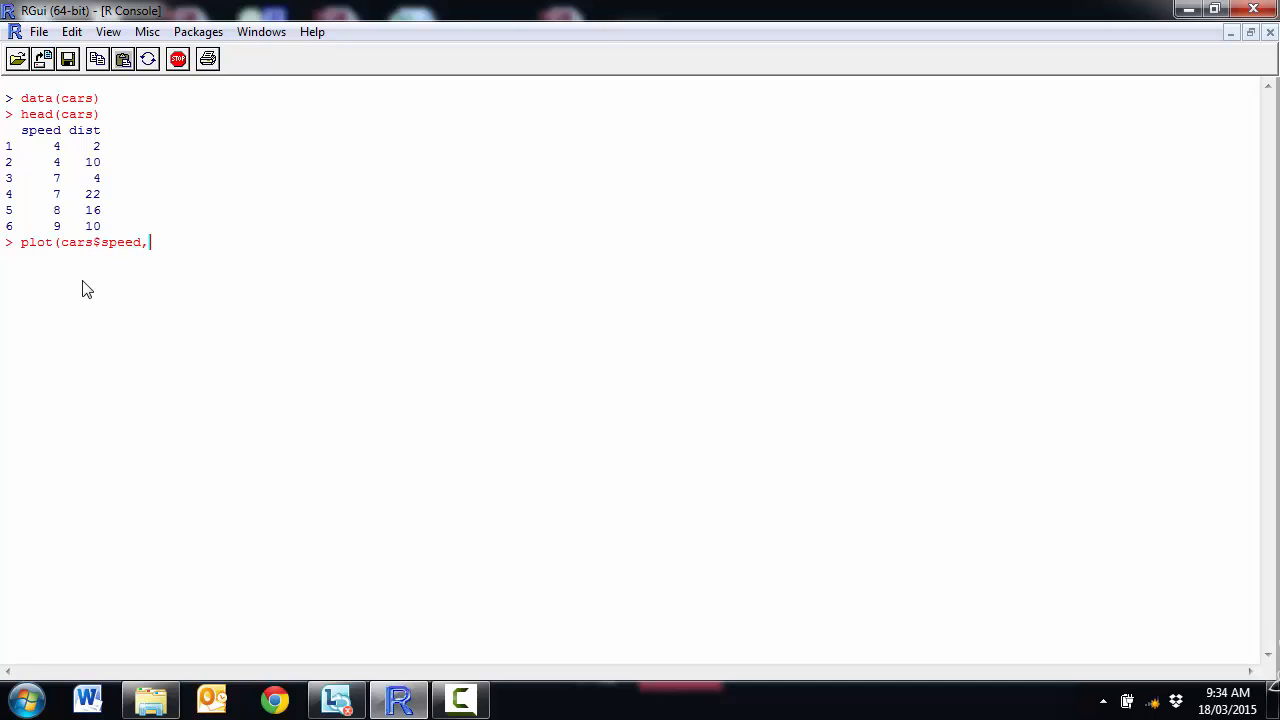
type("cars$")
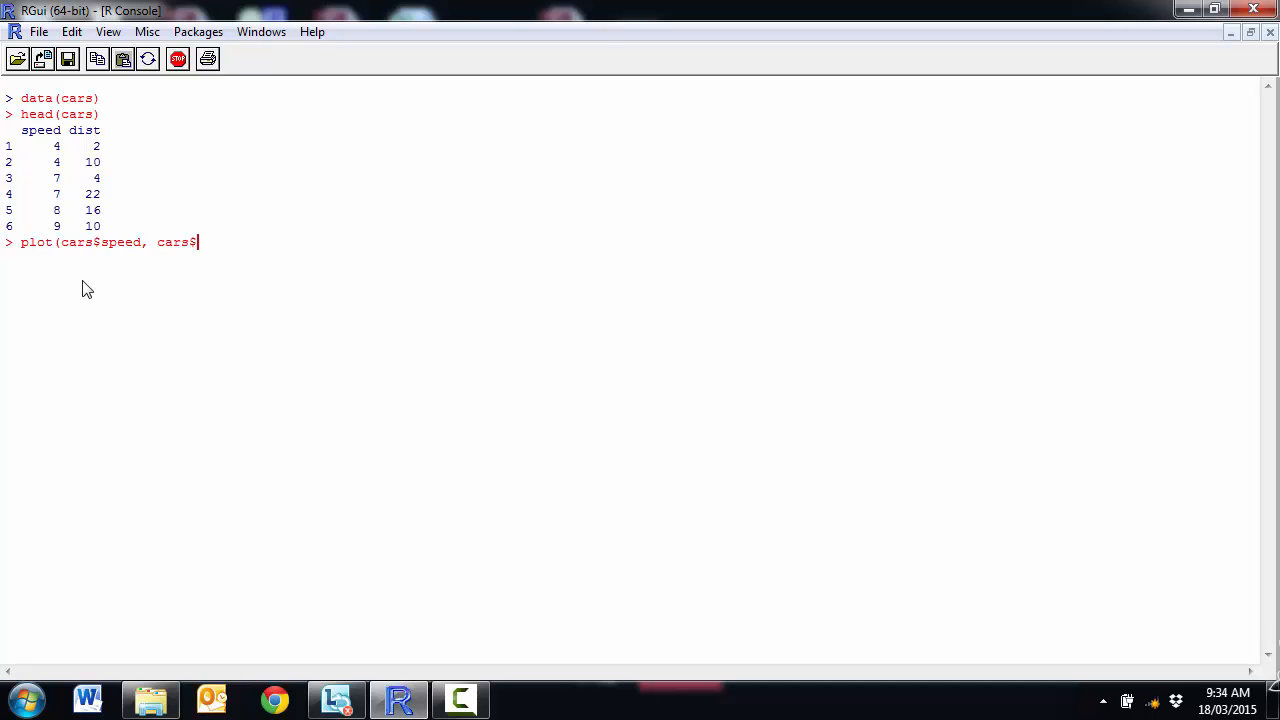
type("dist")
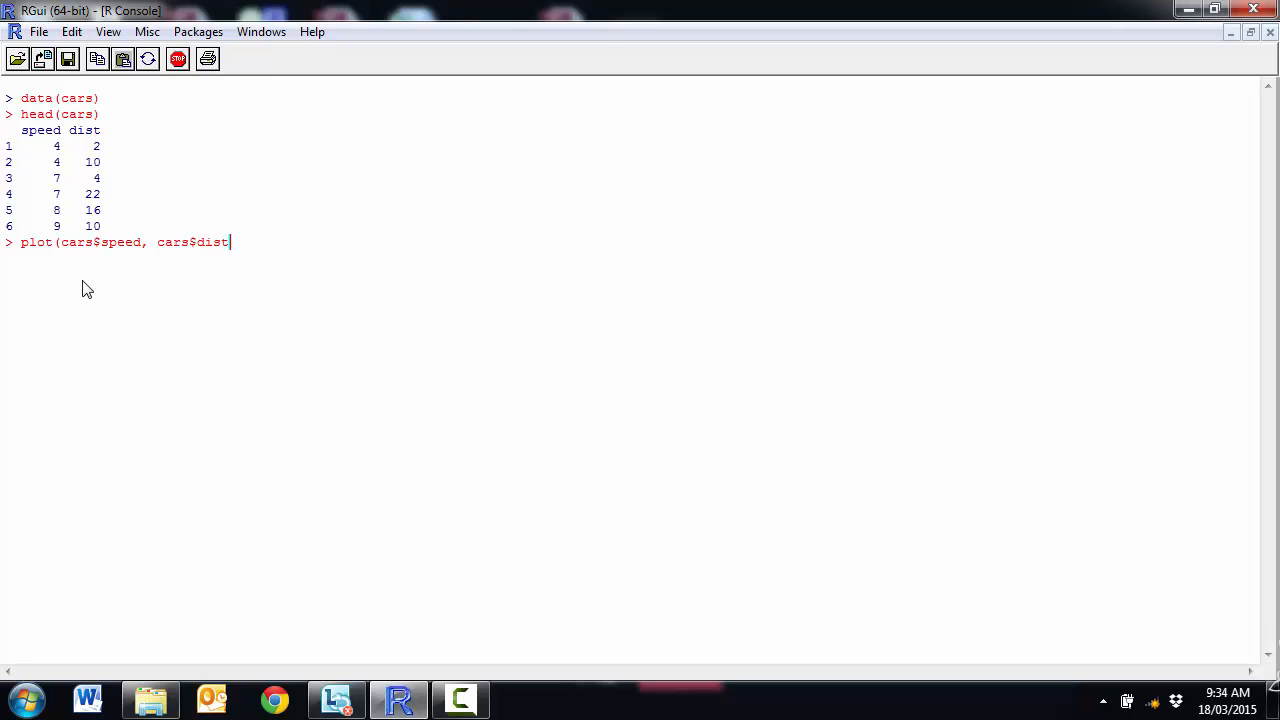
type(")")
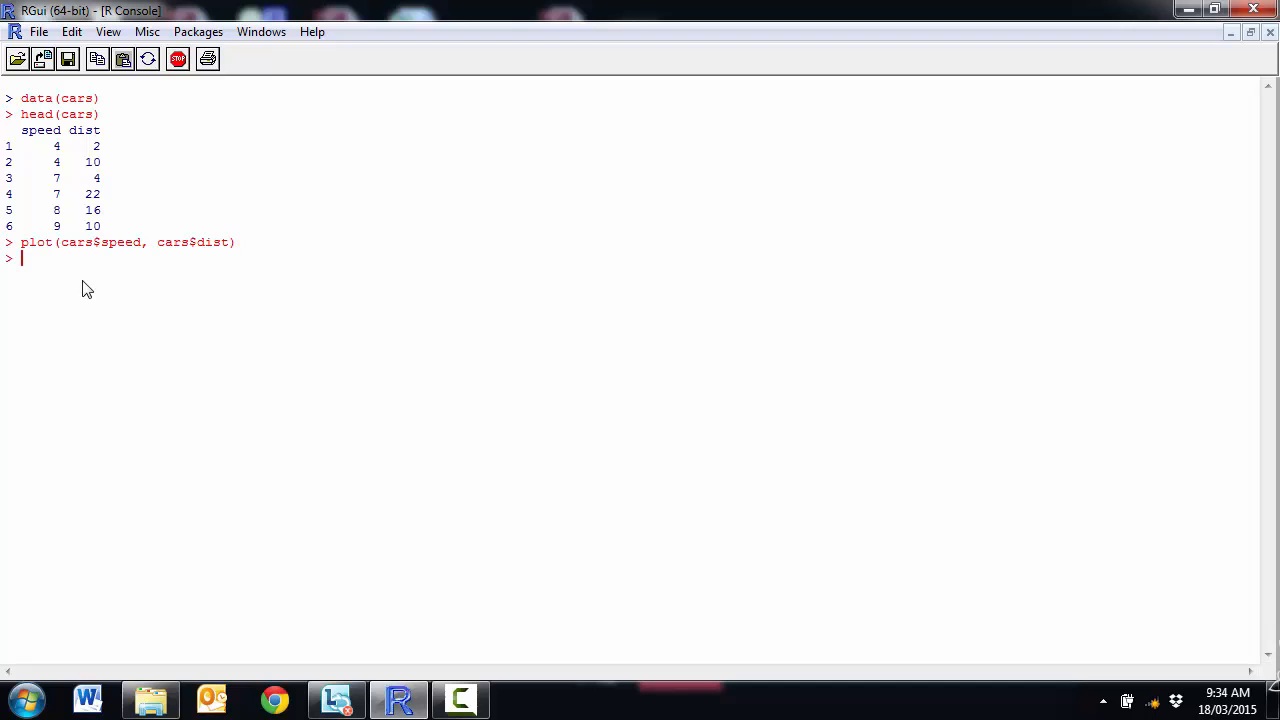
left_click(261, 31)
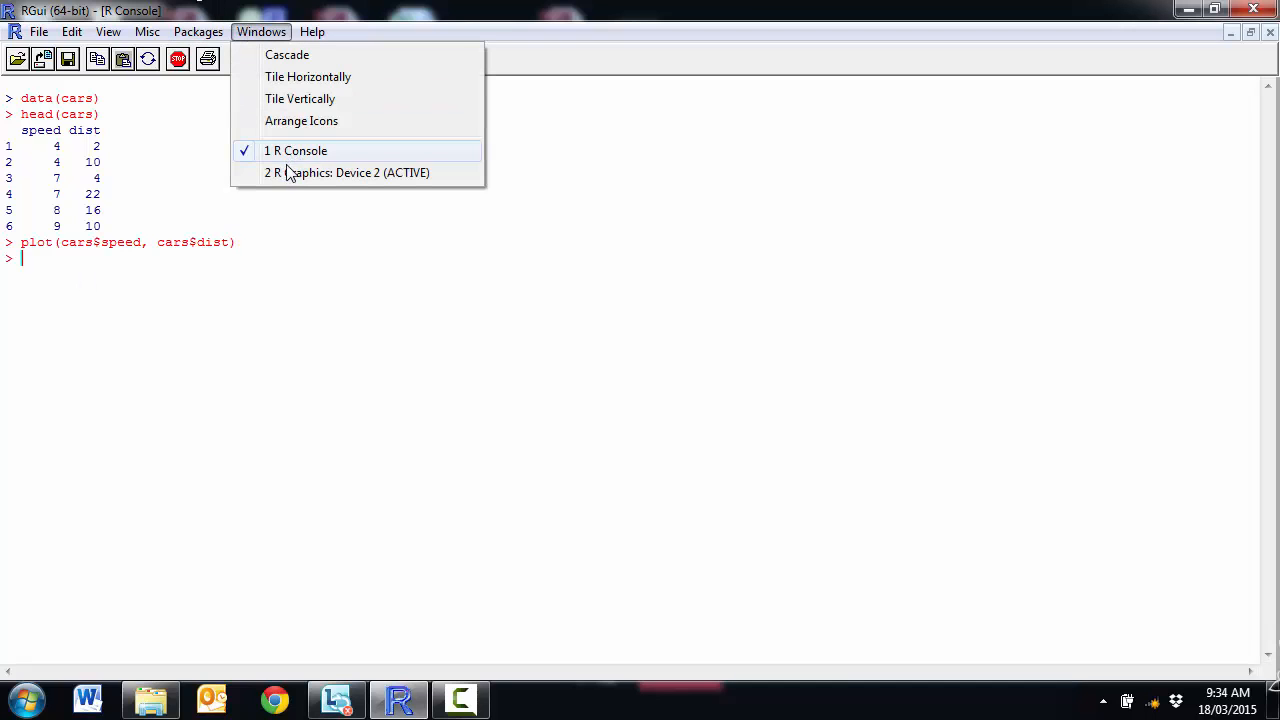
left_click(349, 172)
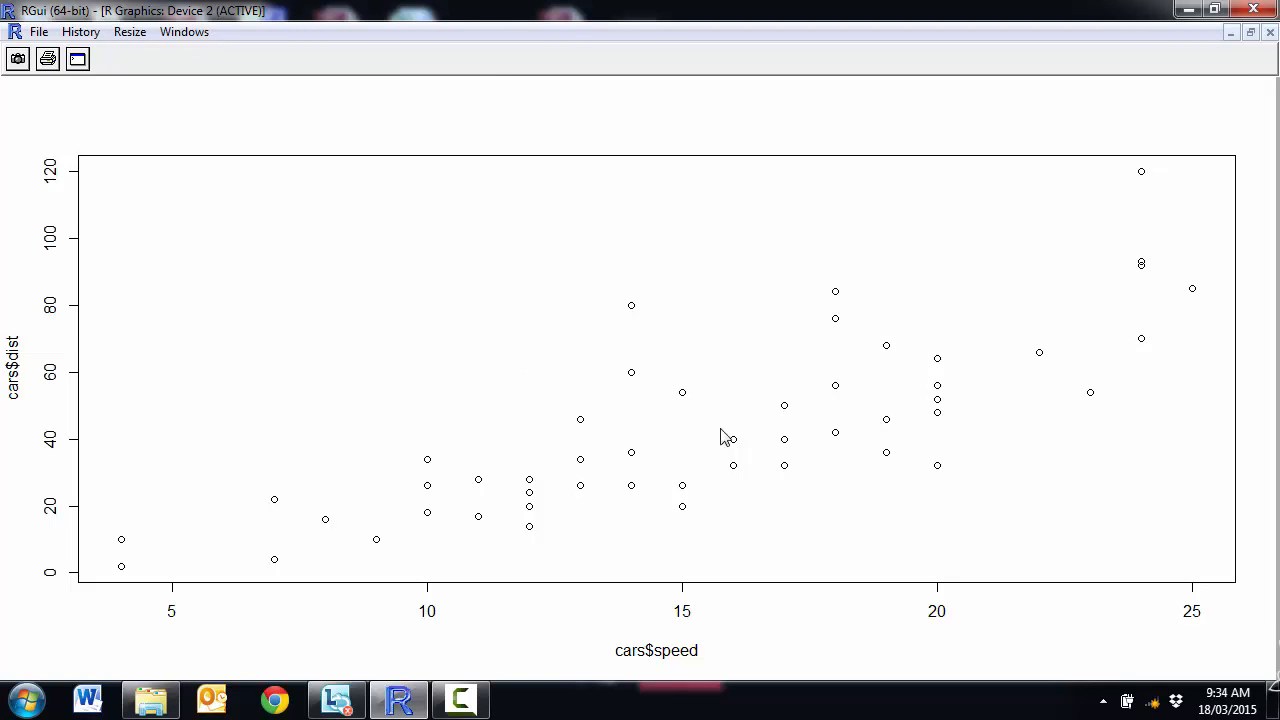
mouse_move(945, 318)
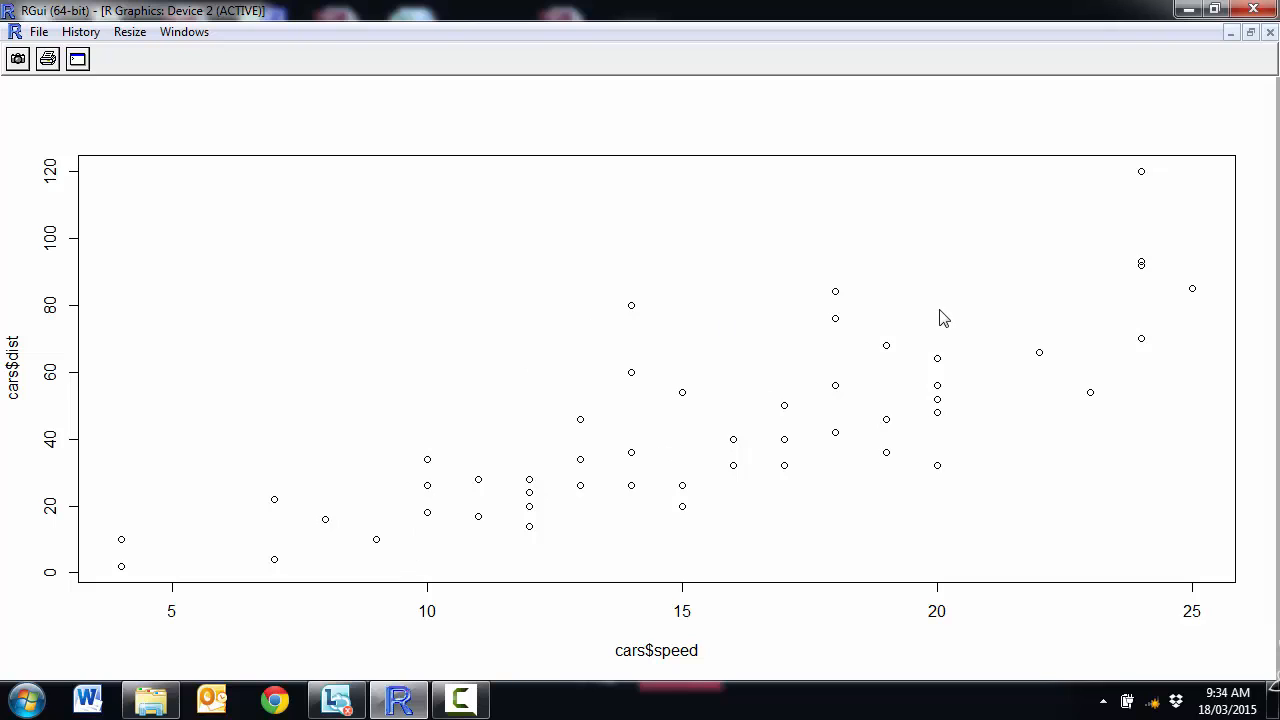
mouse_move(210, 65)
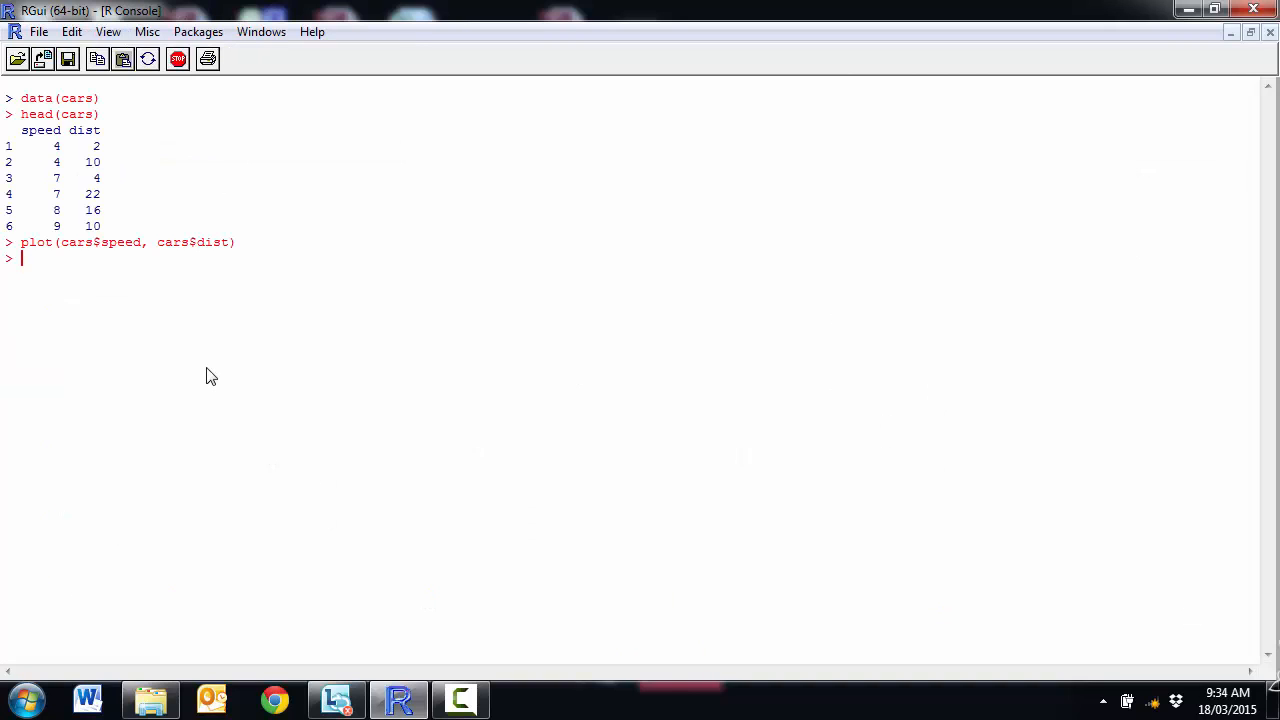
Fit the linear model regmodel<-lm(cars$dist~cars$speed).
type("regmo")
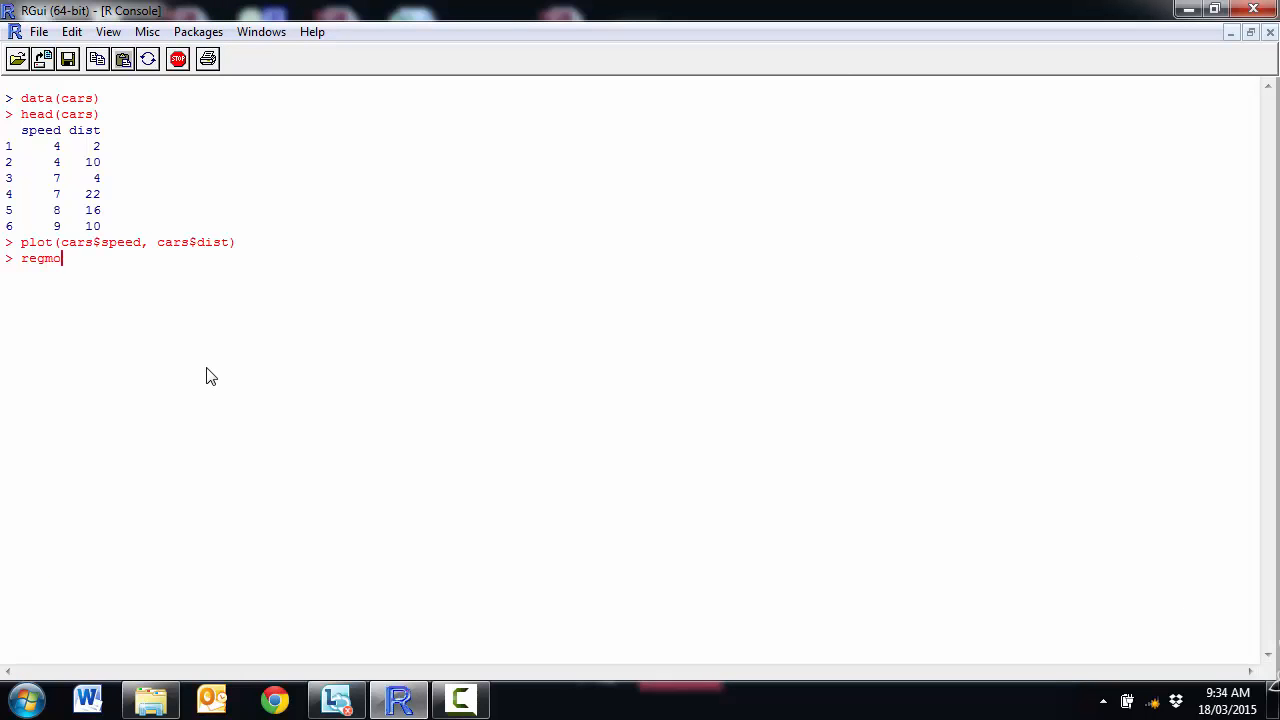
type("del<-")
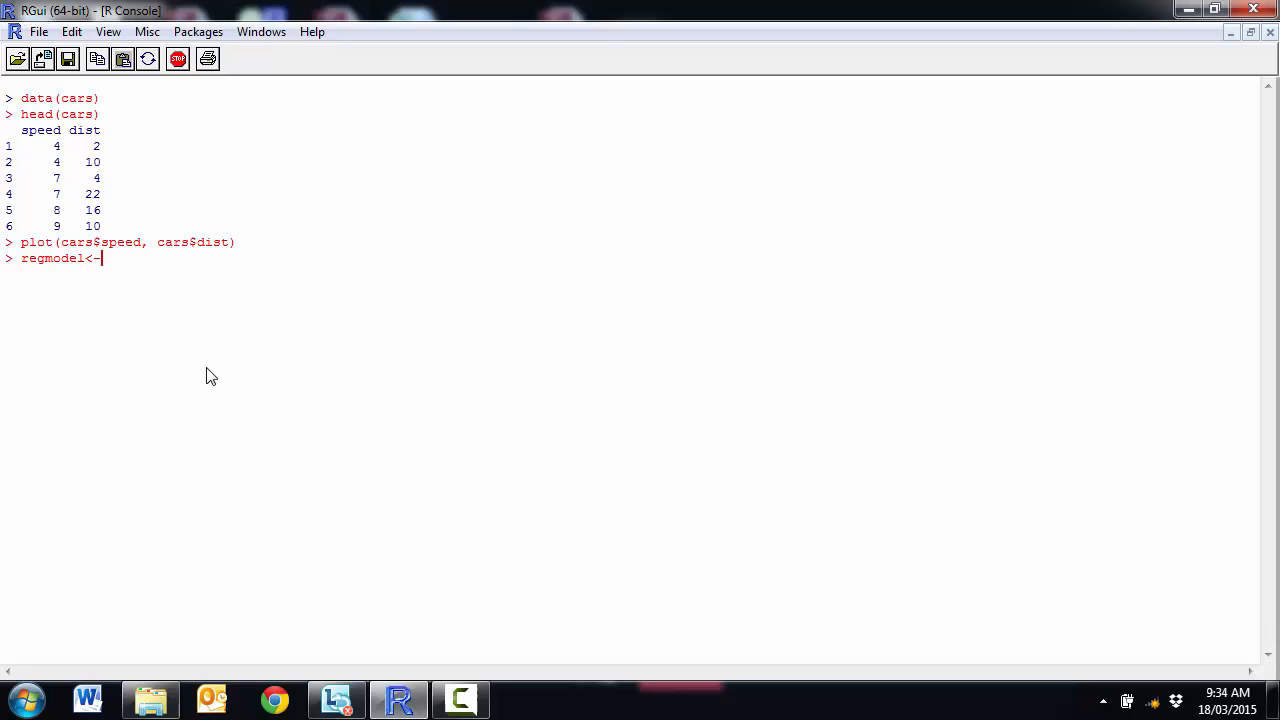
type("lm")
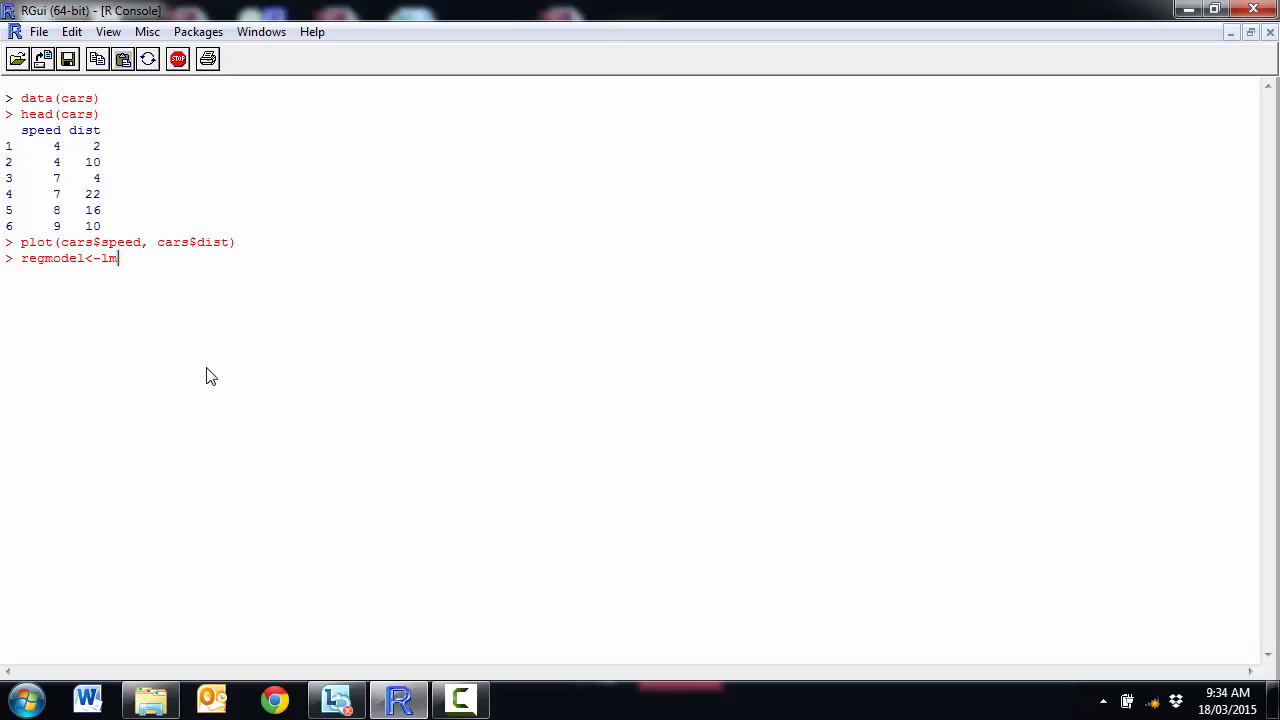
type("(")
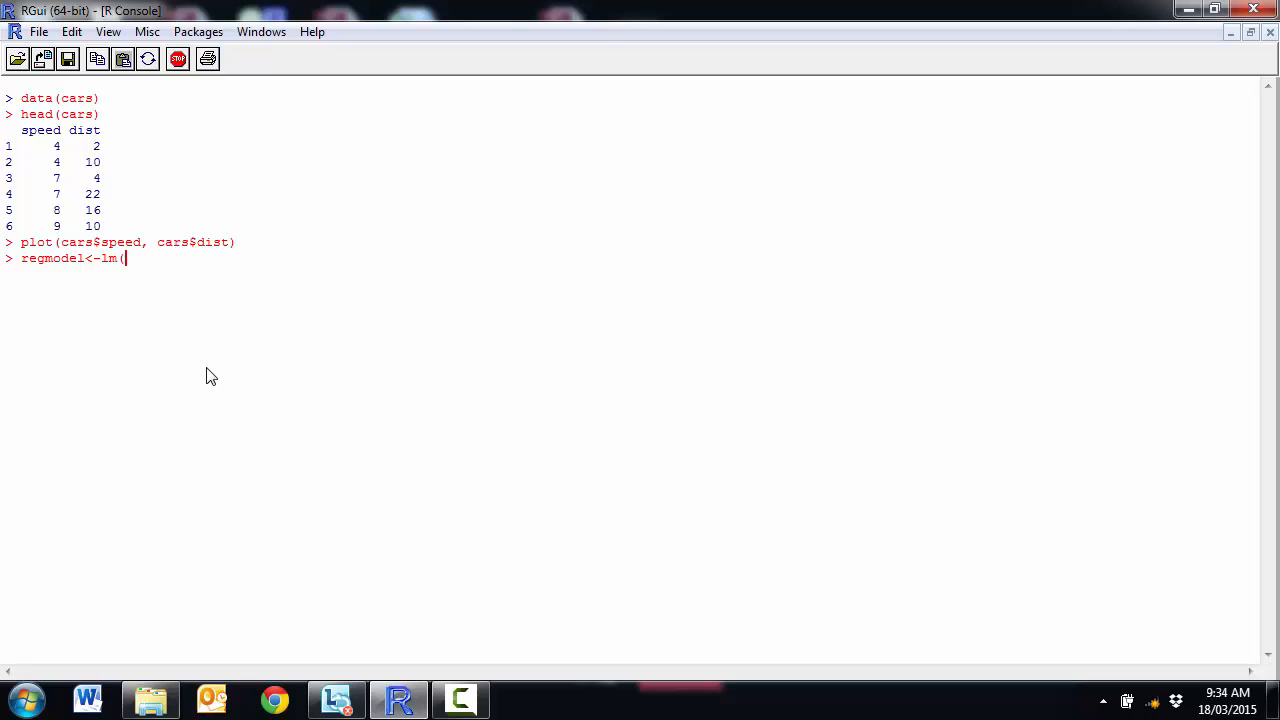
type("cars$")
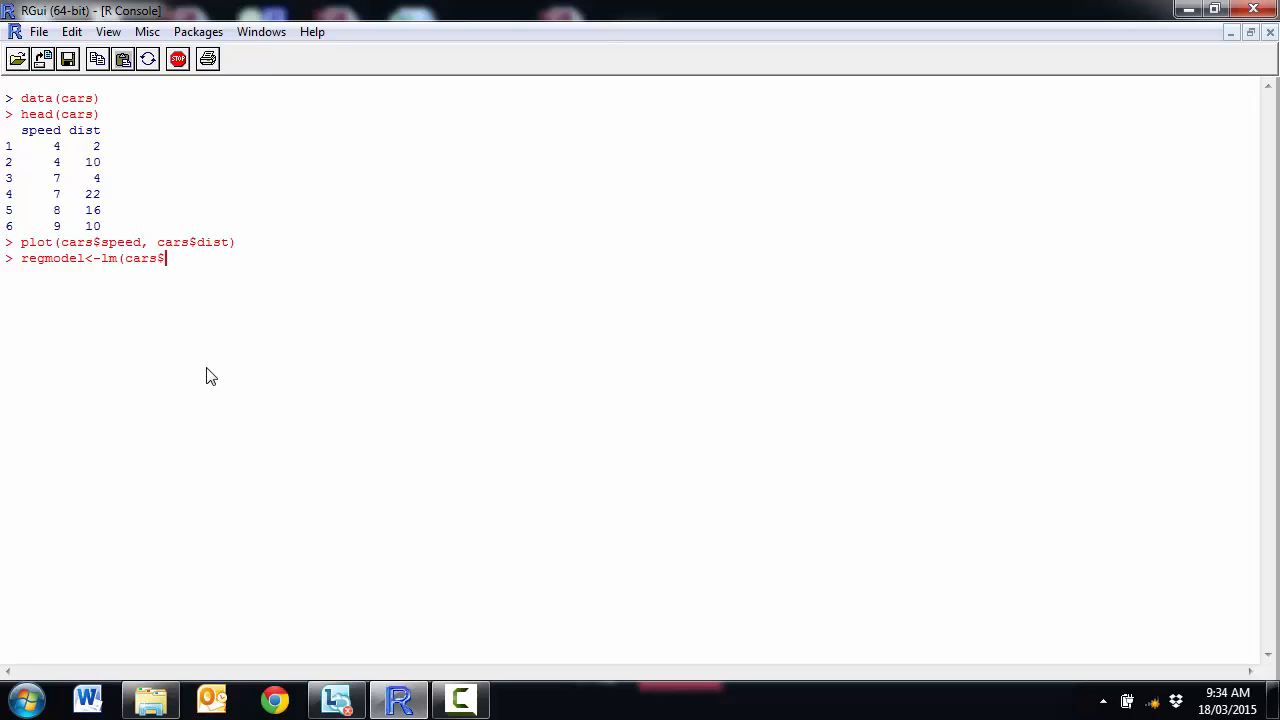
type("dist")
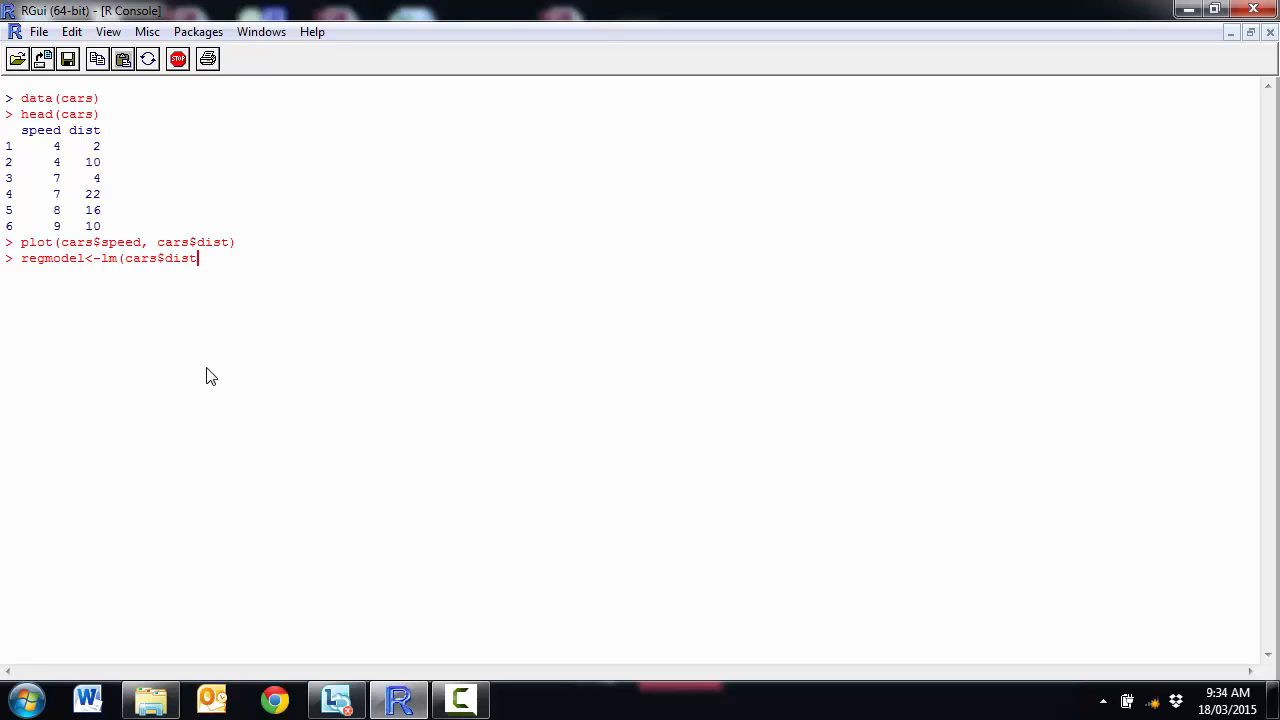
type("~")
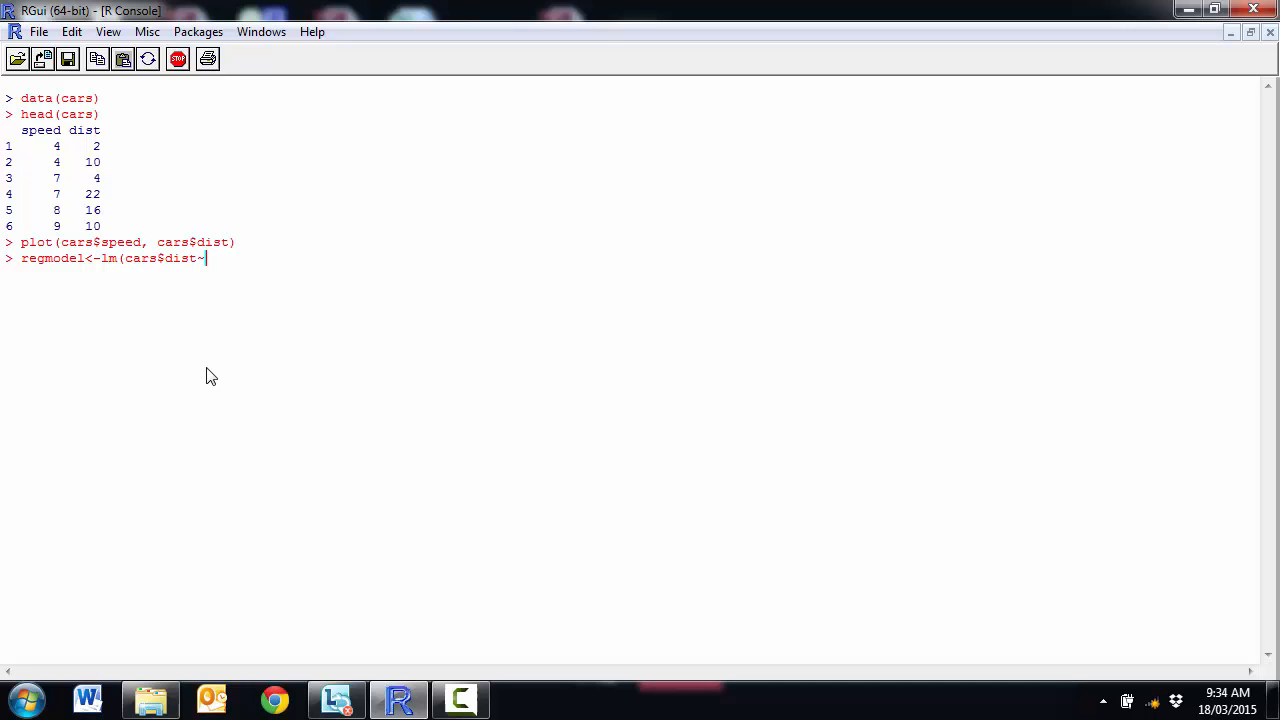
type("cars$")
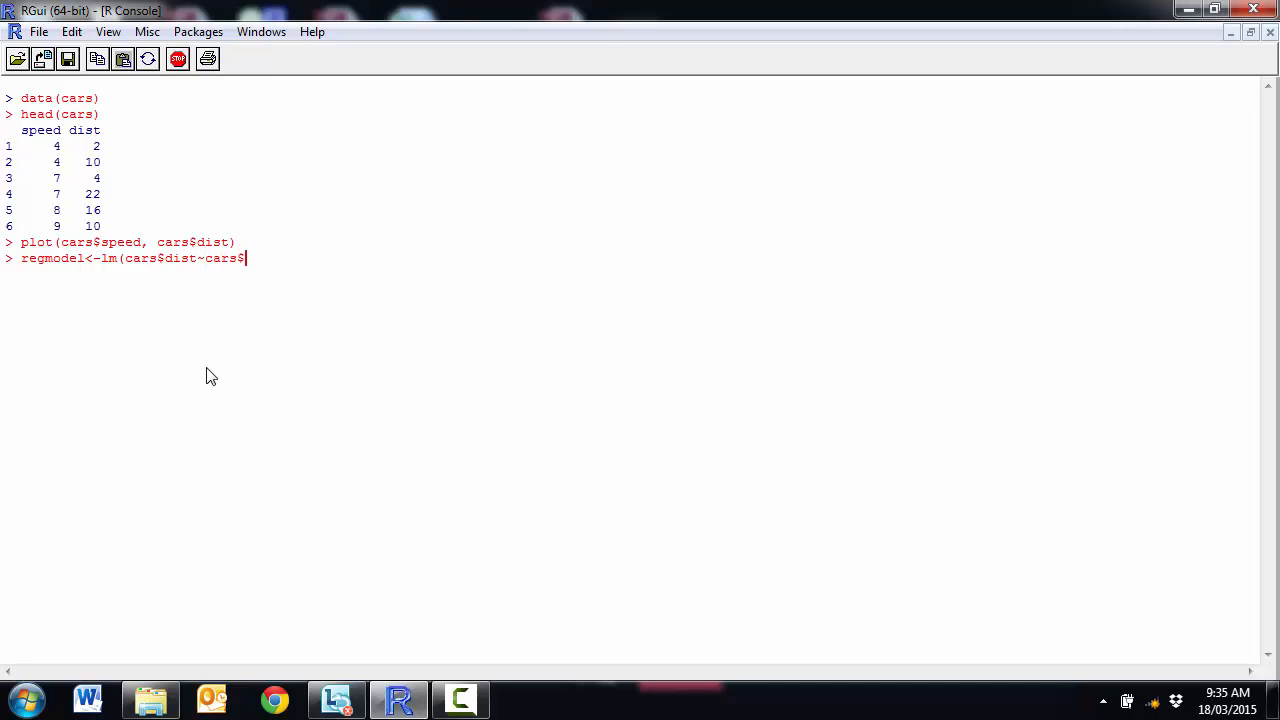
type("speed)")
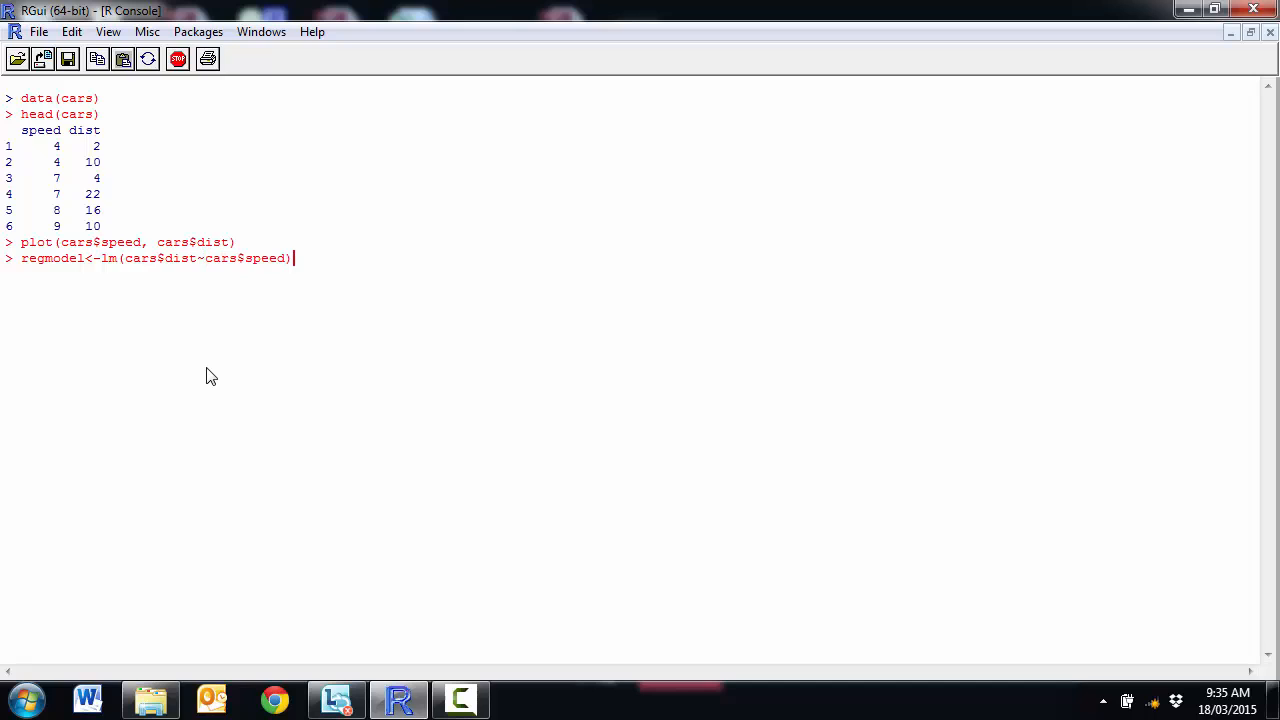
Run summary(regmodel) to show the coefficients and R-squared of 0.6511.
type("s")
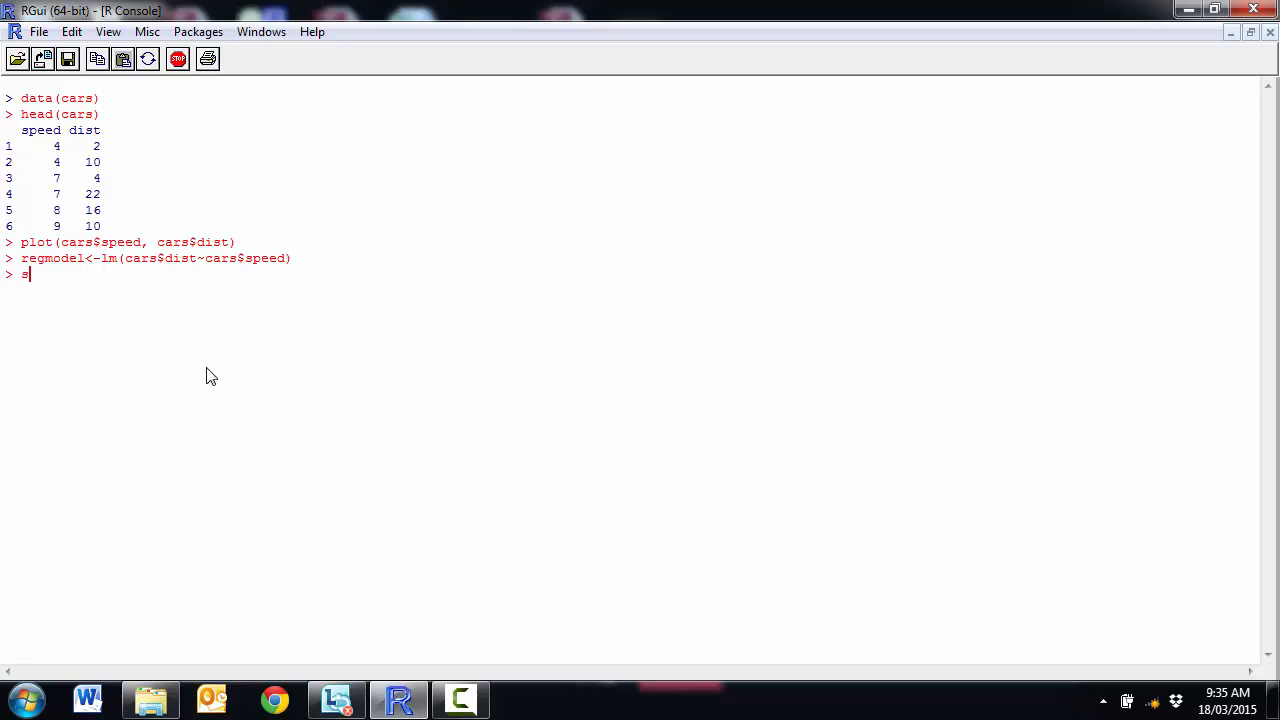
type("ummary(")
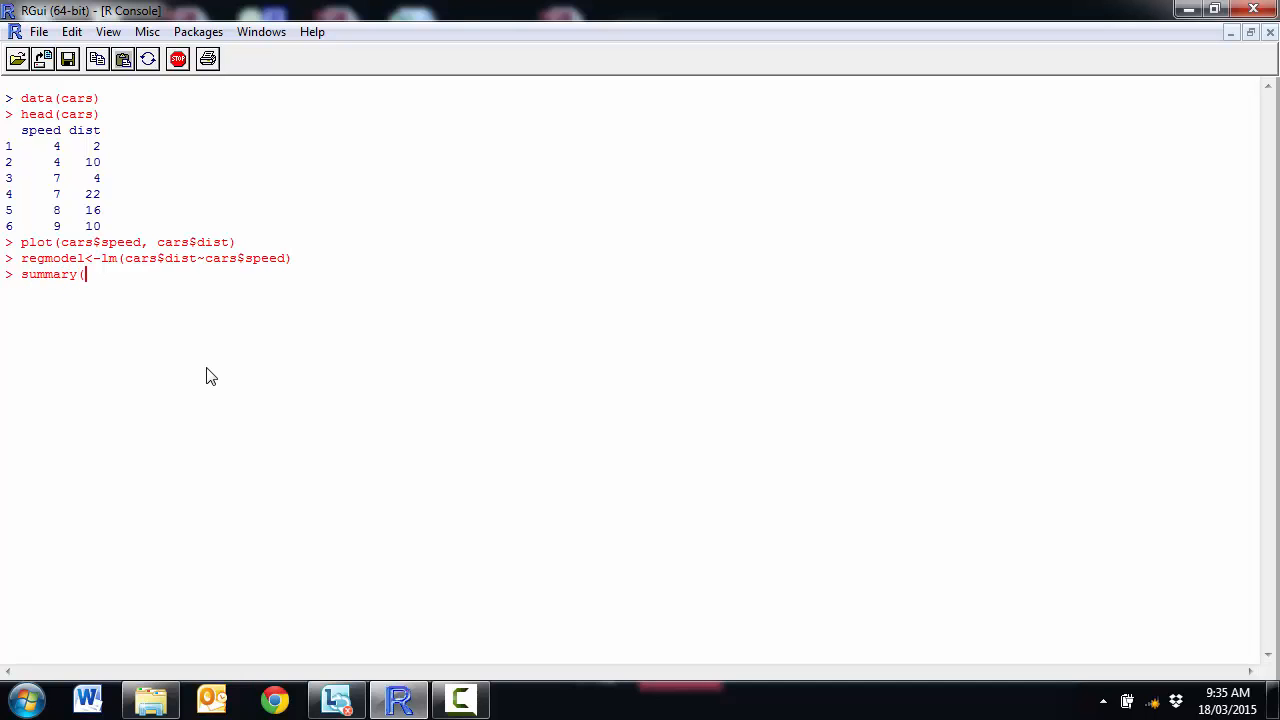
type("regmodel)")
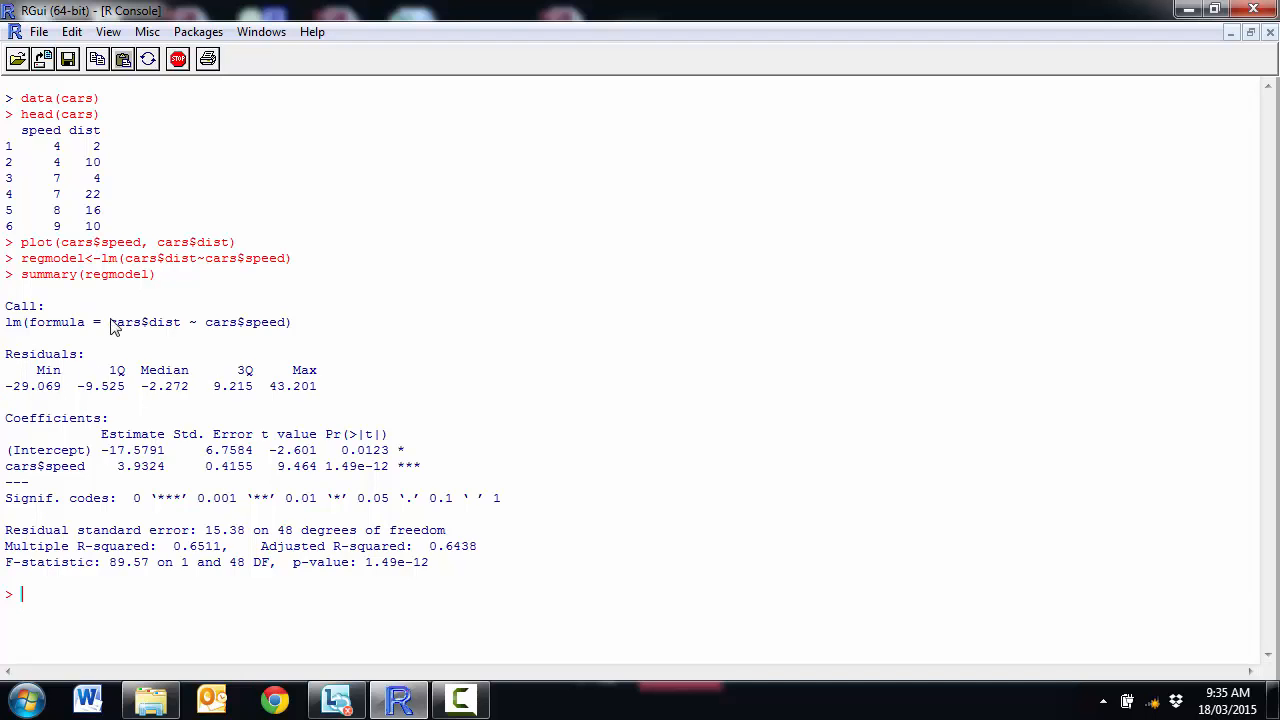
mouse_move(165, 420)
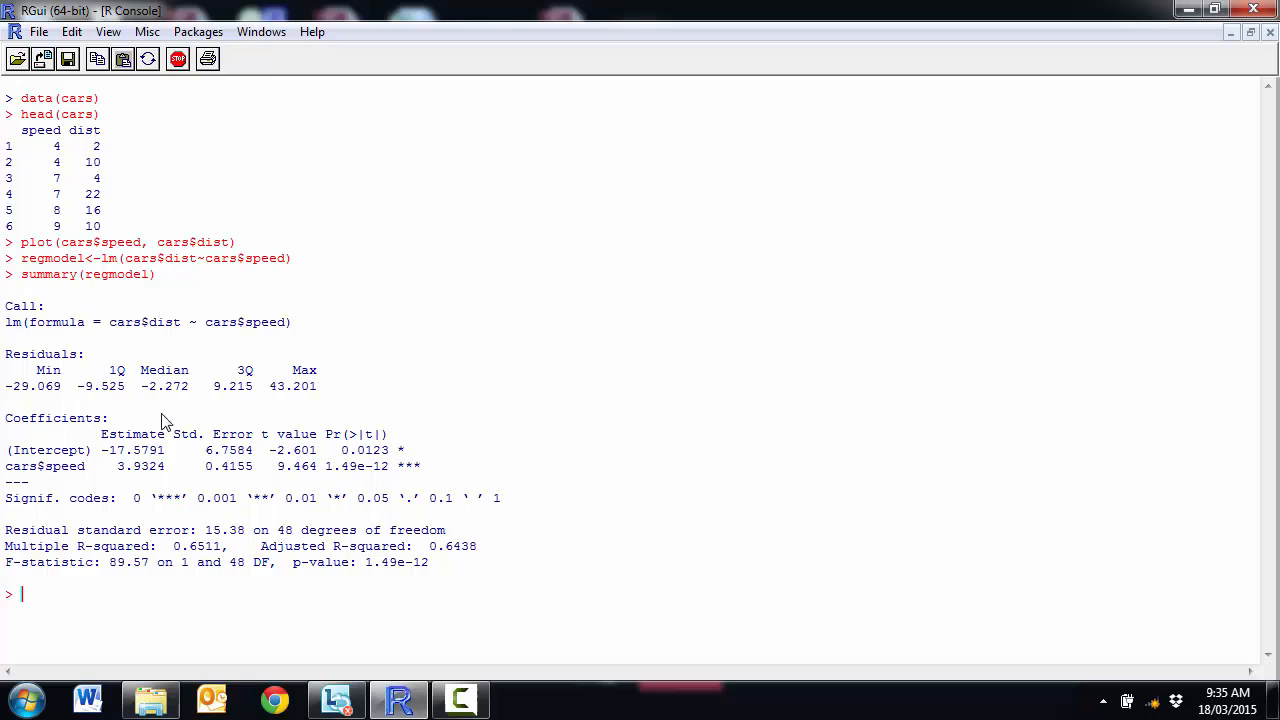
mouse_move(113, 462)
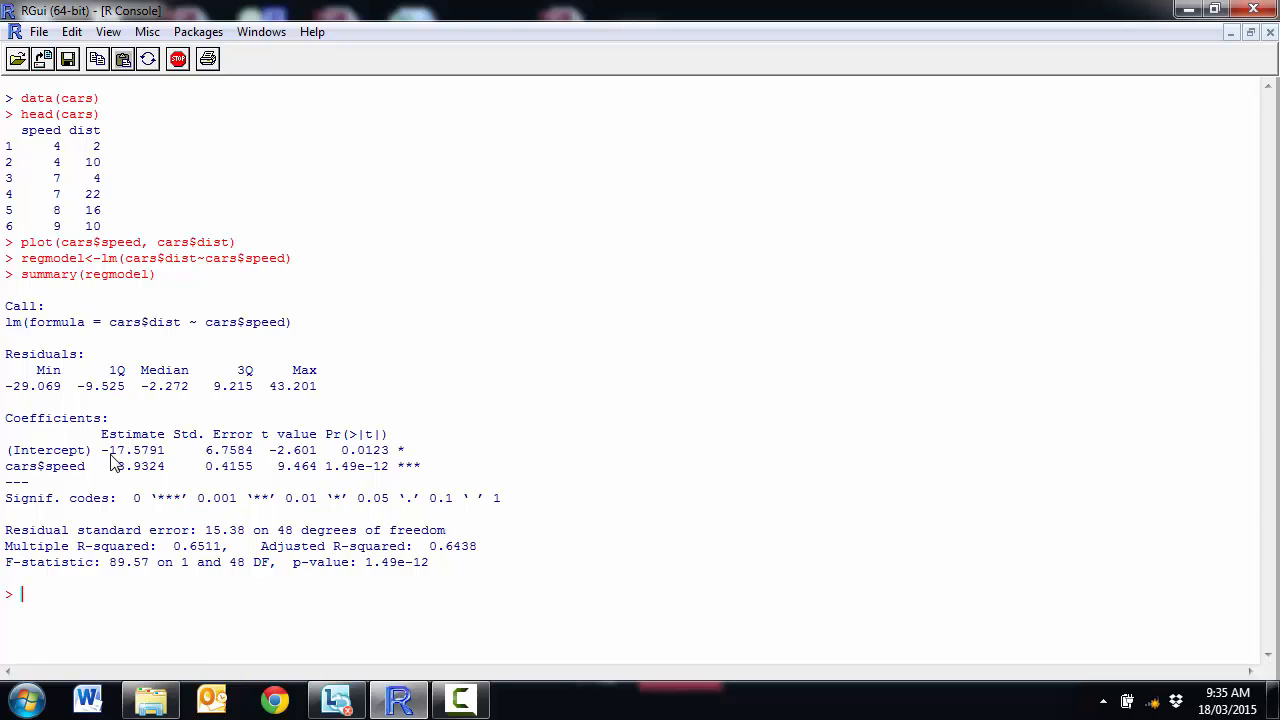
mouse_move(127, 481)
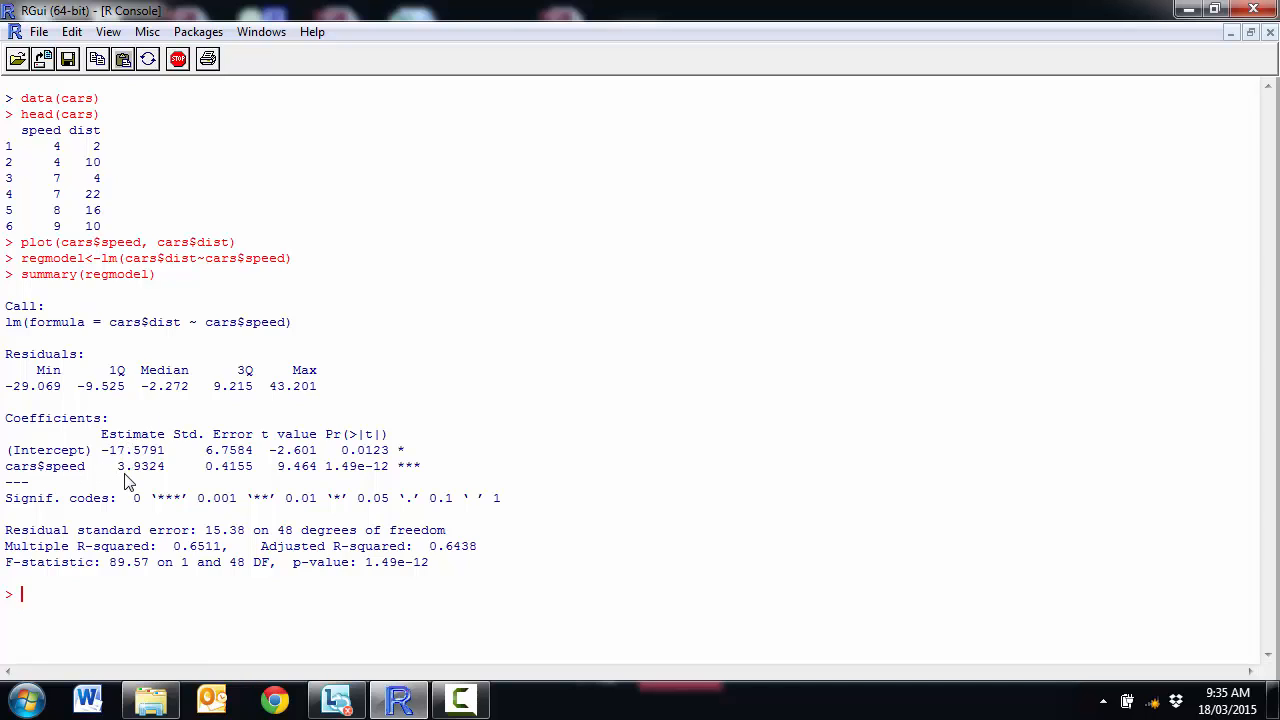
mouse_move(105, 480)
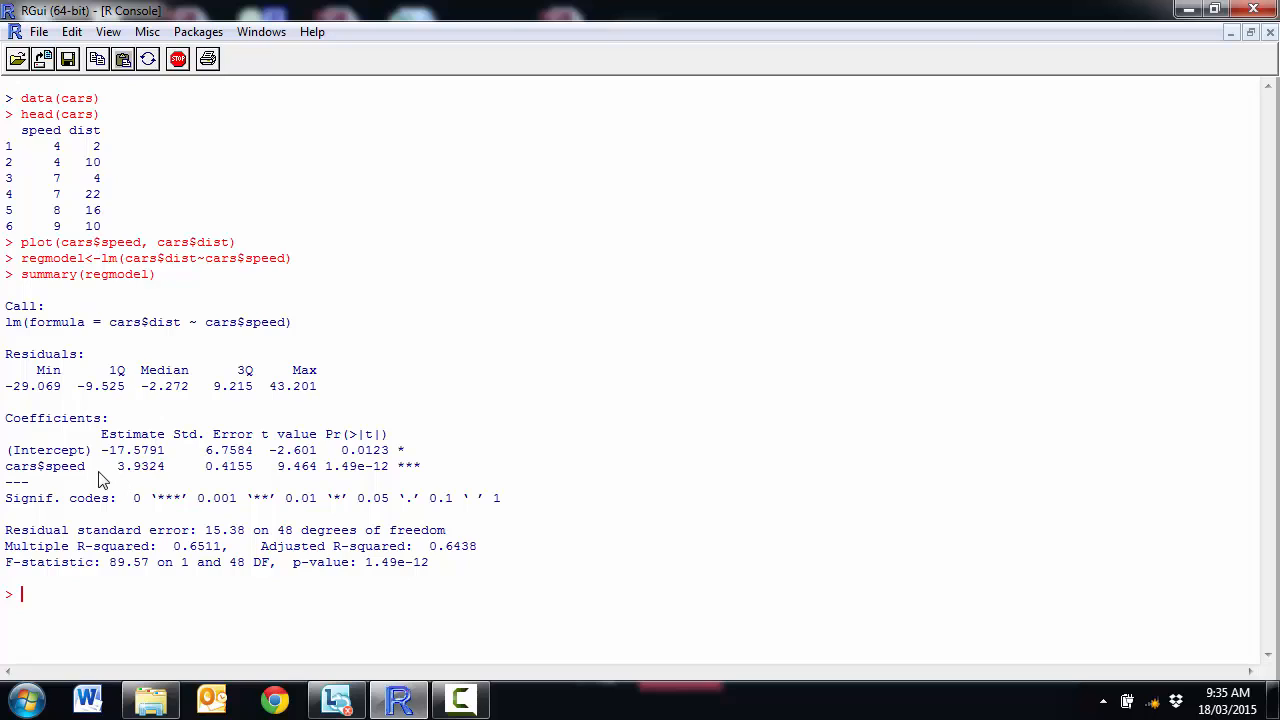
mouse_move(127, 471)
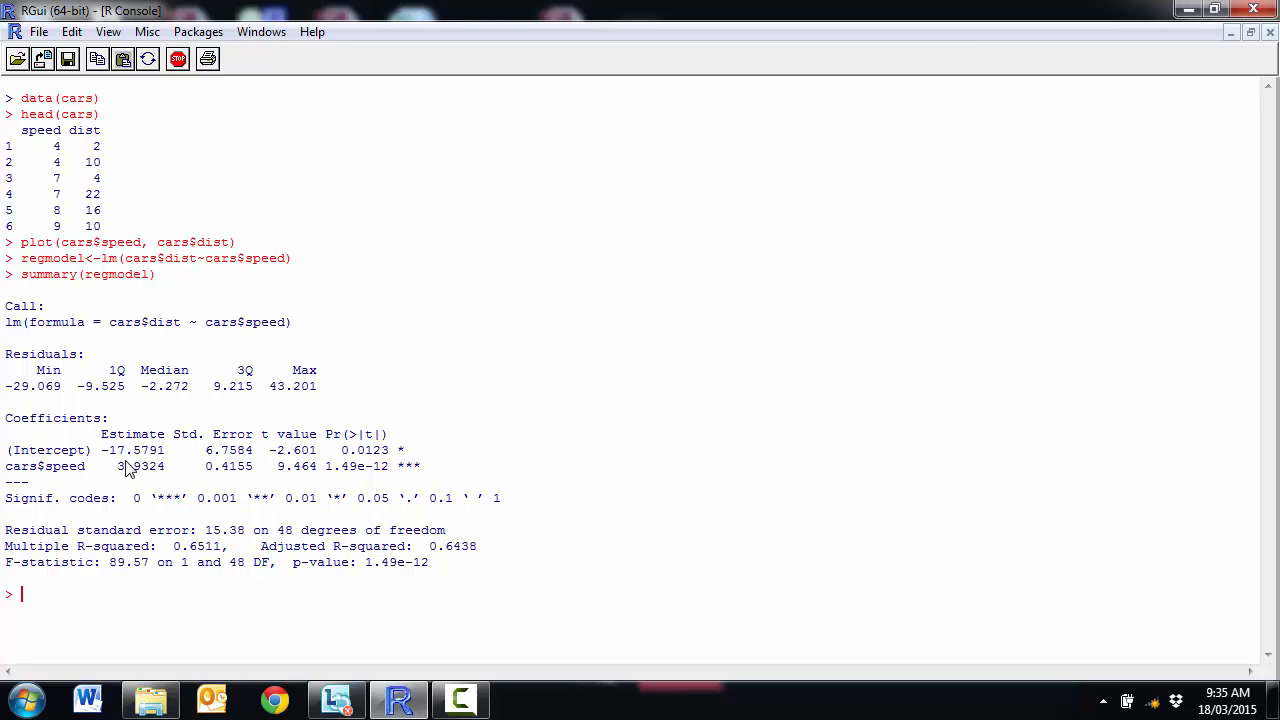
mouse_move(130, 480)
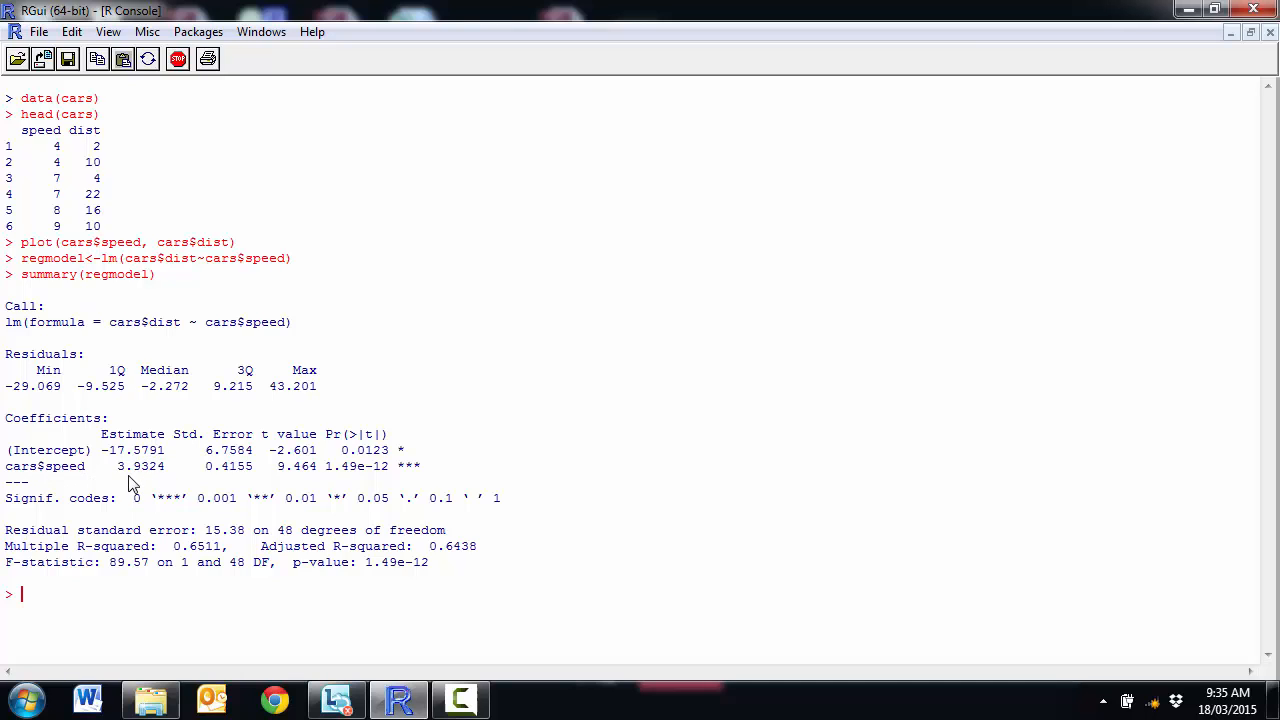
mouse_move(333, 479)
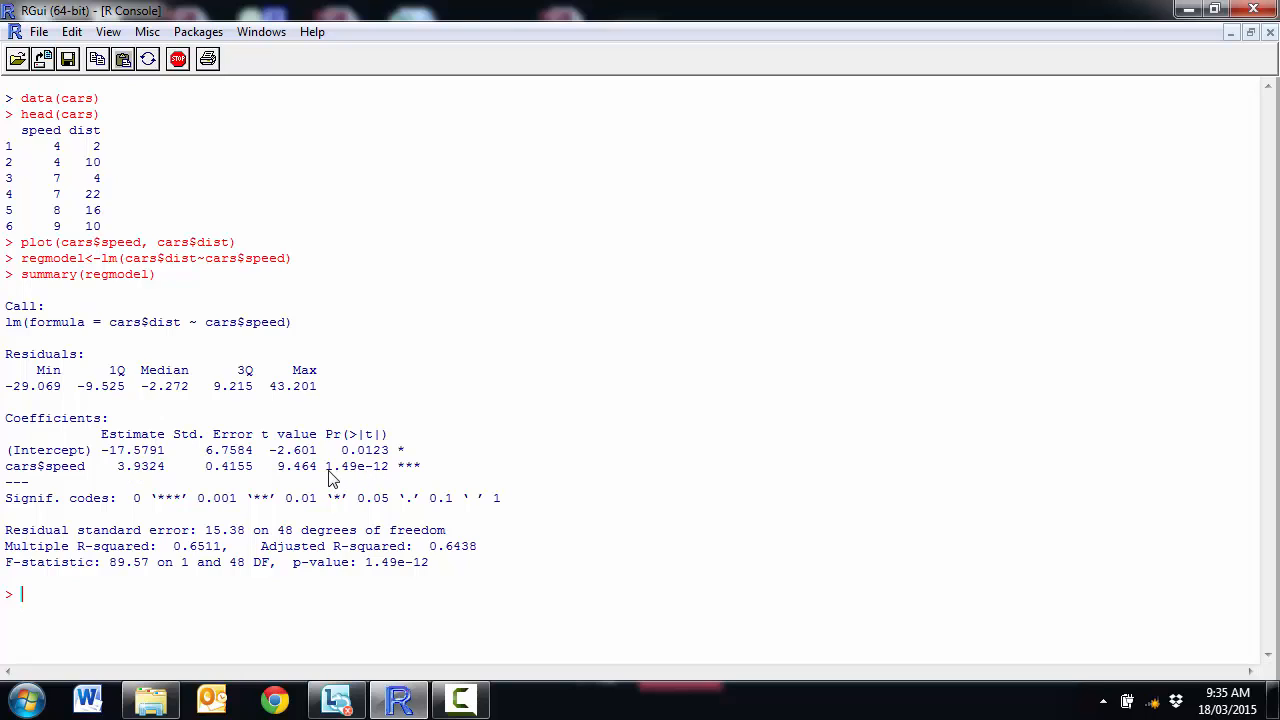
mouse_move(342, 478)
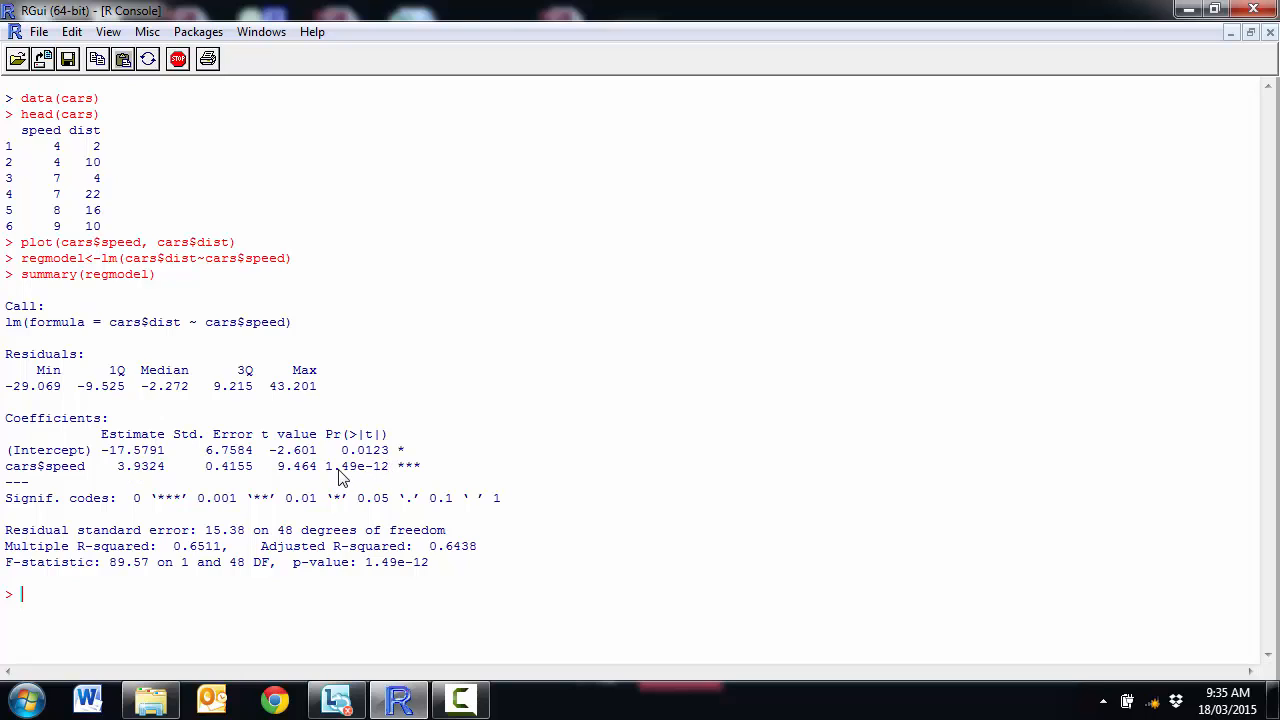
mouse_move(373, 472)
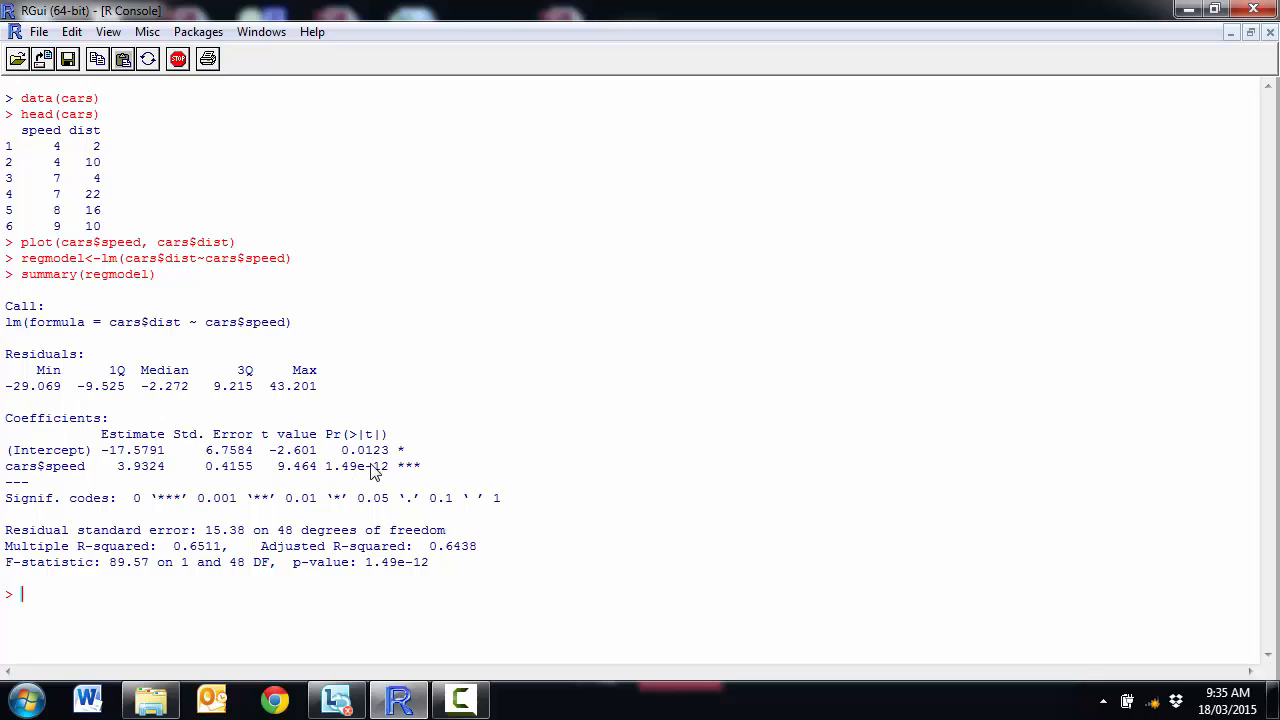
mouse_move(366, 479)
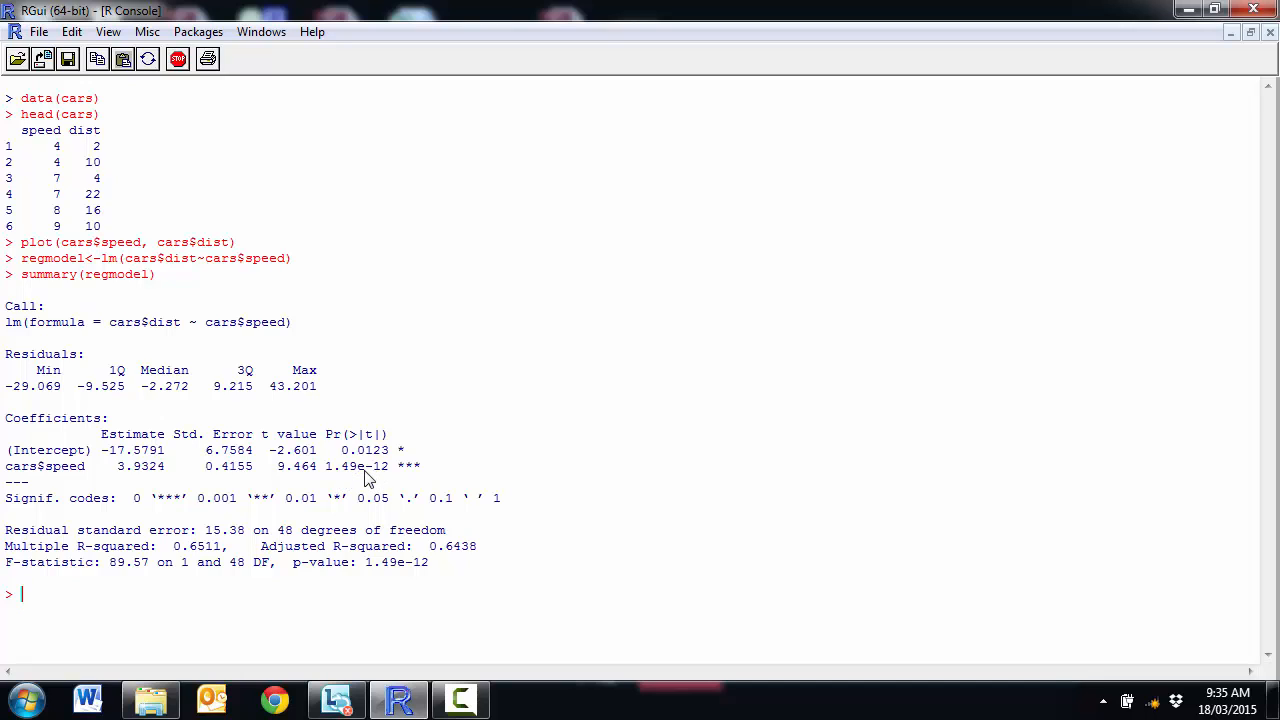
mouse_move(351, 474)
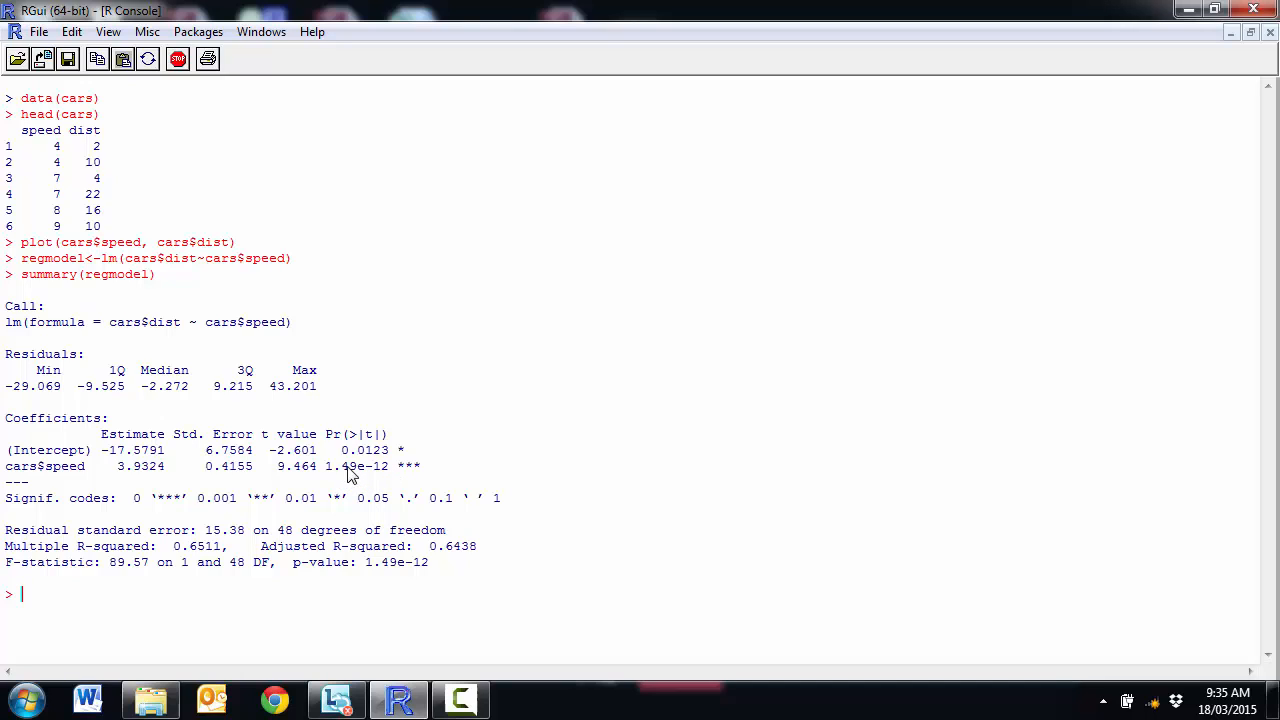
mouse_move(357, 475)
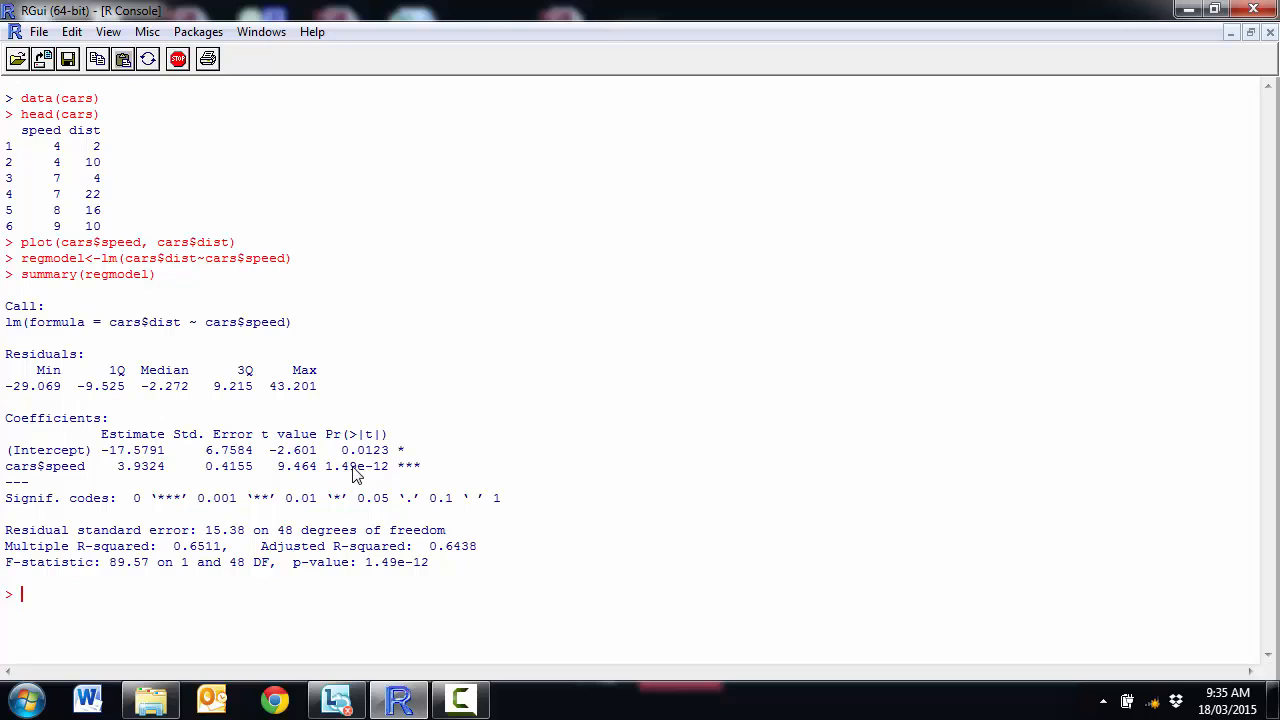
mouse_move(454, 560)
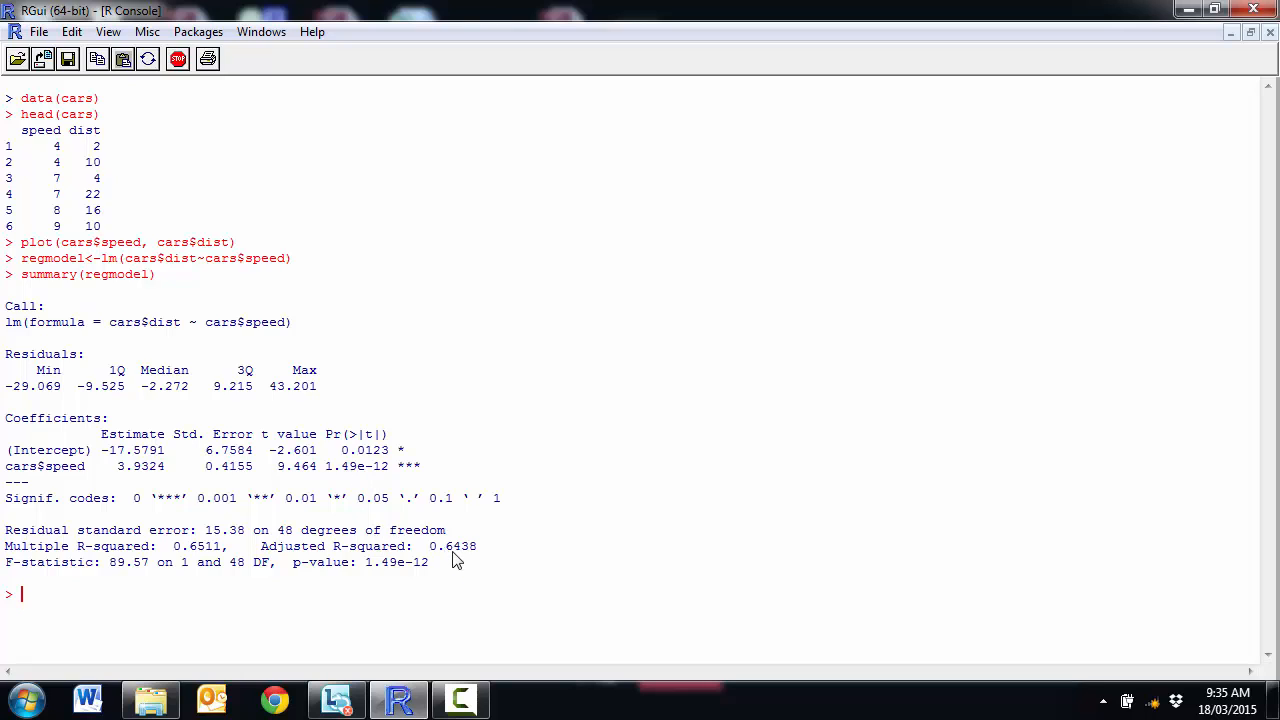
mouse_move(475, 551)
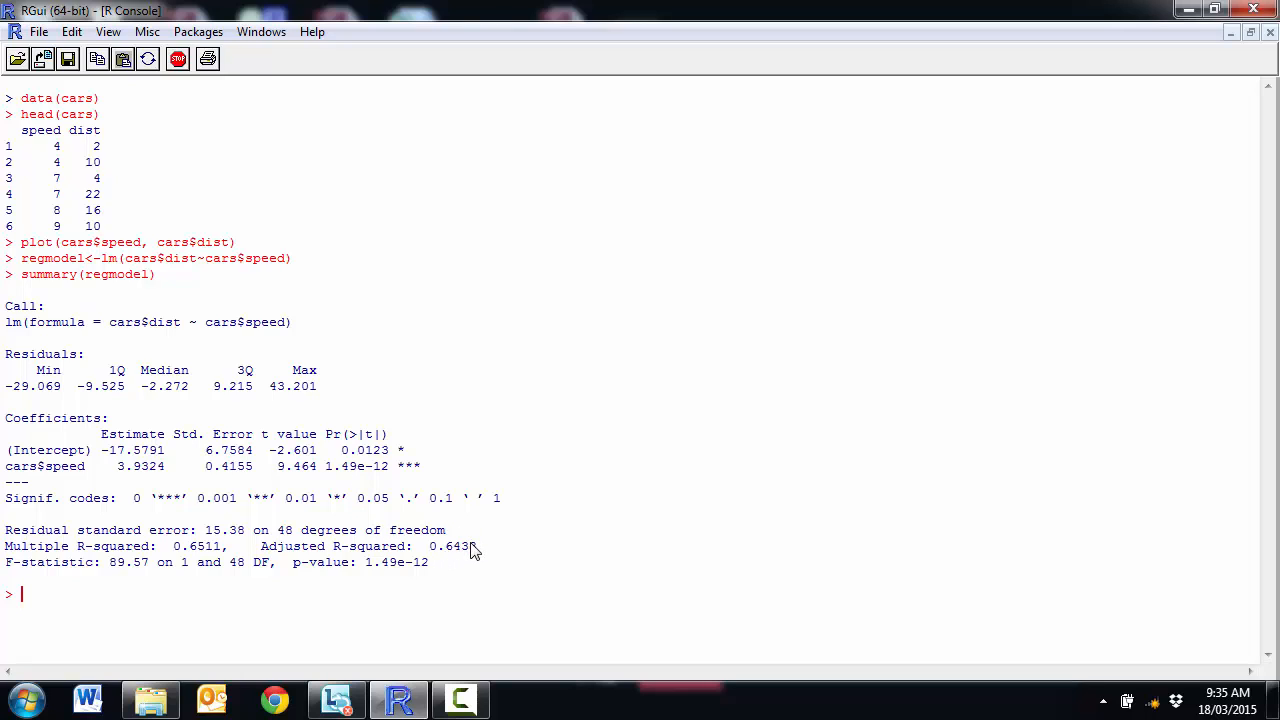
mouse_move(290, 595)
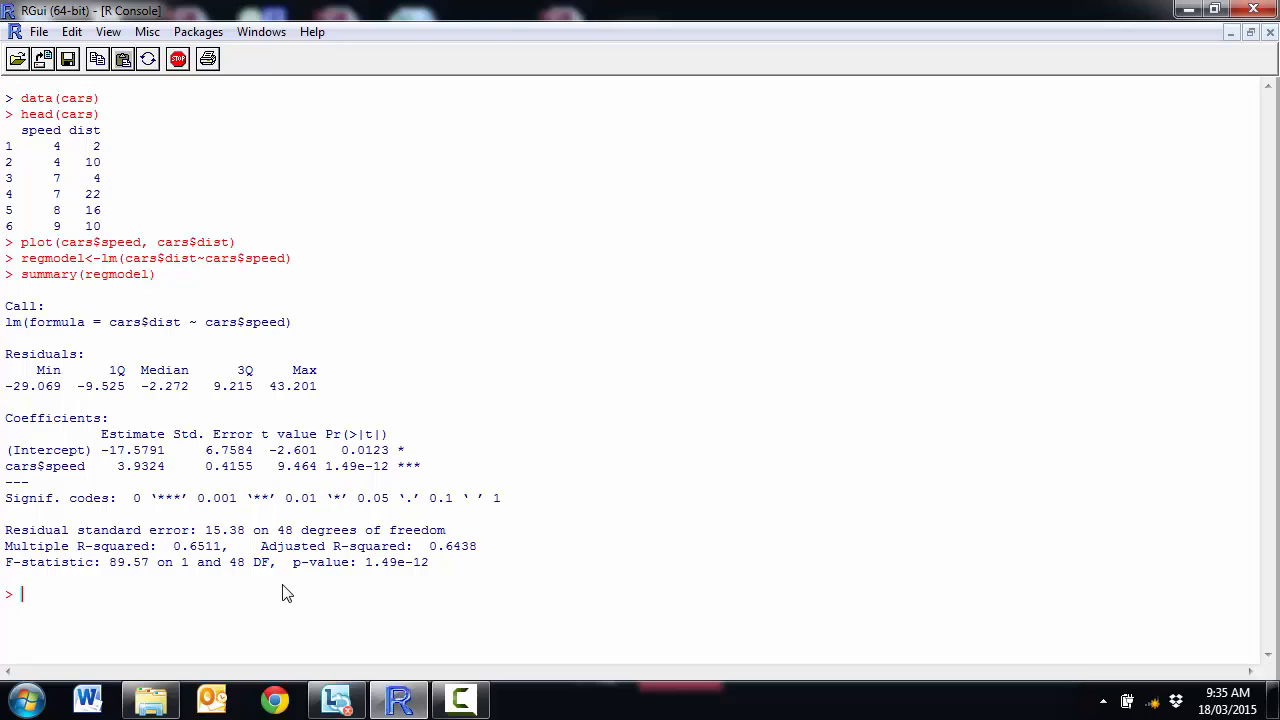
type("names(reg")
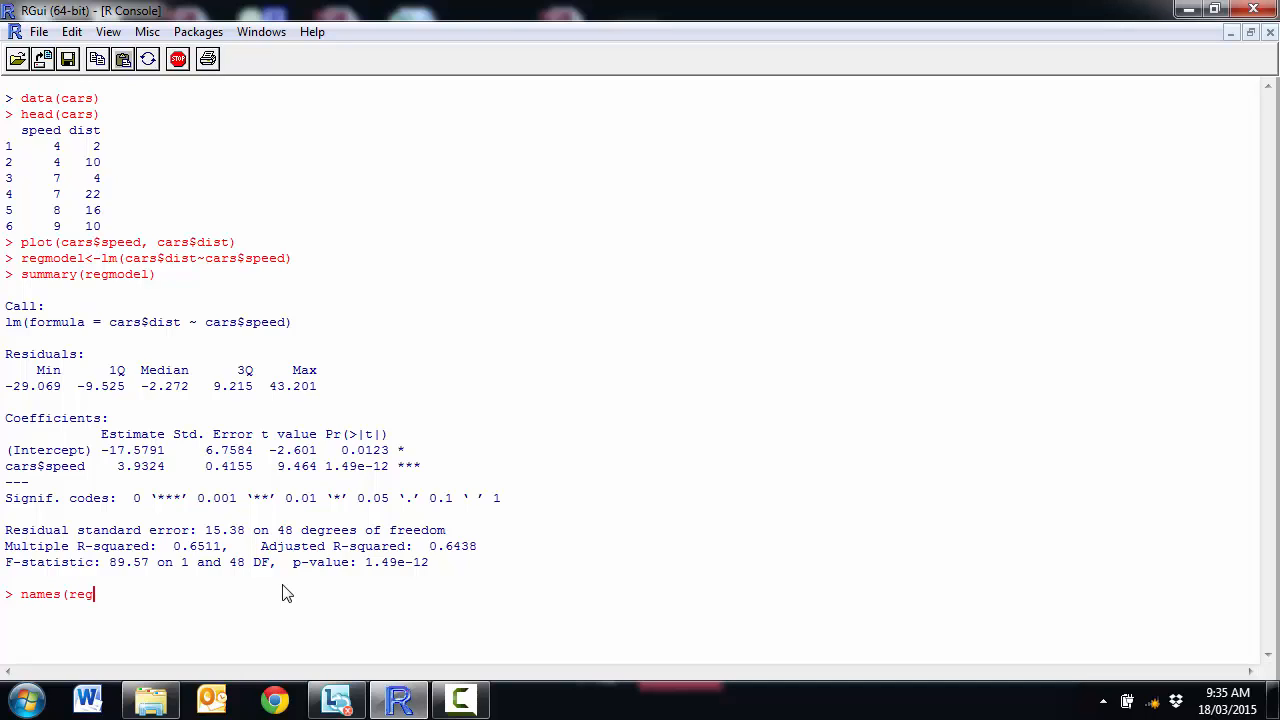
Run names(regmodel) to list coefficients, residuals, fitted.values and model.
type("model)")
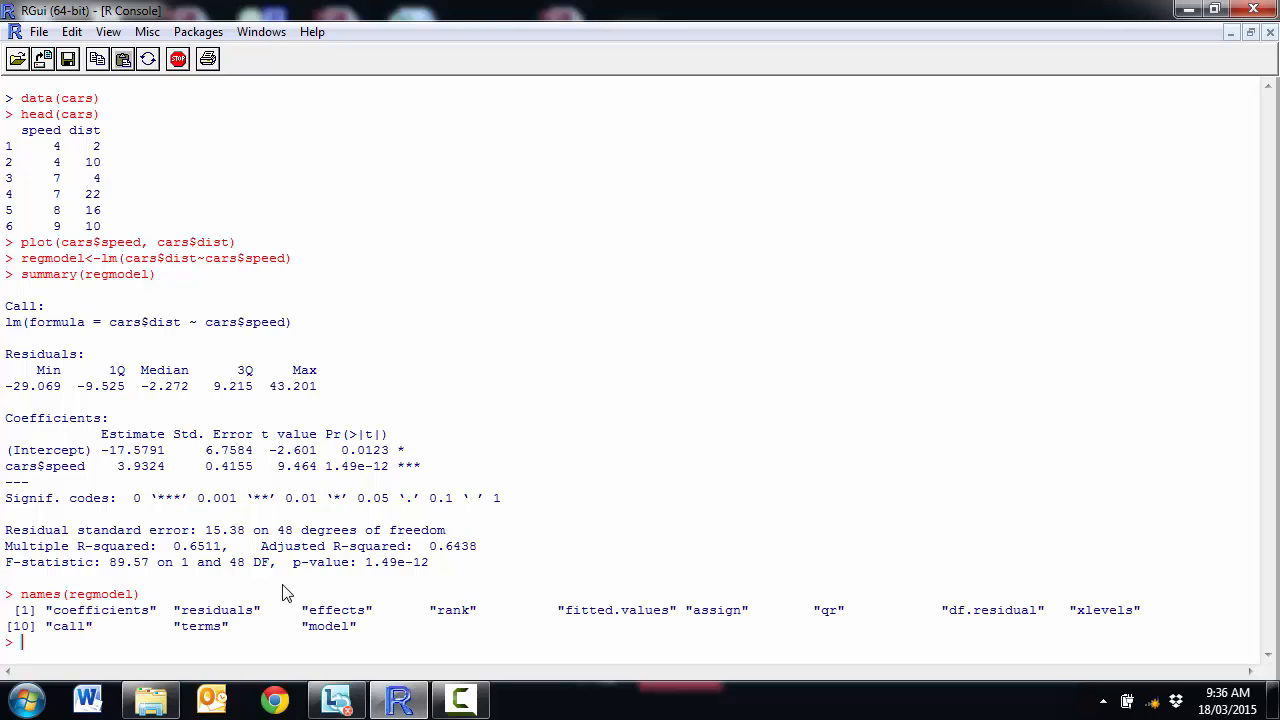
mouse_move(322, 614)
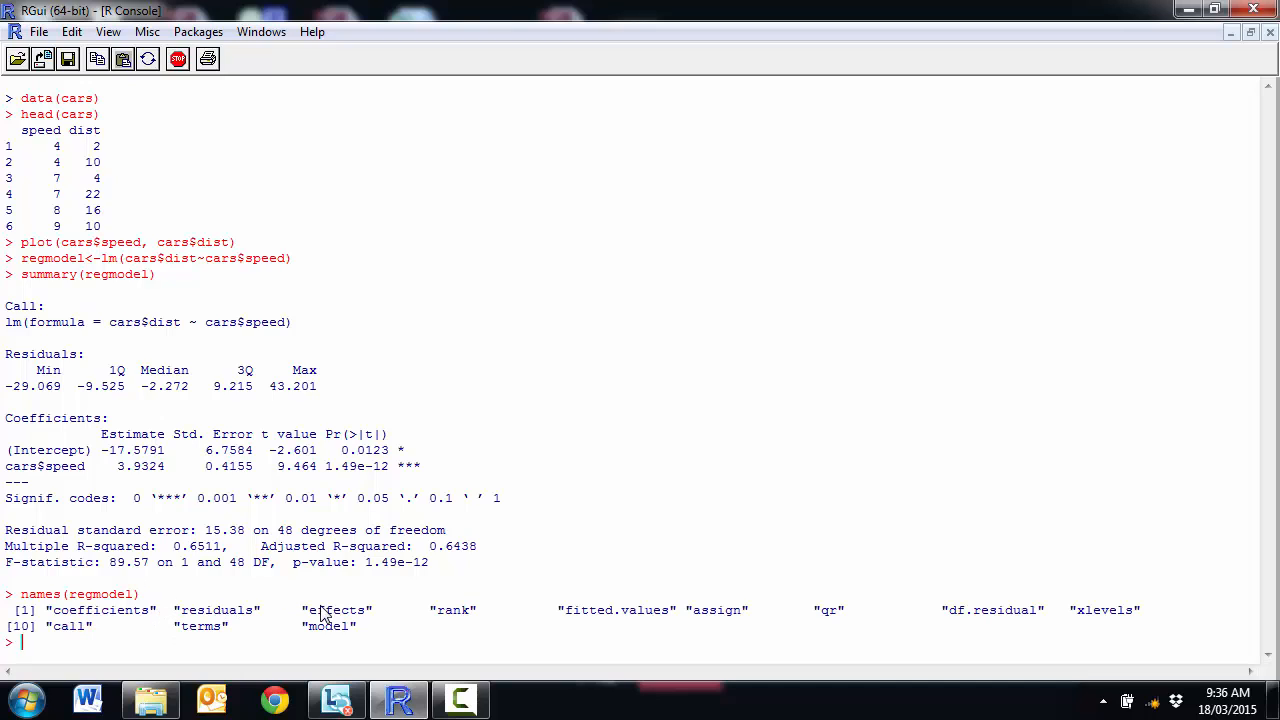
mouse_move(613, 620)
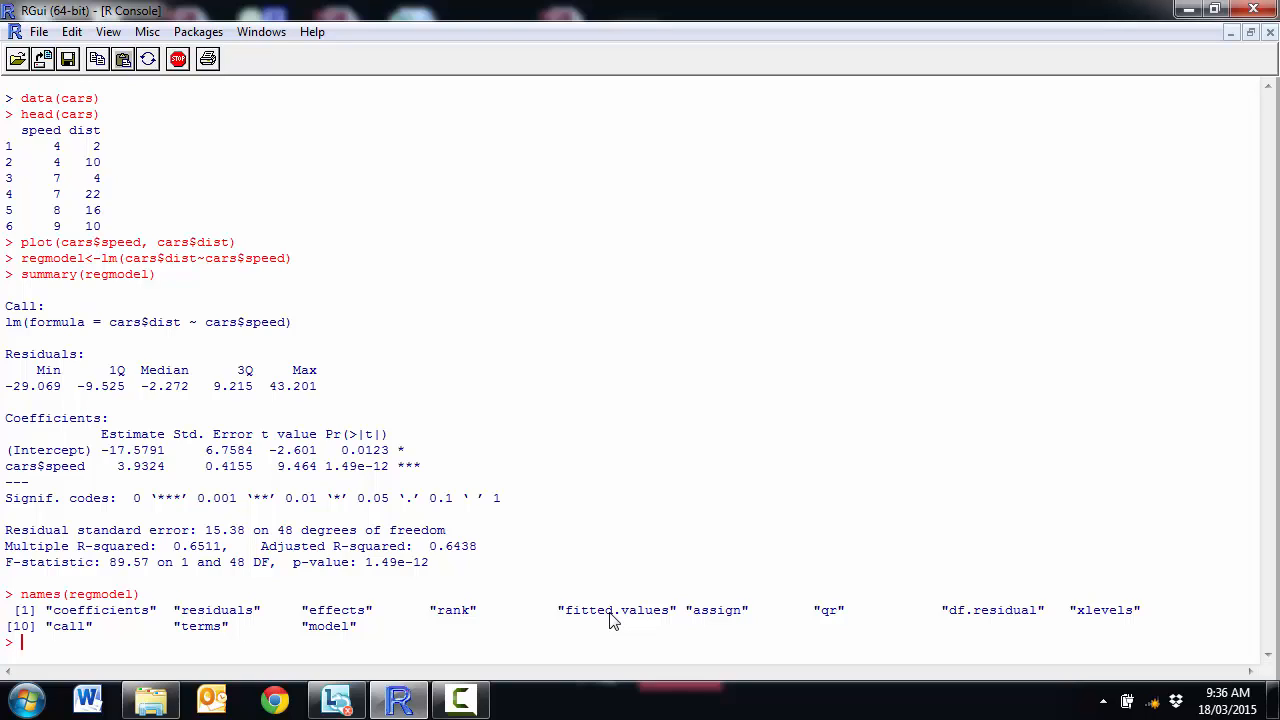
mouse_move(600, 630)
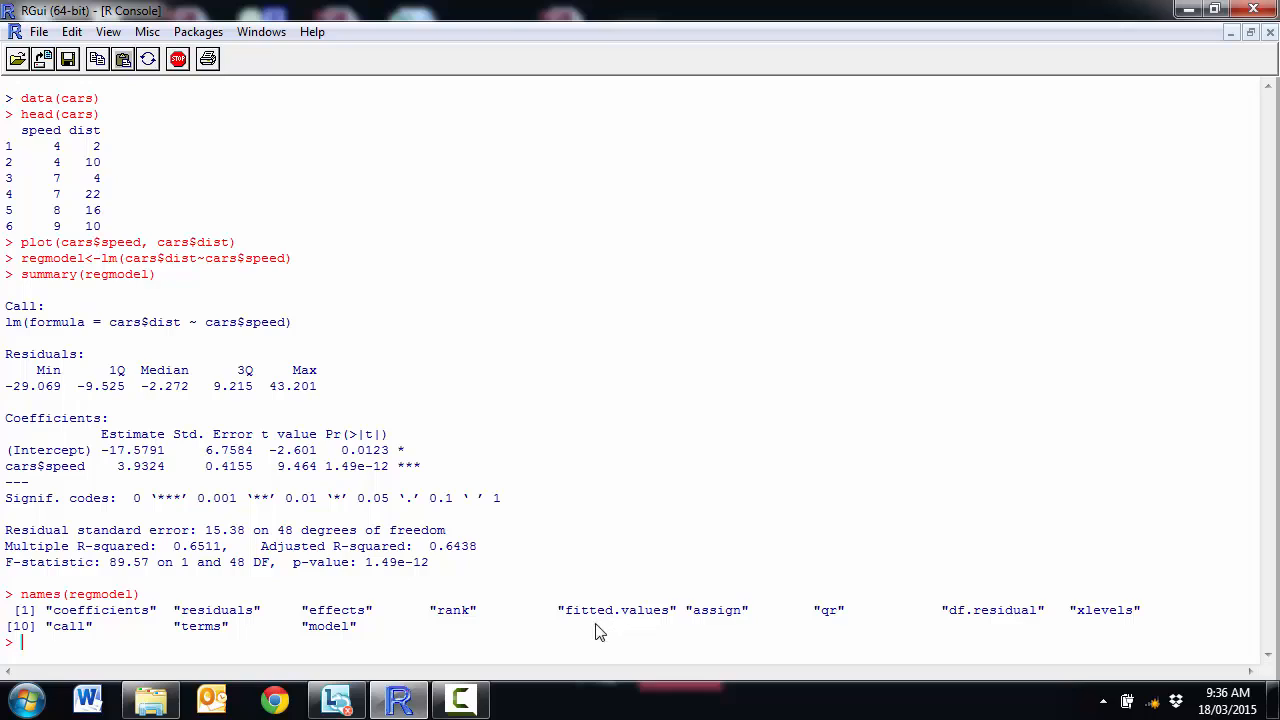
mouse_move(601, 607)
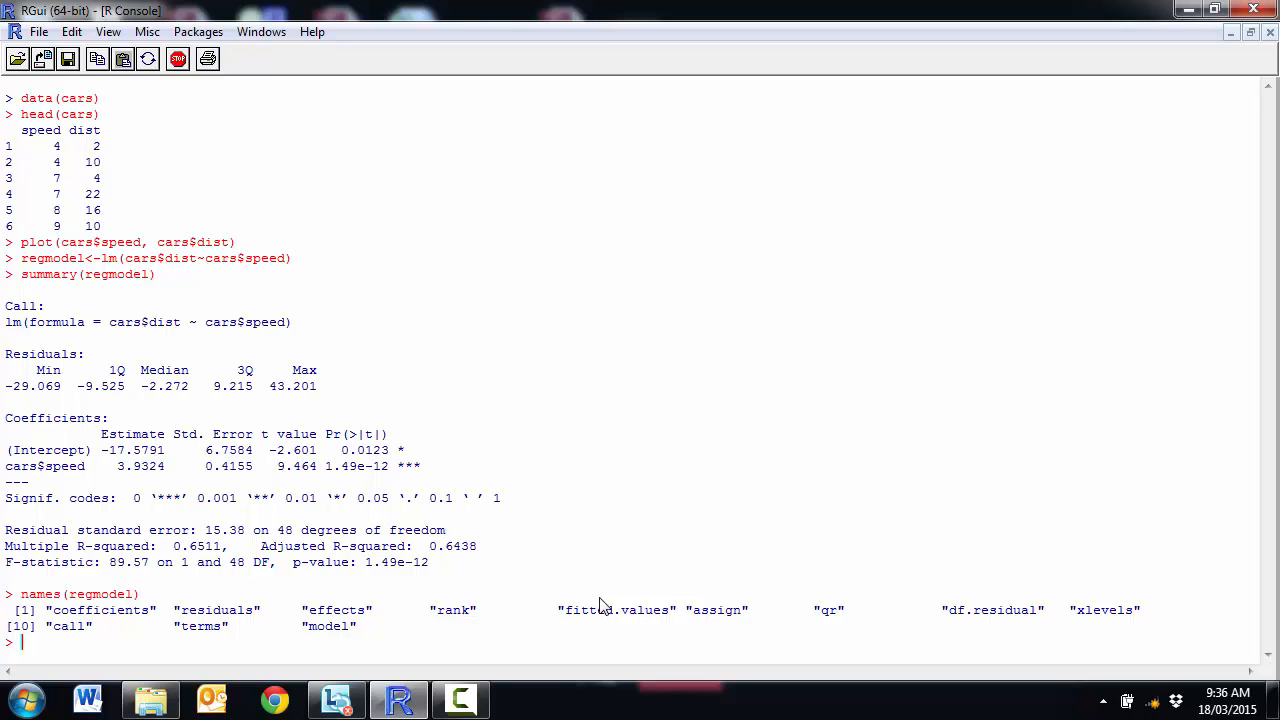
mouse_move(570, 618)
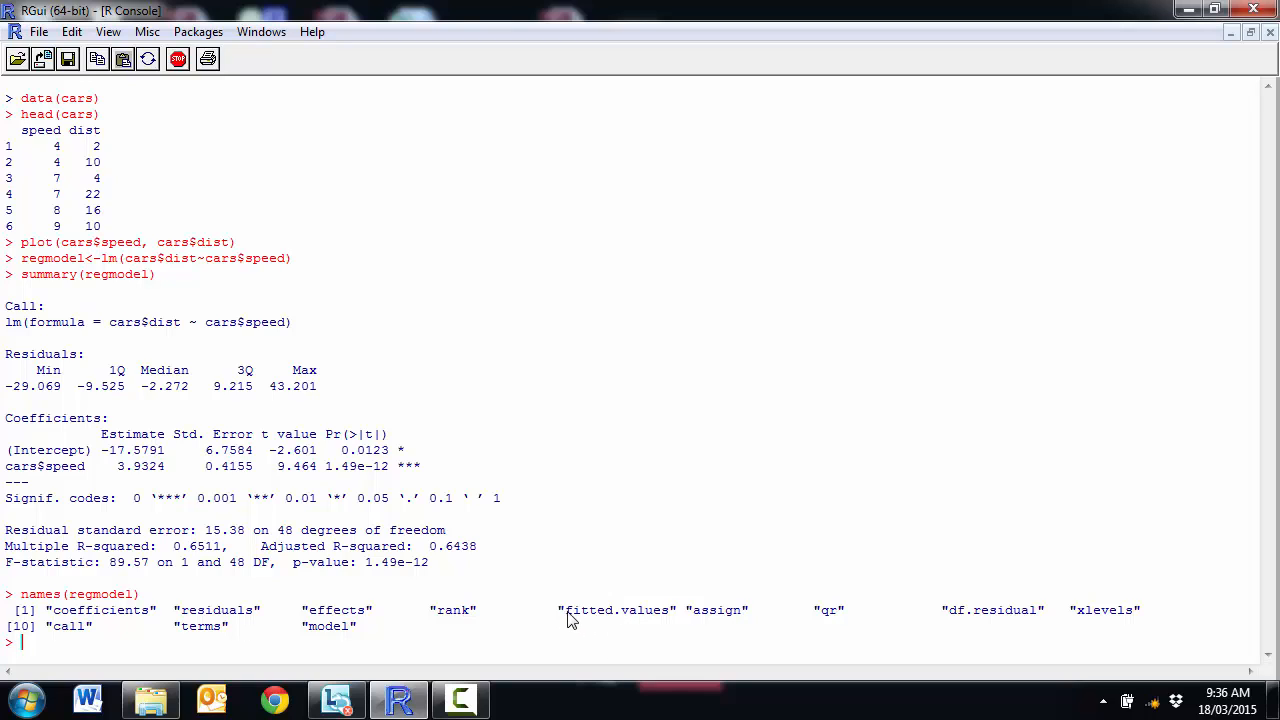
mouse_move(580, 618)
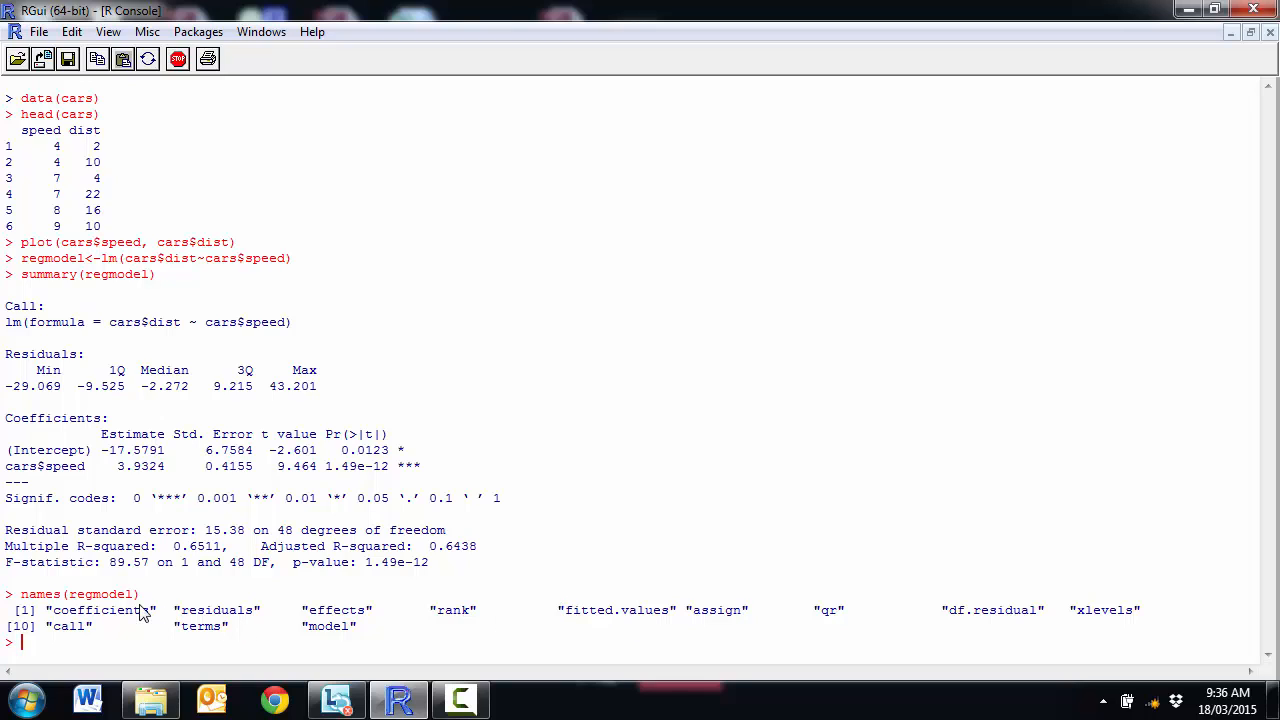
mouse_move(92, 617)
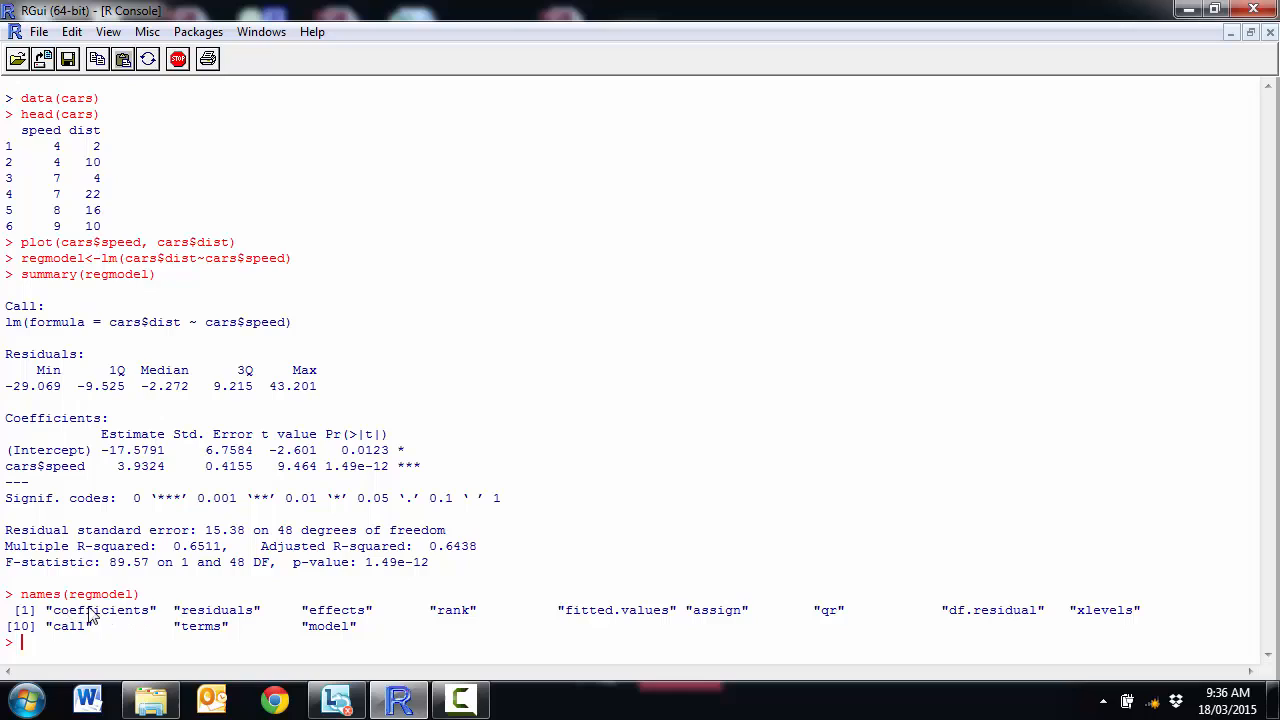
mouse_move(92, 630)
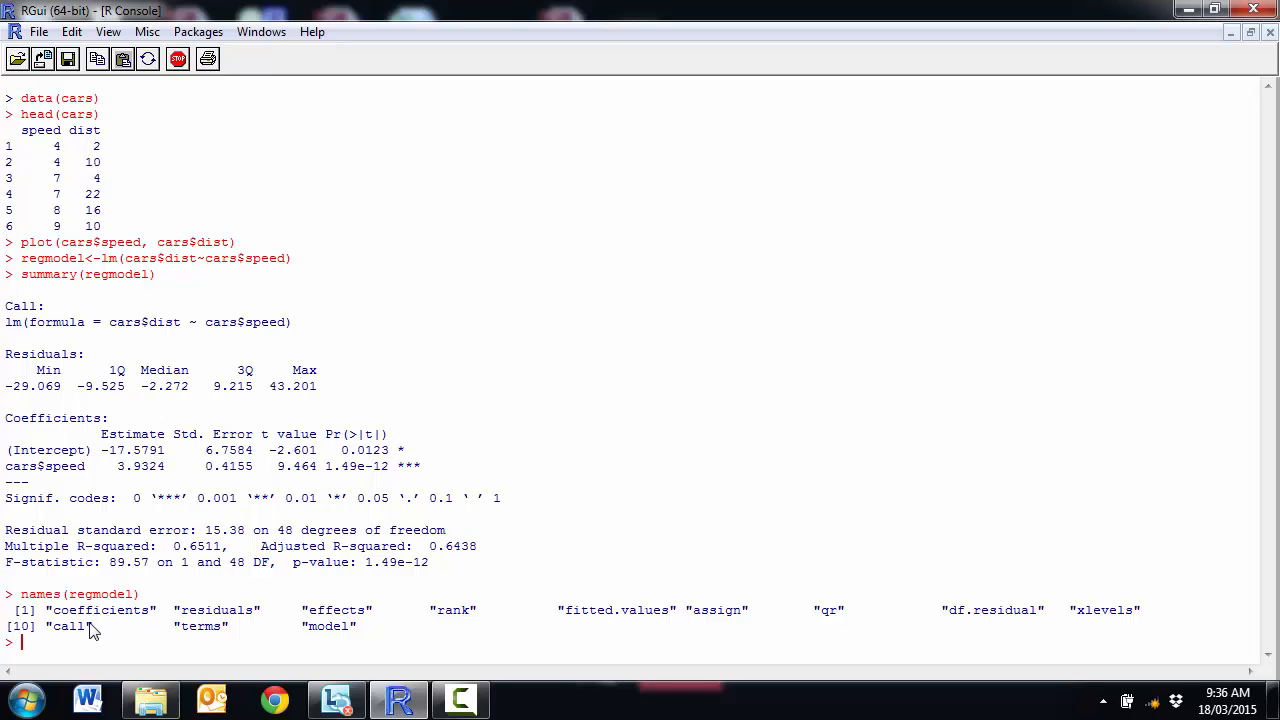
mouse_move(160, 470)
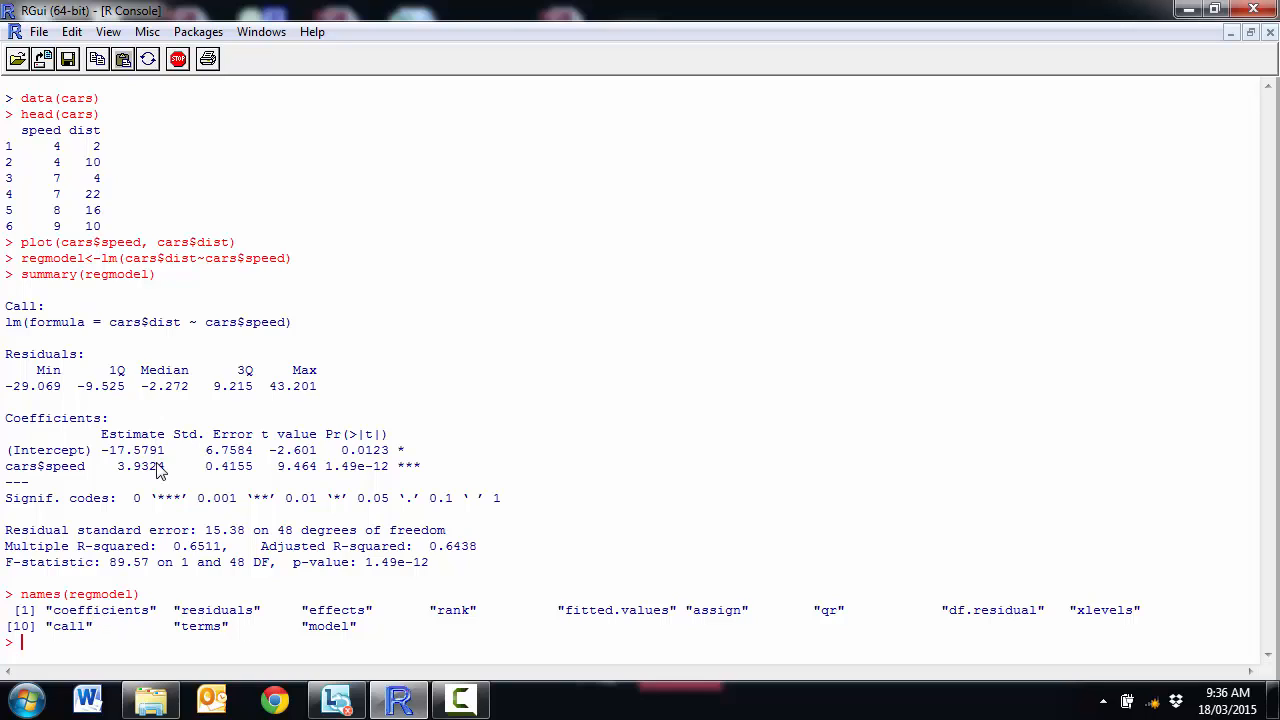
mouse_move(122, 477)
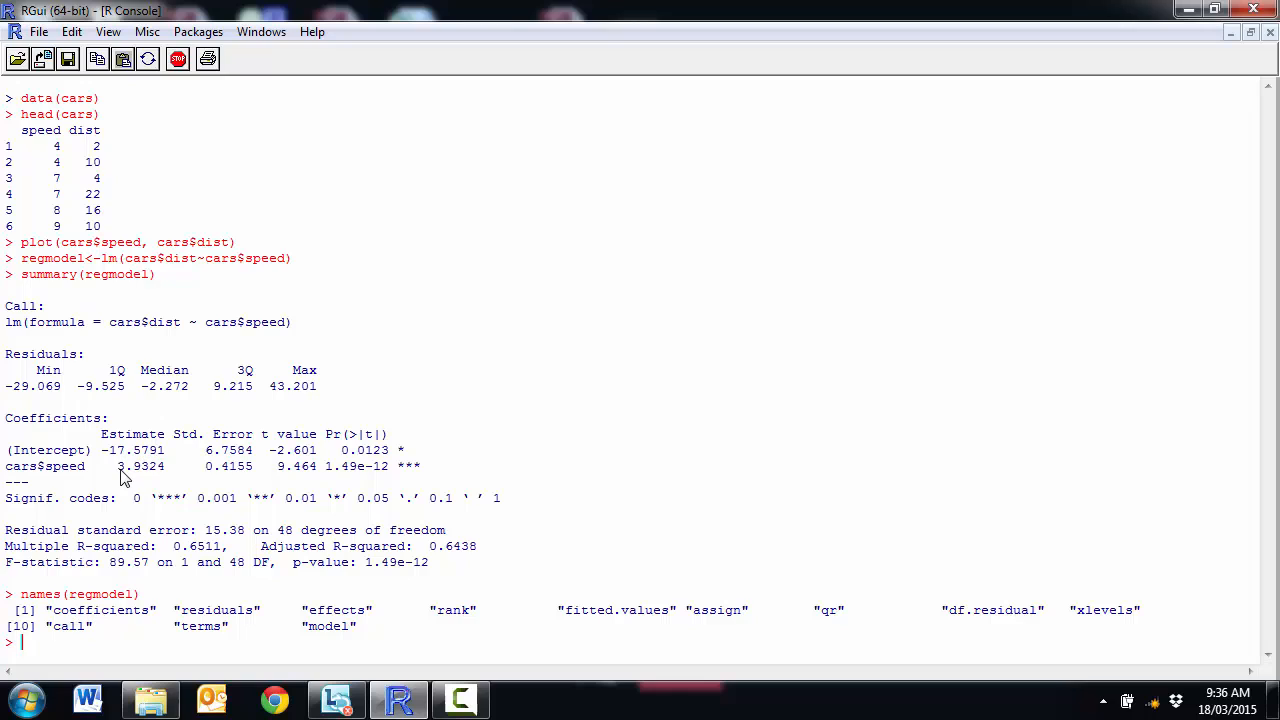
mouse_move(135, 503)
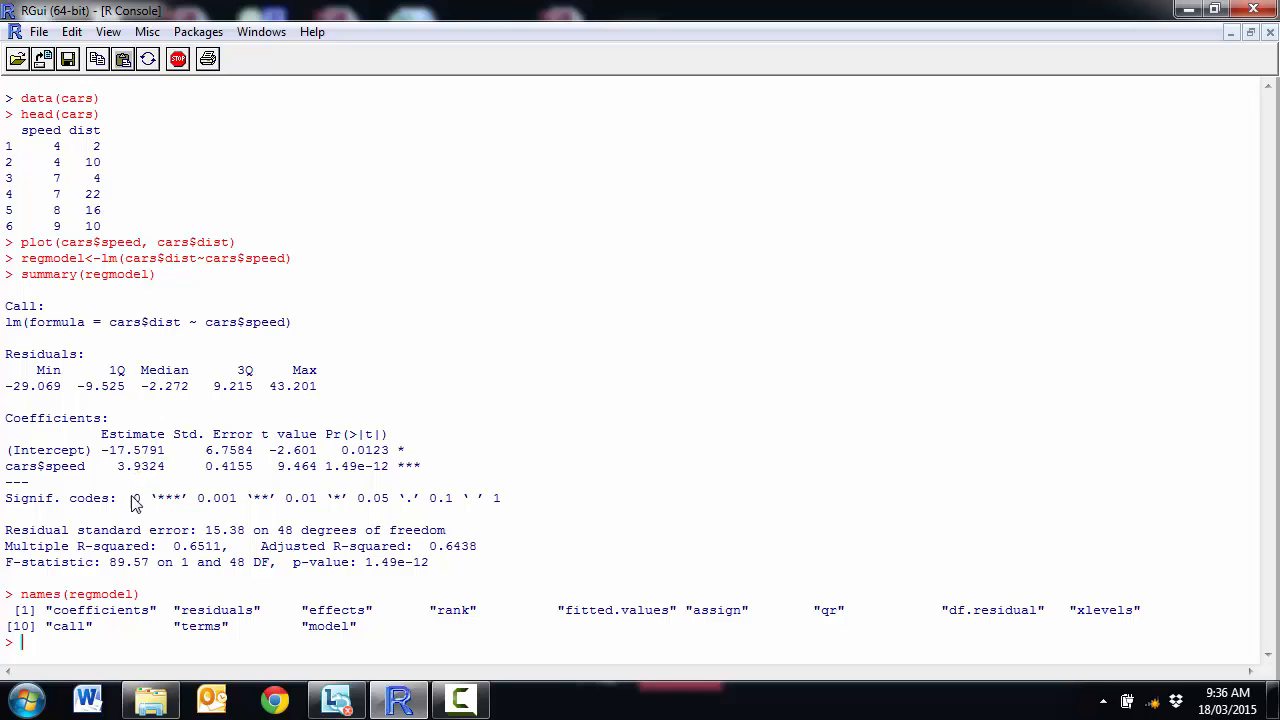
mouse_move(136, 500)
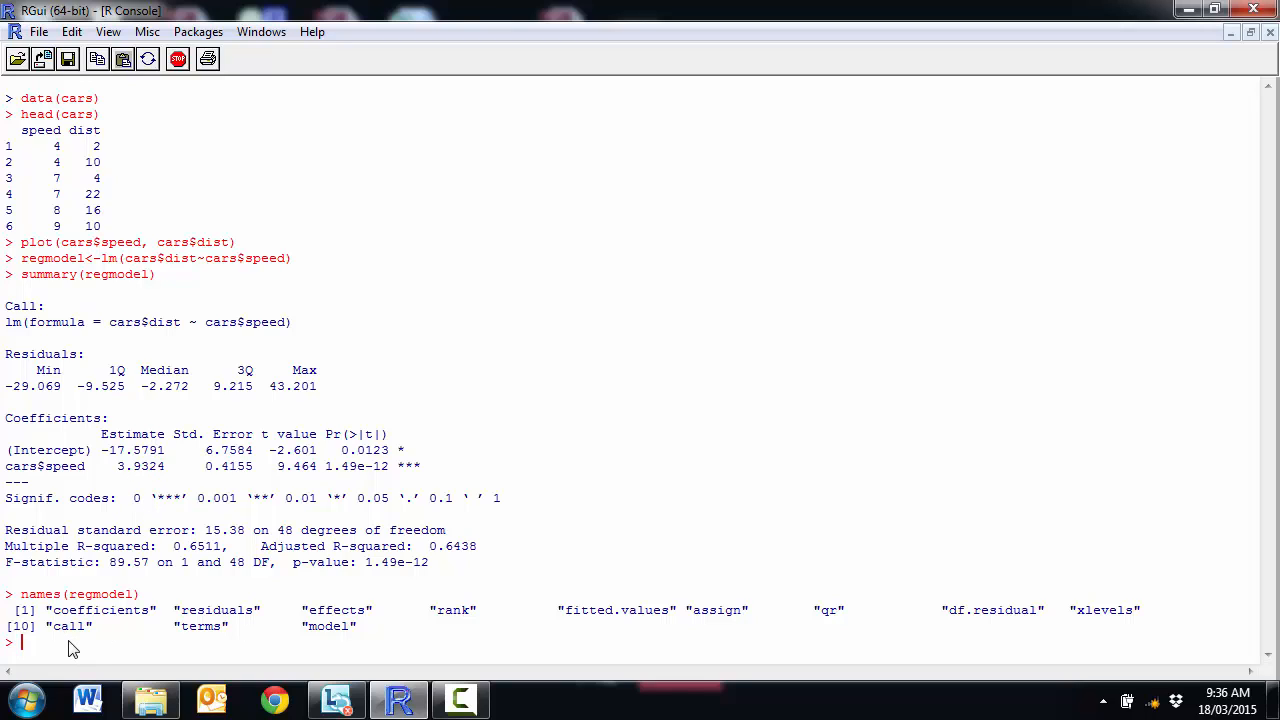
Overlay the regression line with lines(cars$speed, regmodel$fitted.values).
type("lines(")
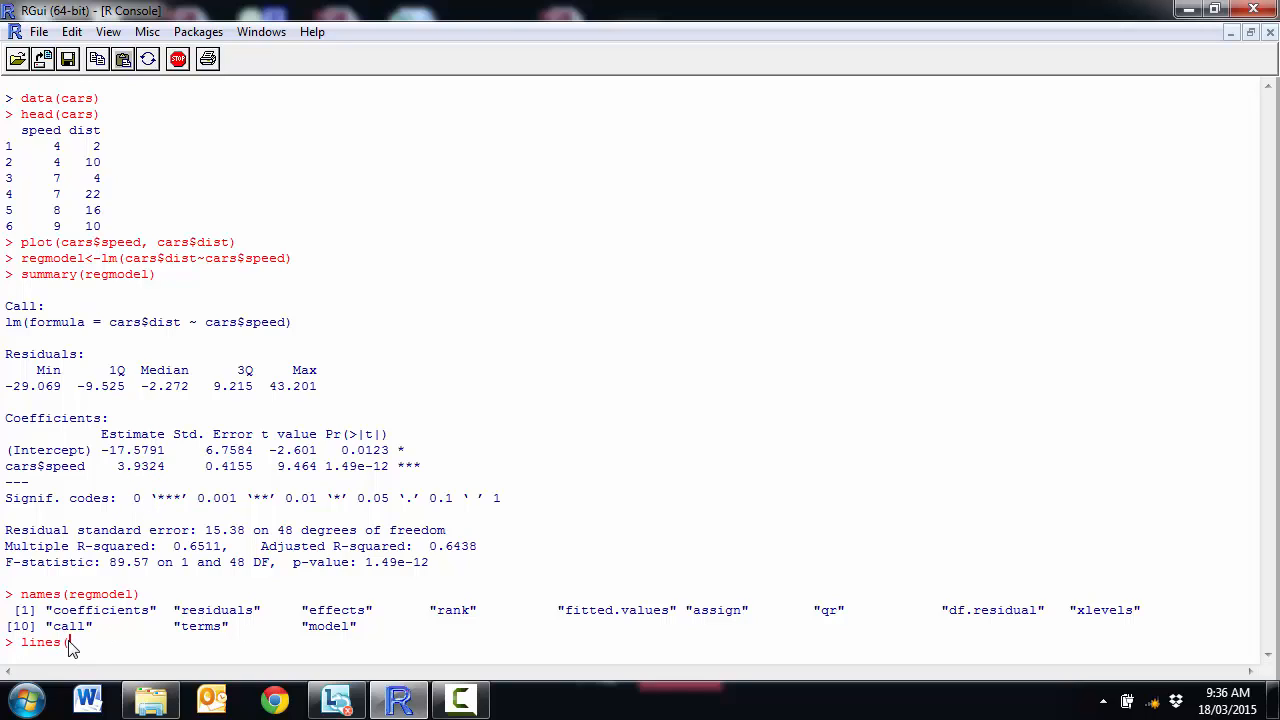
type("cars$speed")
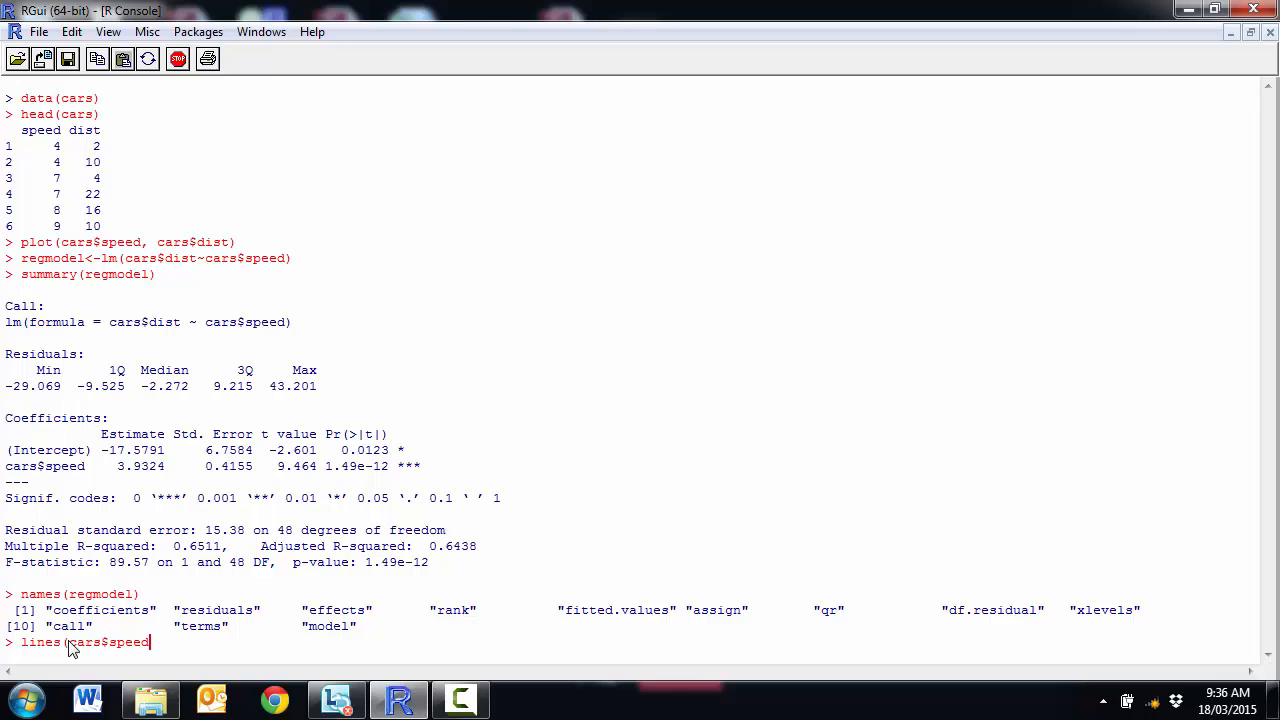
type(",")
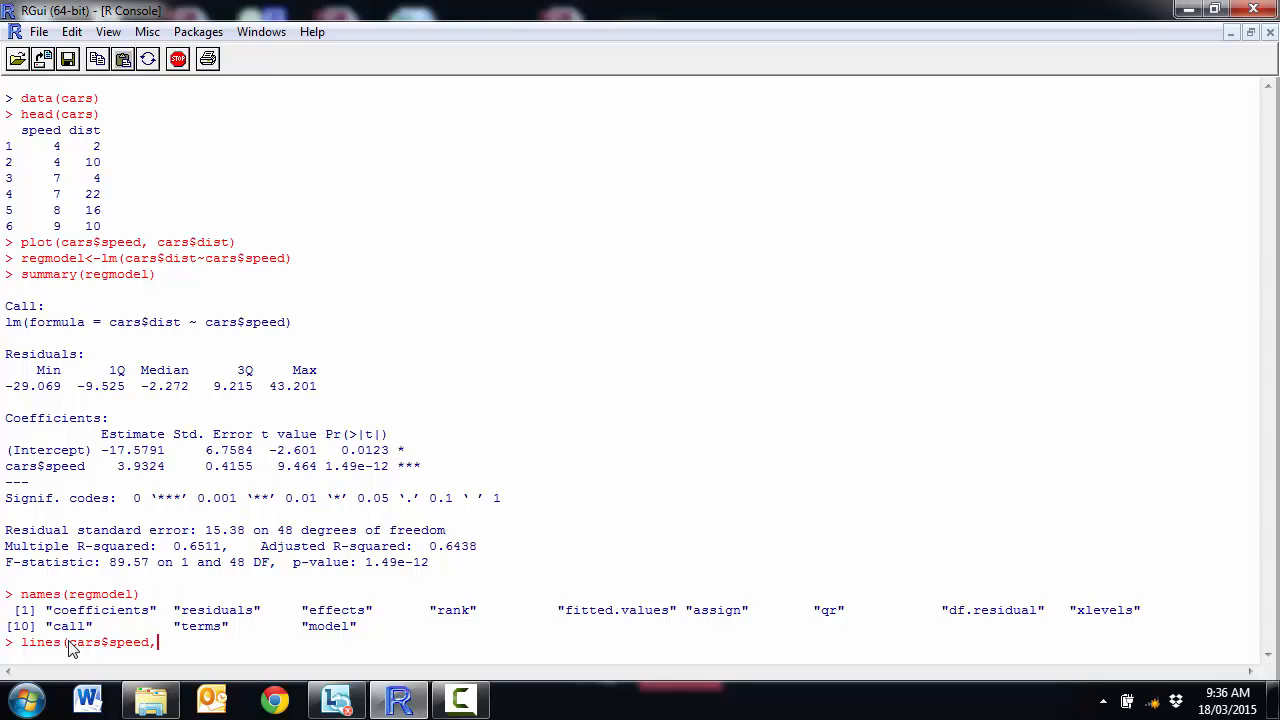
type("regmodel$fi")
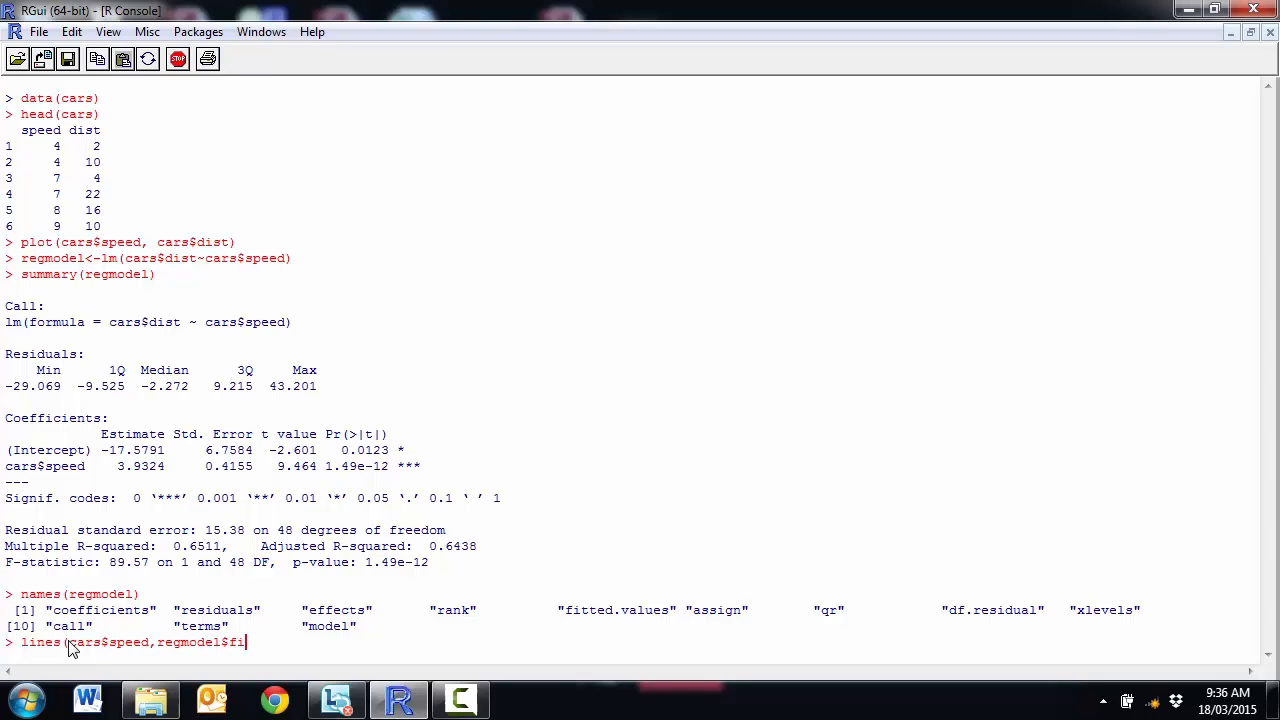
type("tted.values")
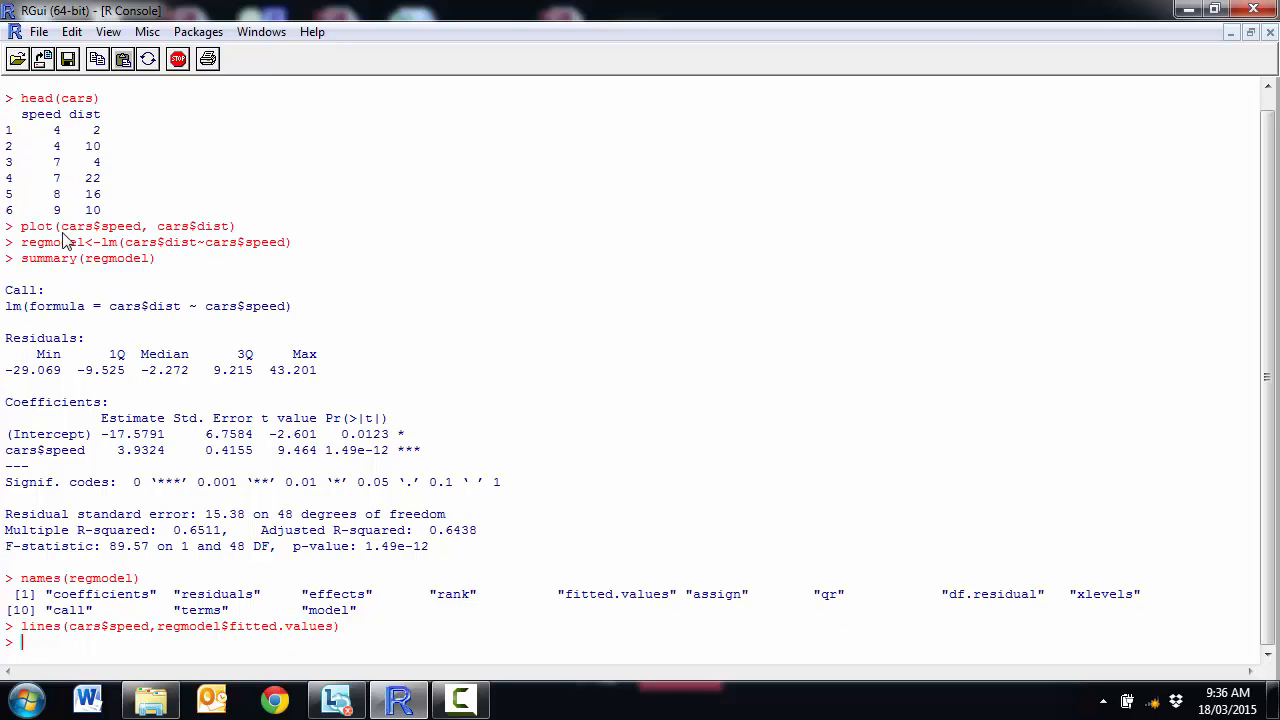
left_click(261, 31)
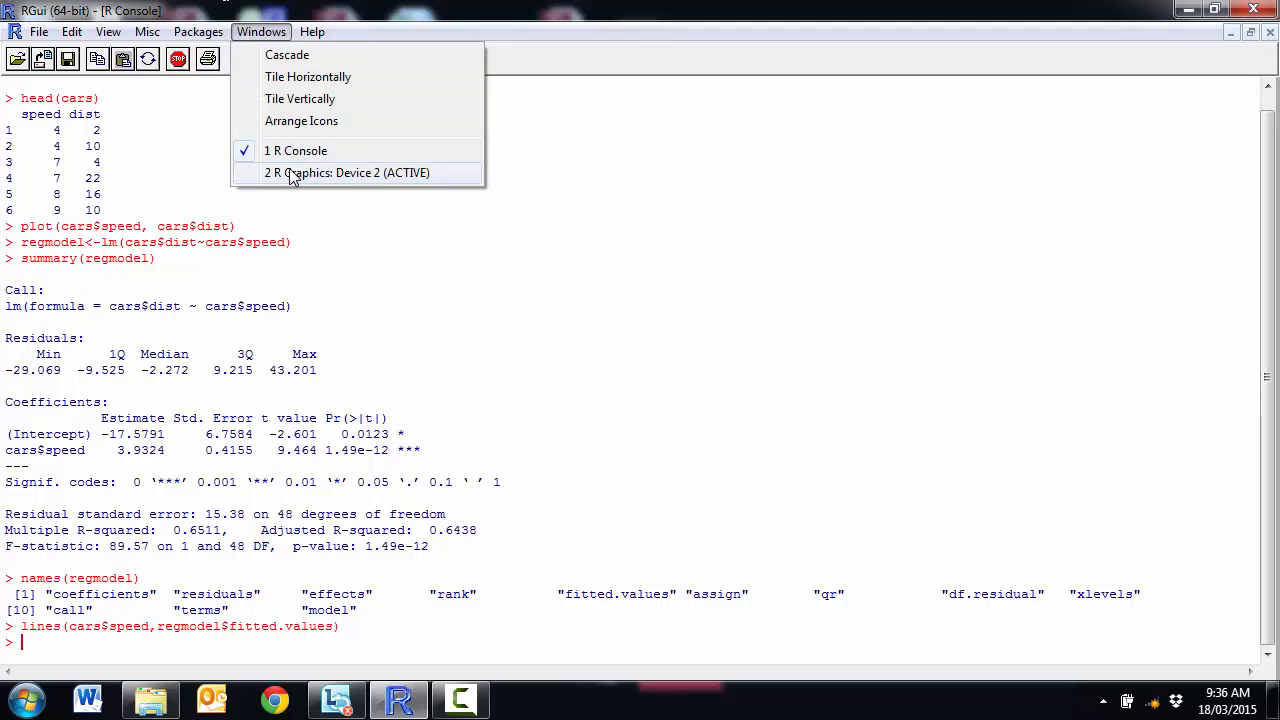
left_click(347, 172)
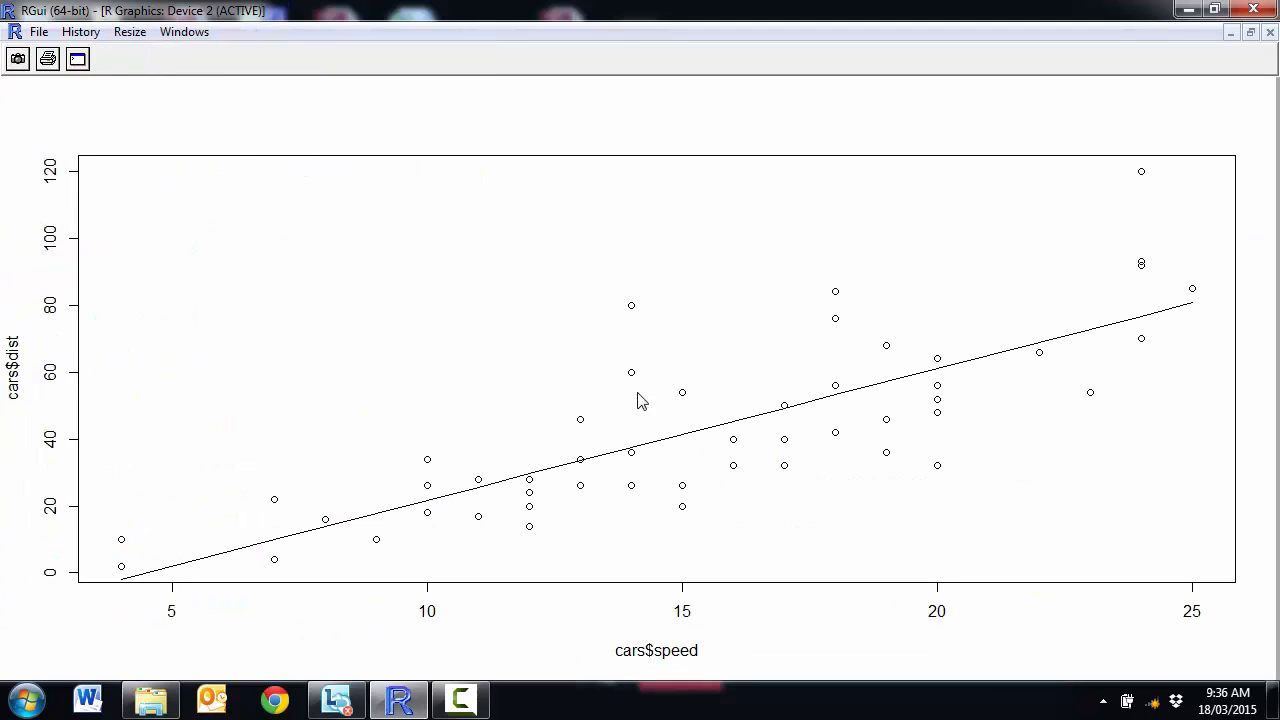
mouse_move(920, 388)
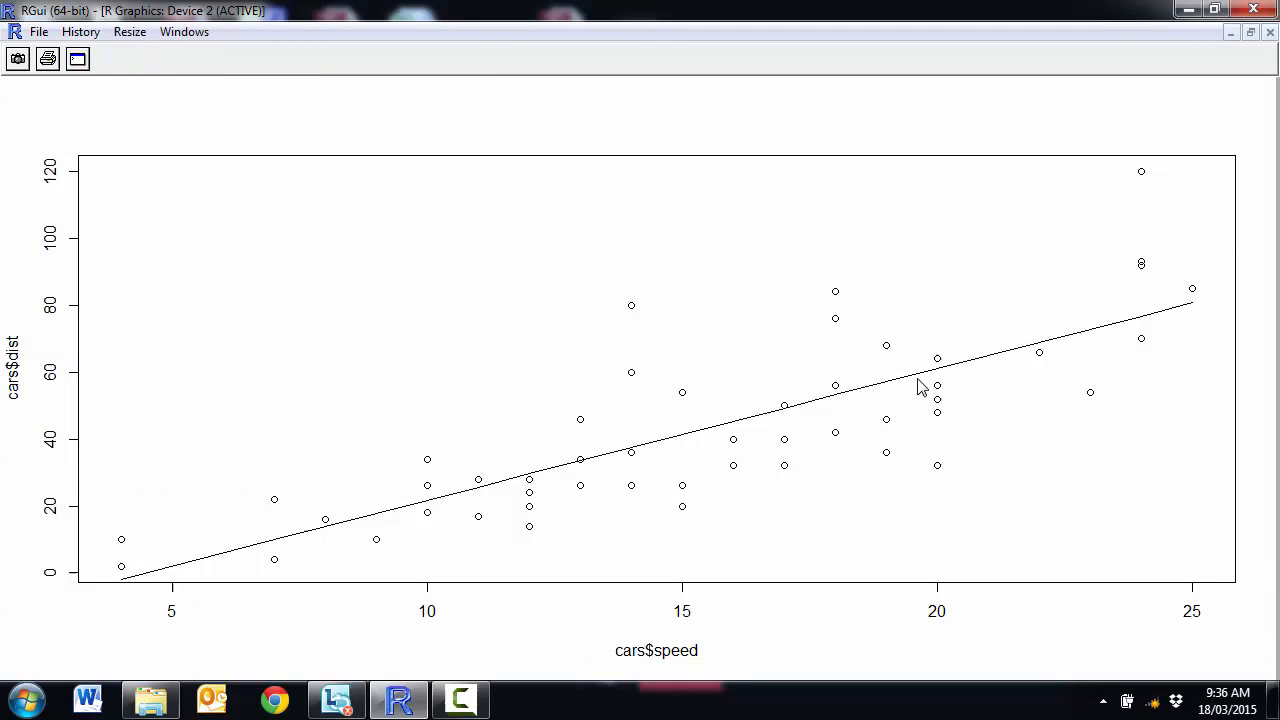
mouse_move(1080, 323)
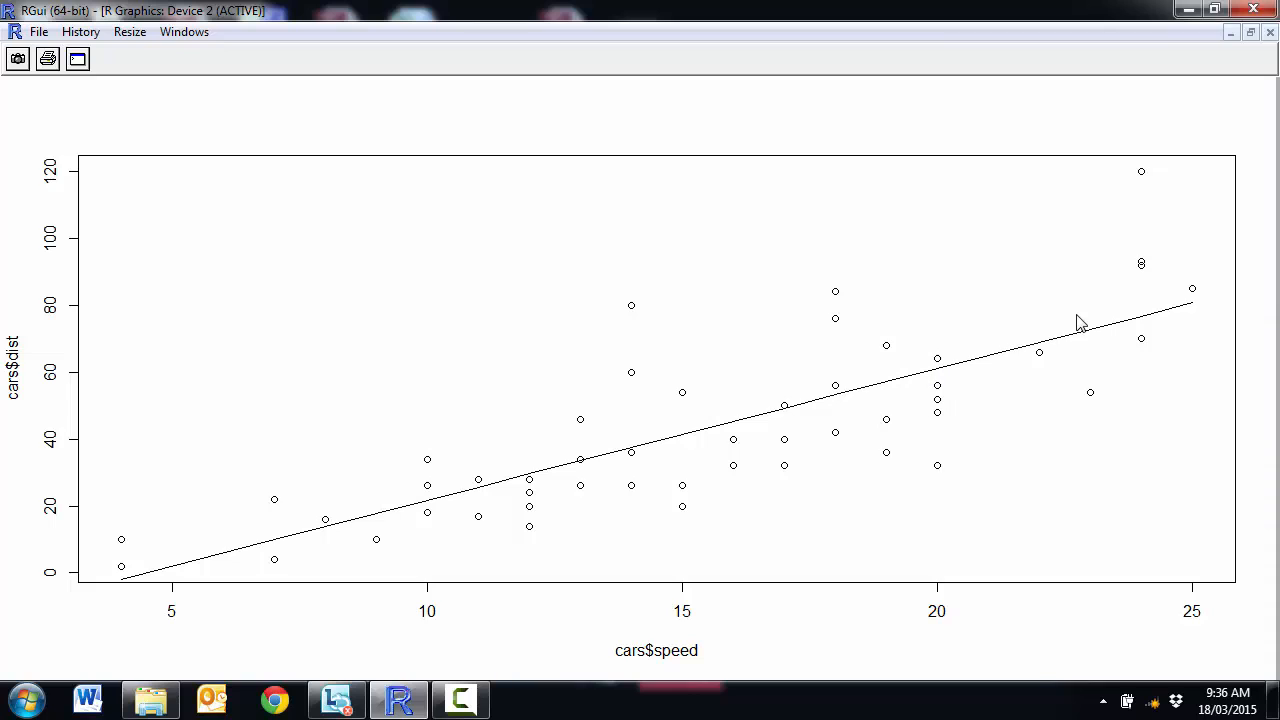
mouse_move(968, 300)
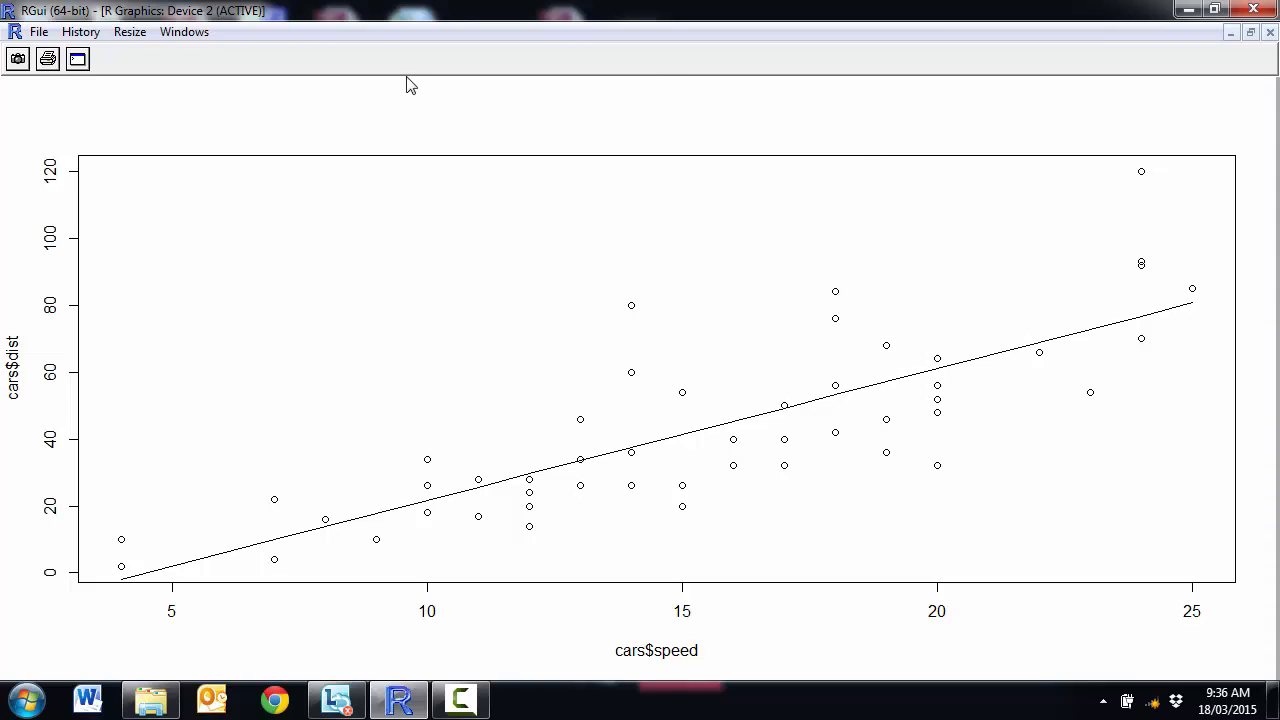
left_click(184, 31)
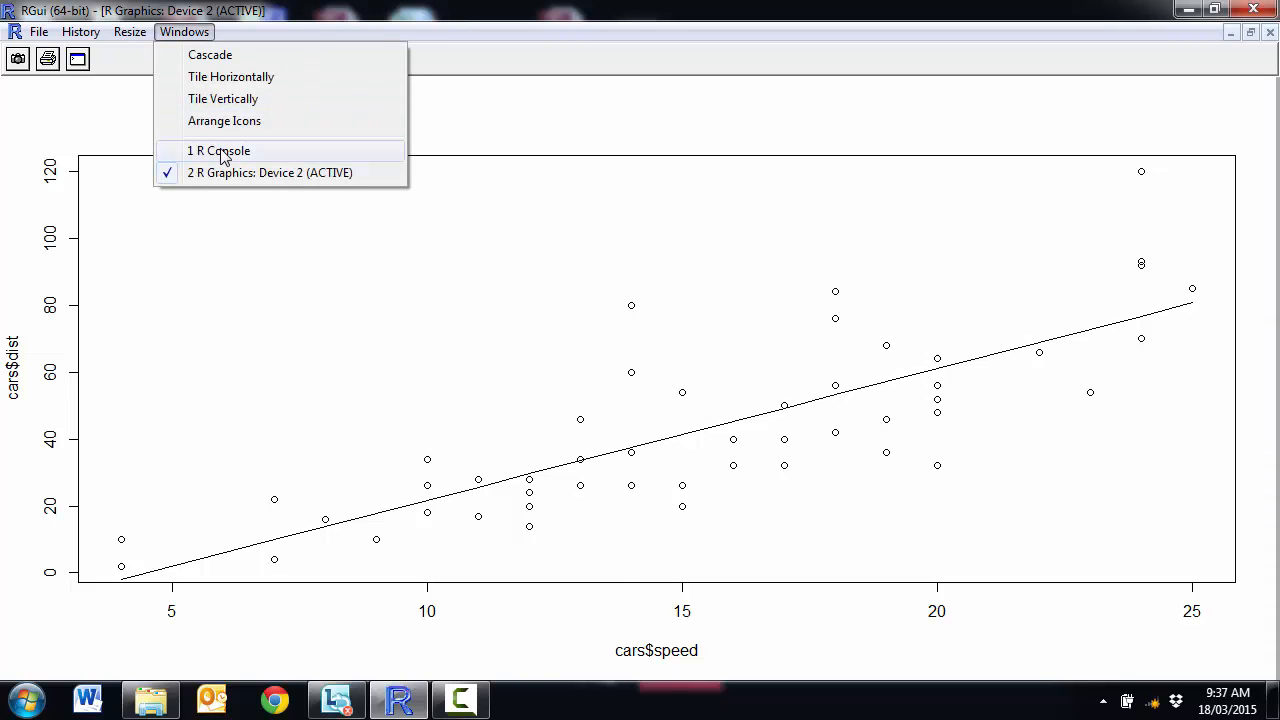
left_click(218, 150)
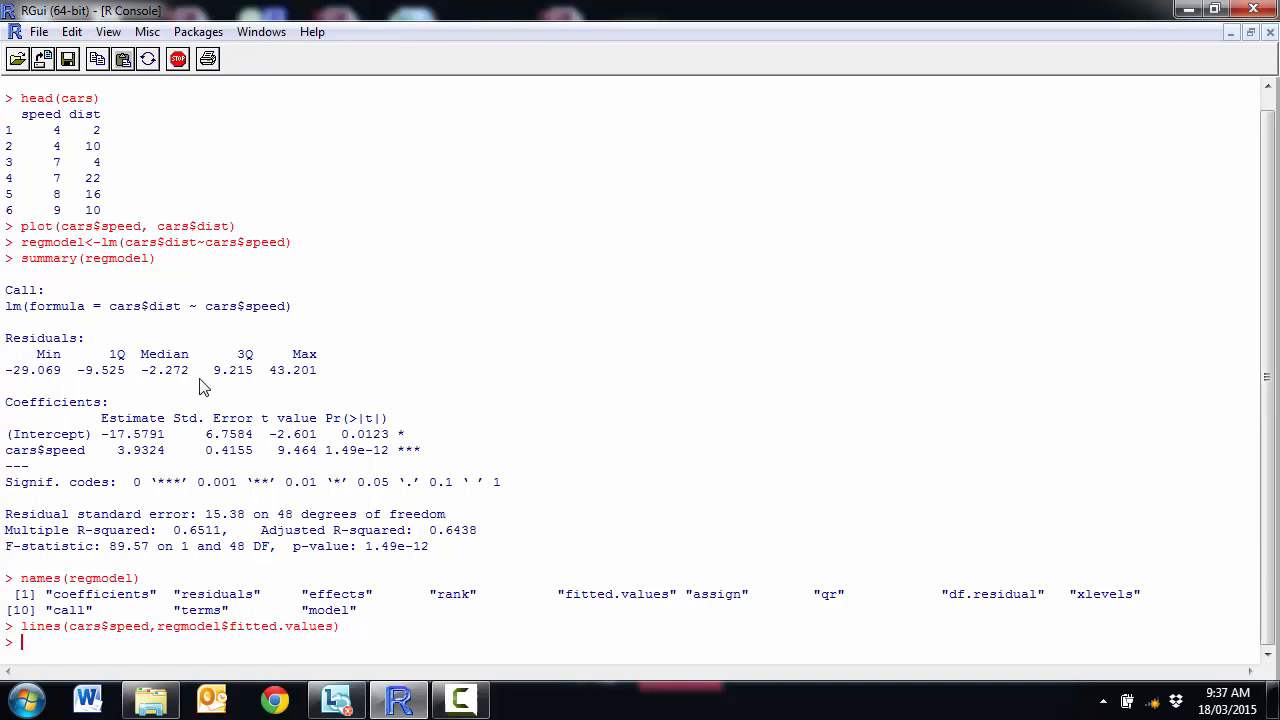
Draft regmodel<-lm(cars$dist~cars$speed+nextvar+nextvar2), then trim it back to cars$speed+.
type("summary(regmodel)")
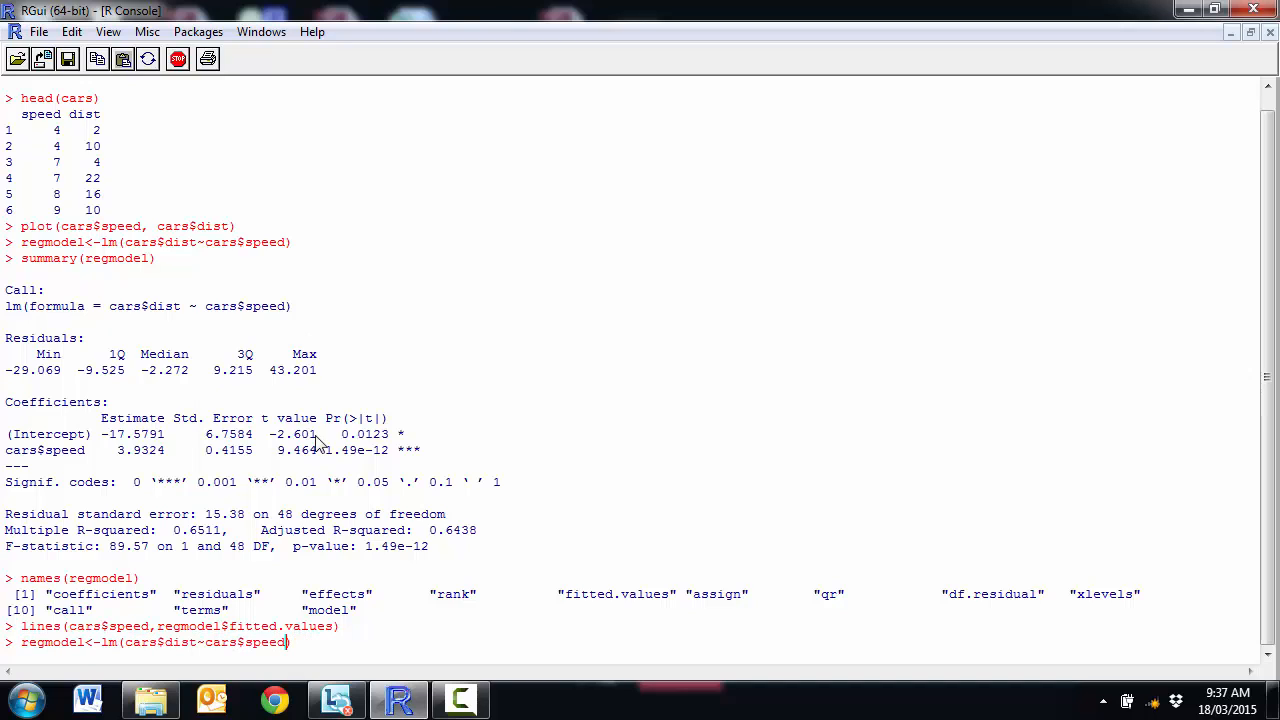
type("n")
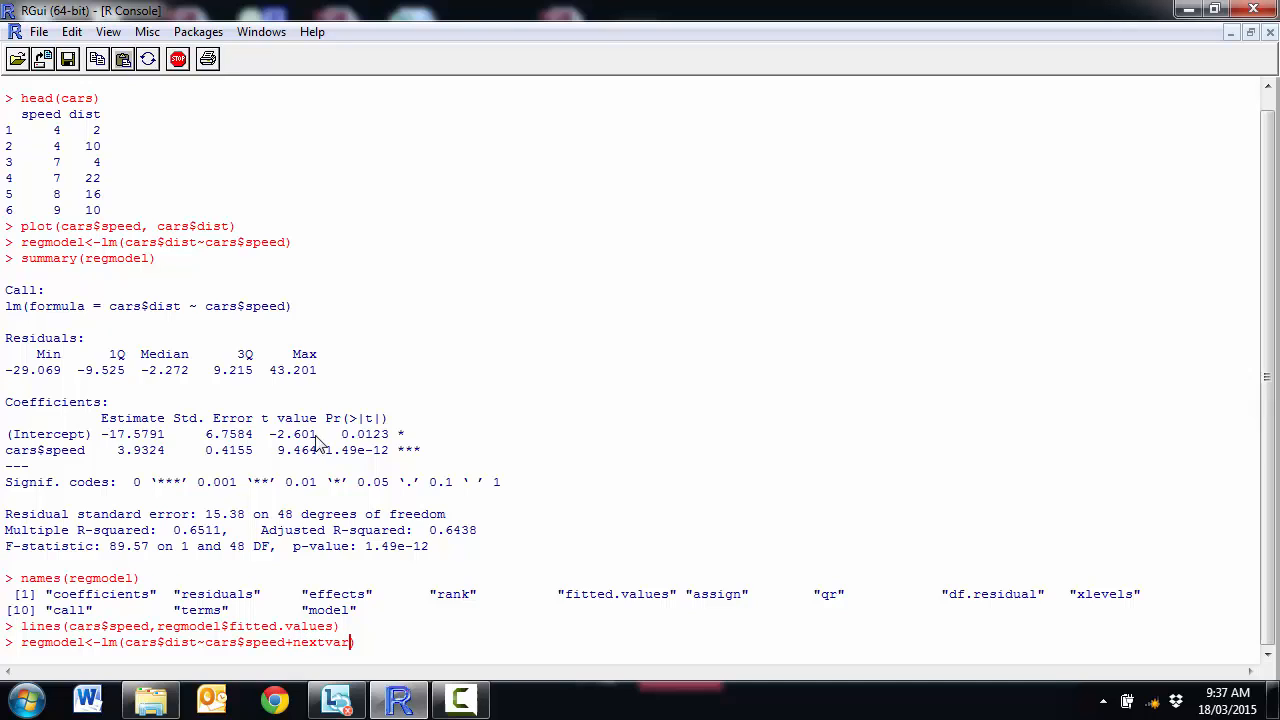
type("+next")
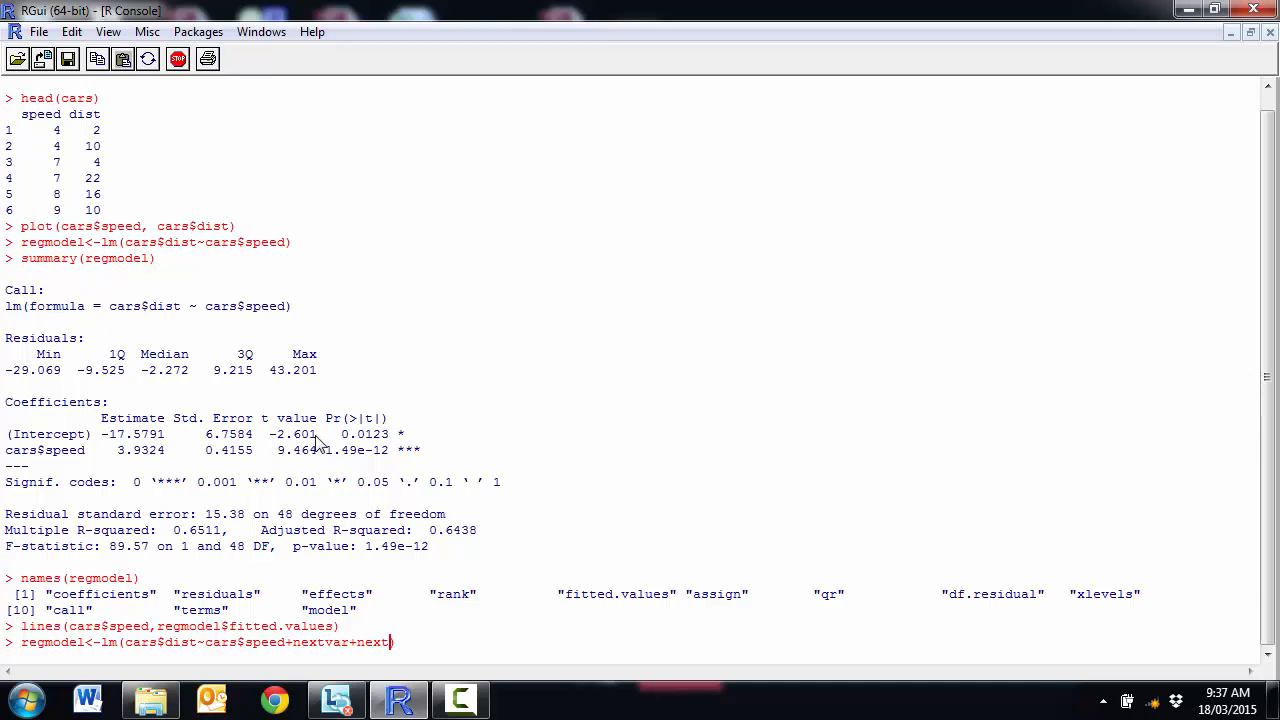
type("2")
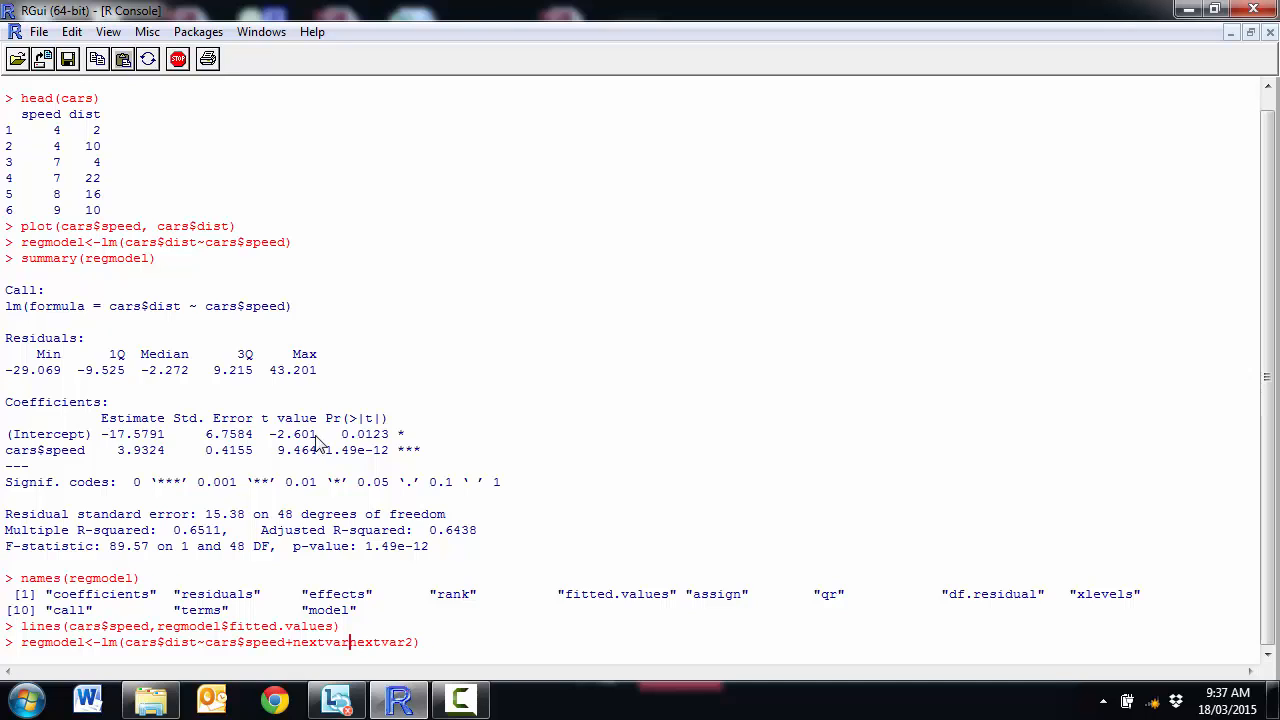
type("*")
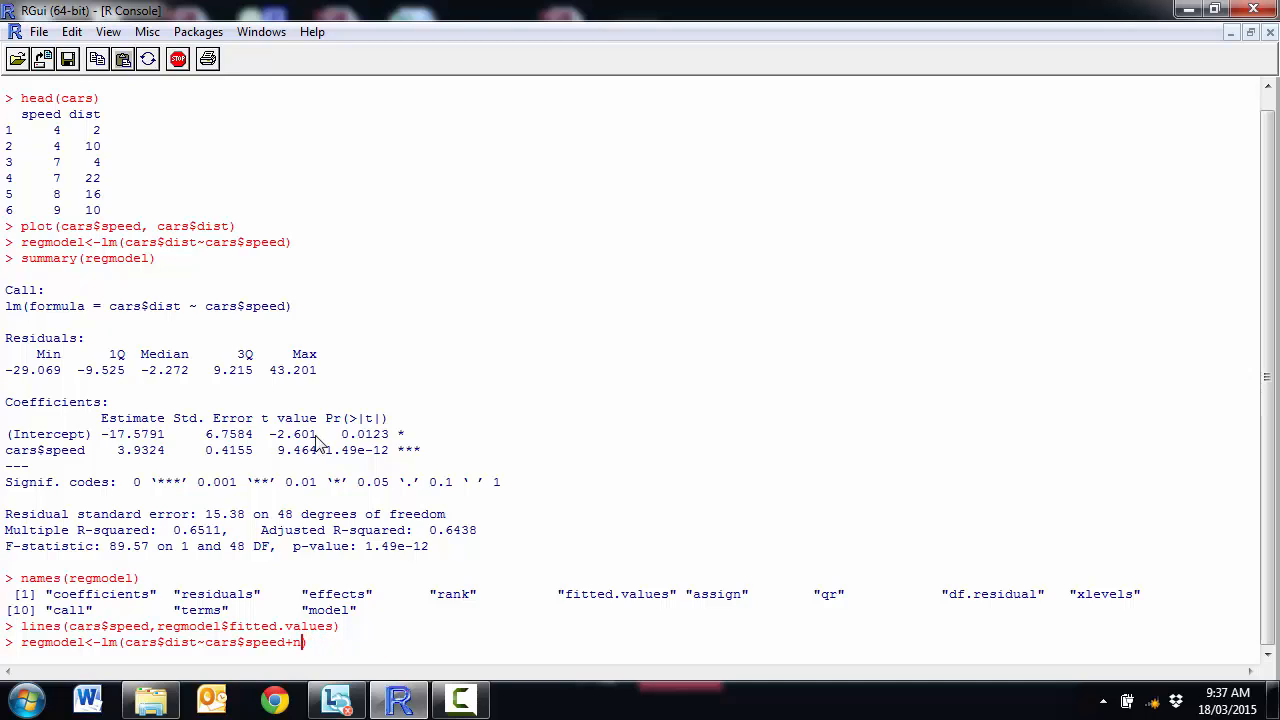
type("I")
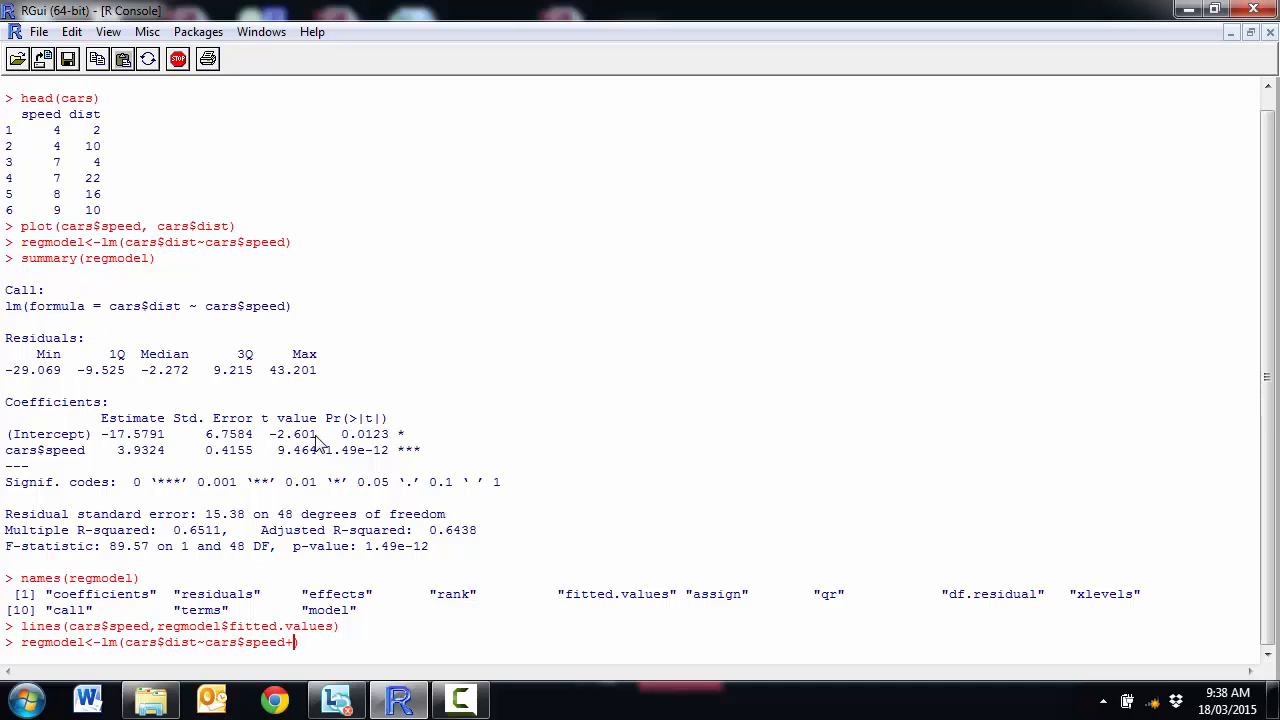
Append the squared speed term I(cars$speed^2) after the plus sign.
type("I")
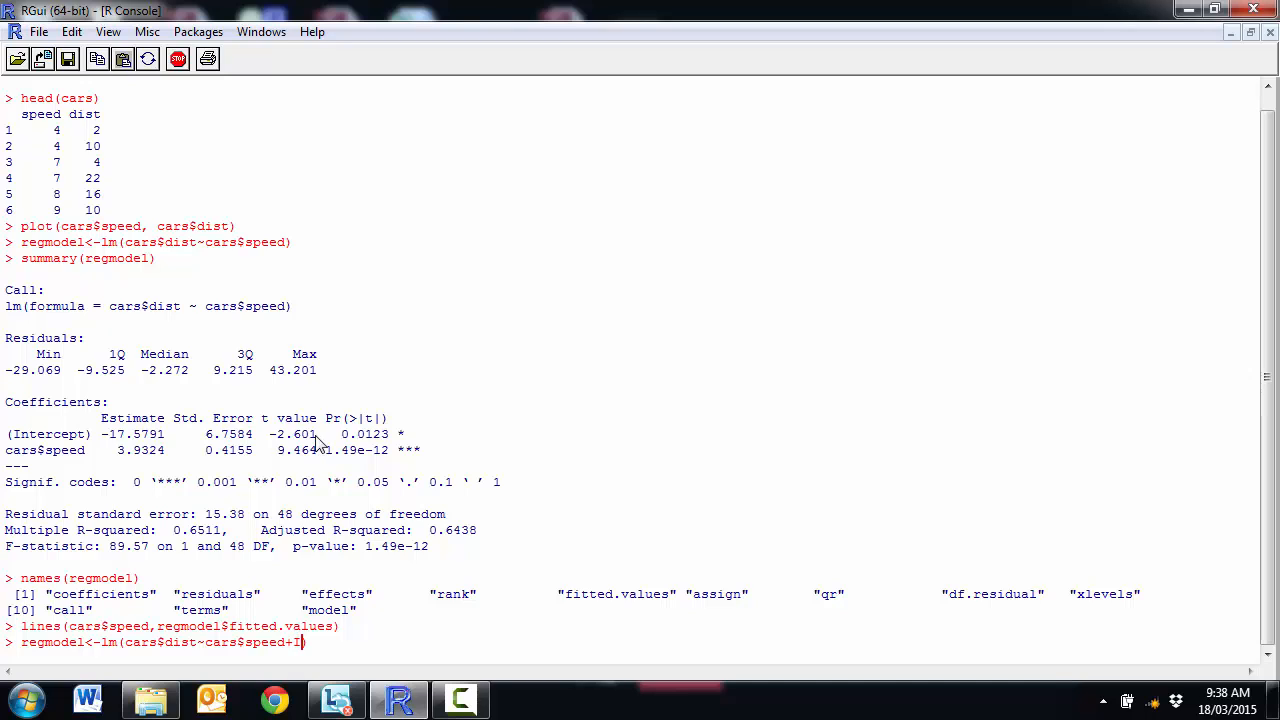
type("(")
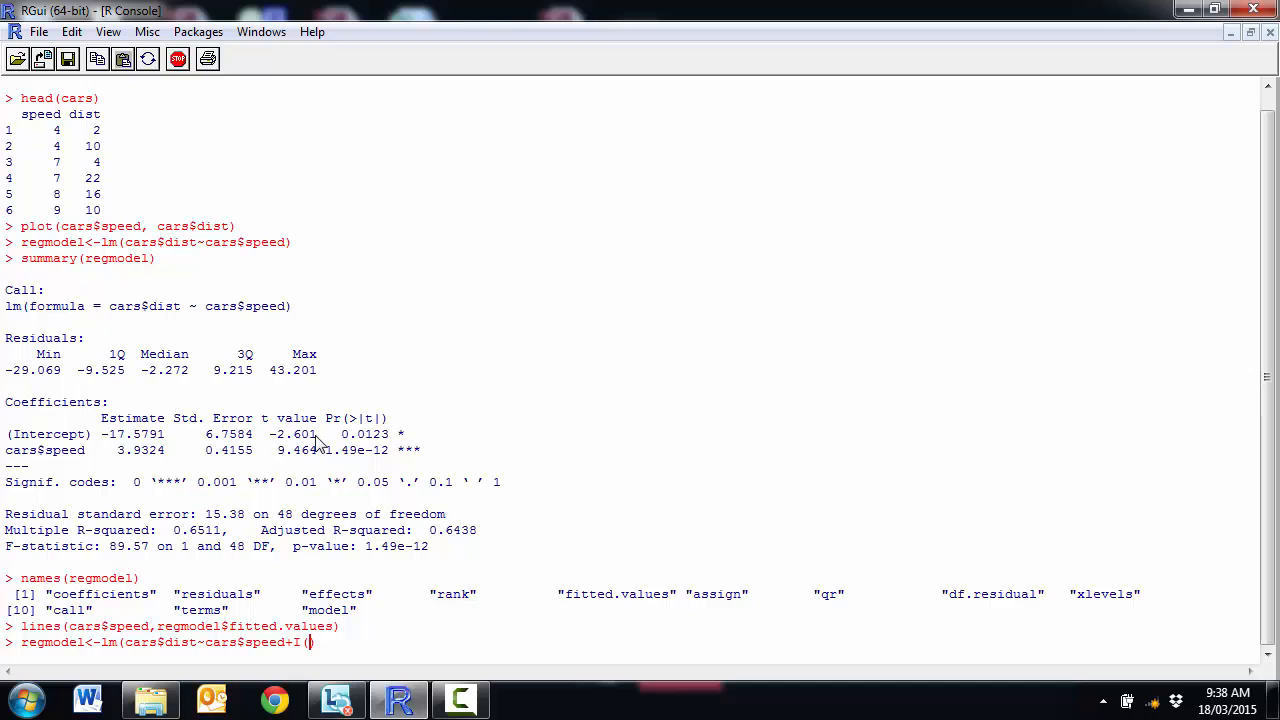
type("cars$spe")
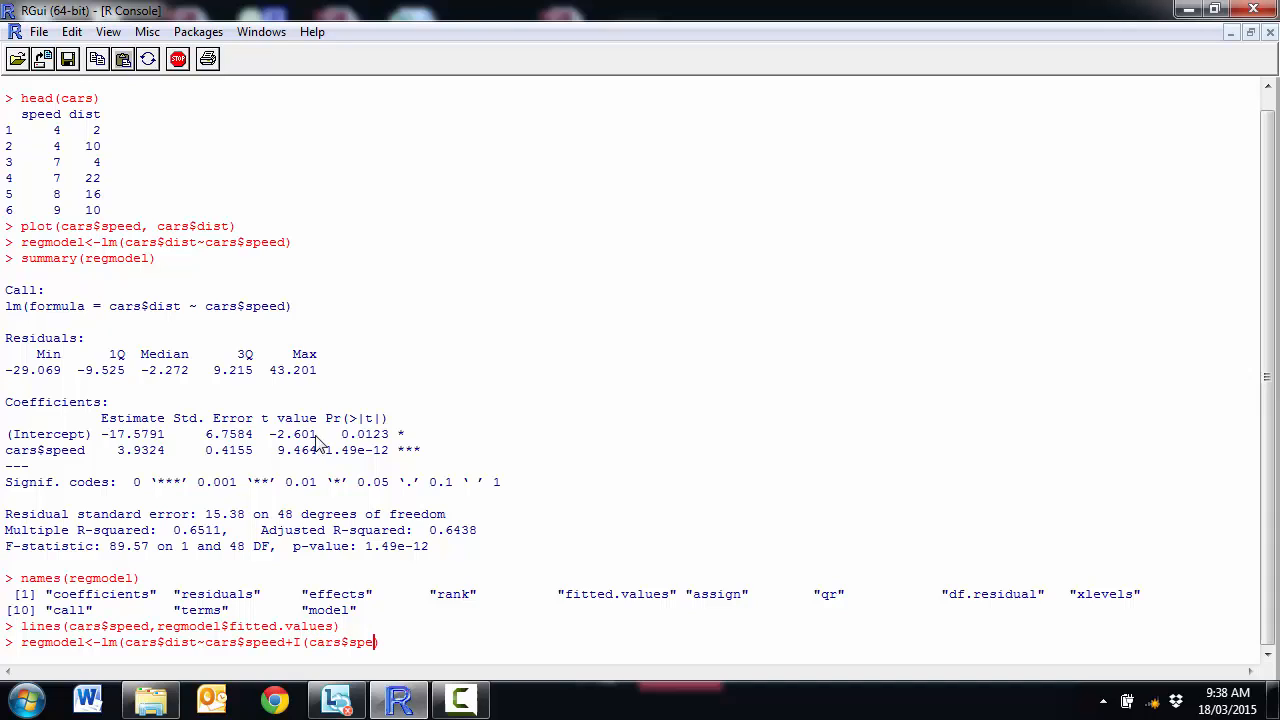
type("^2")
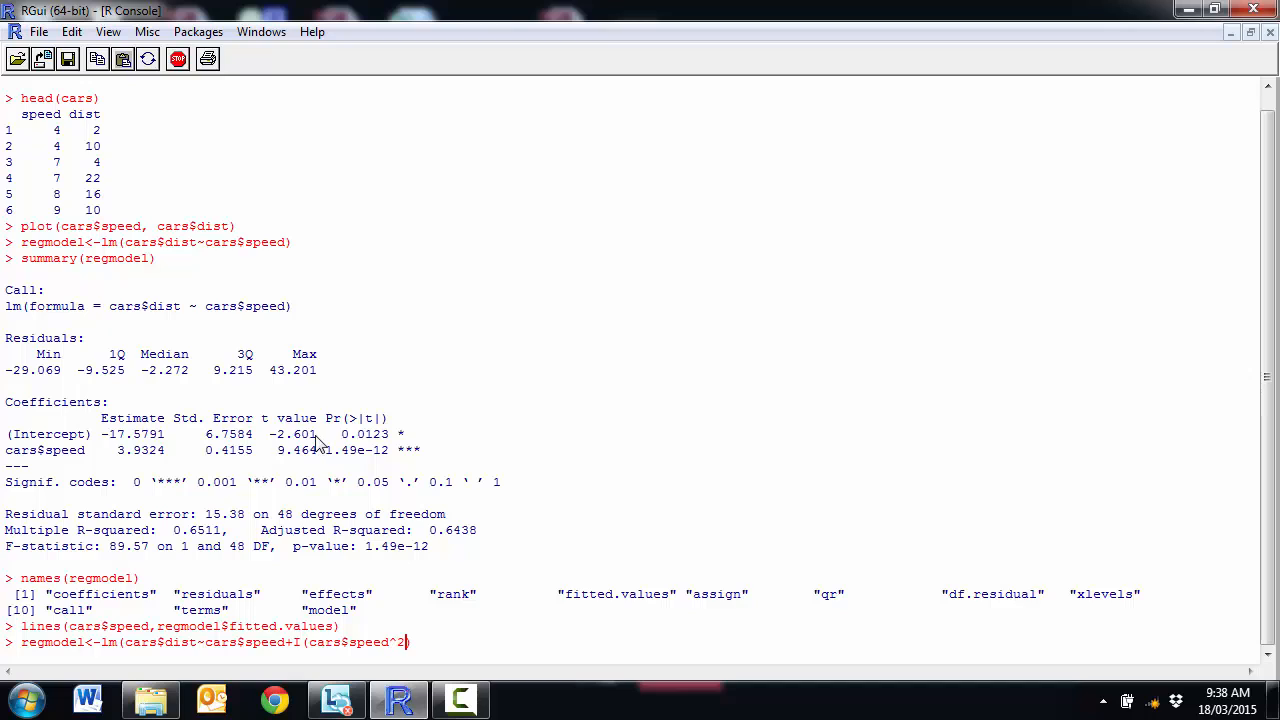
type(")")
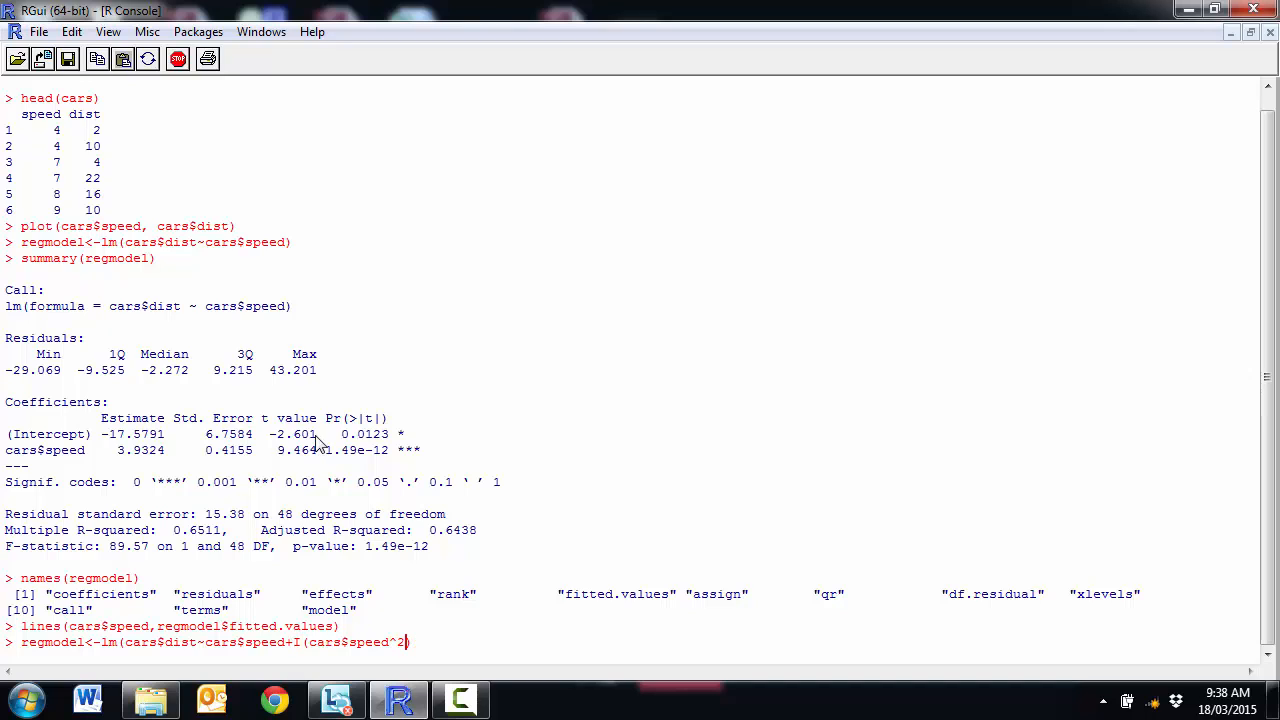
Swap the squared term for factor(catvariable1), closing the lm formula.
type("facto")
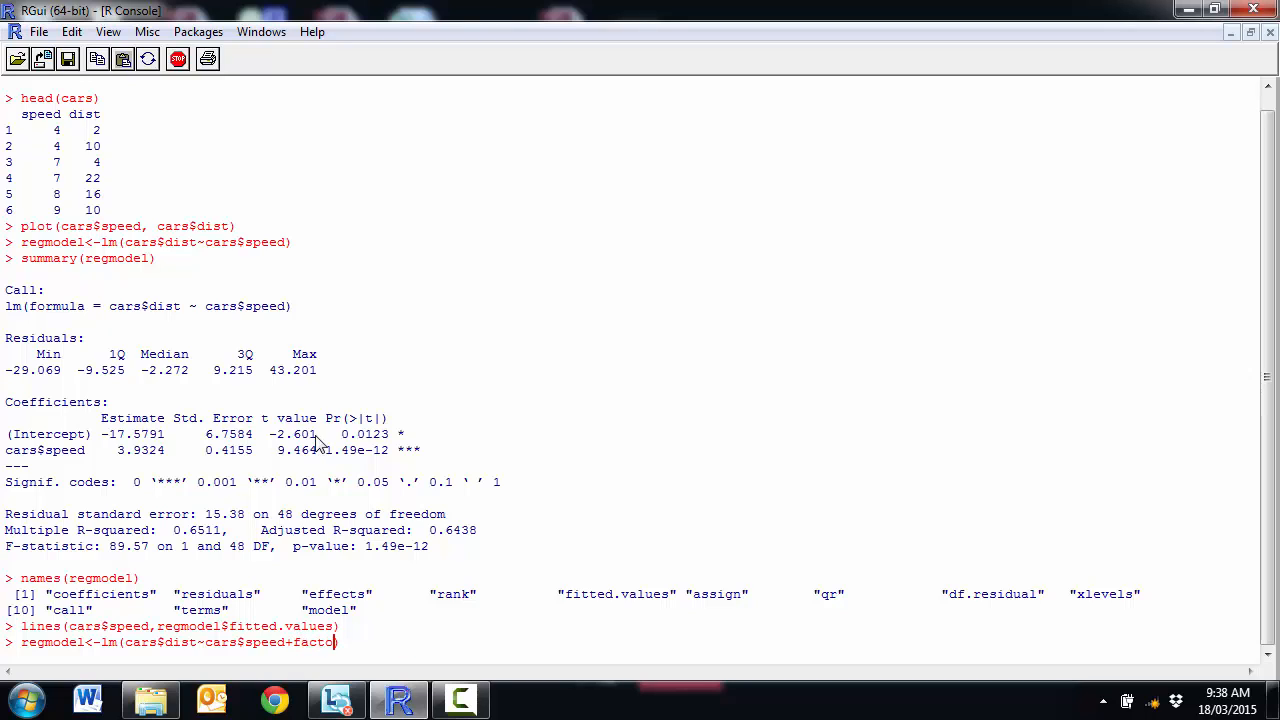
type("(")
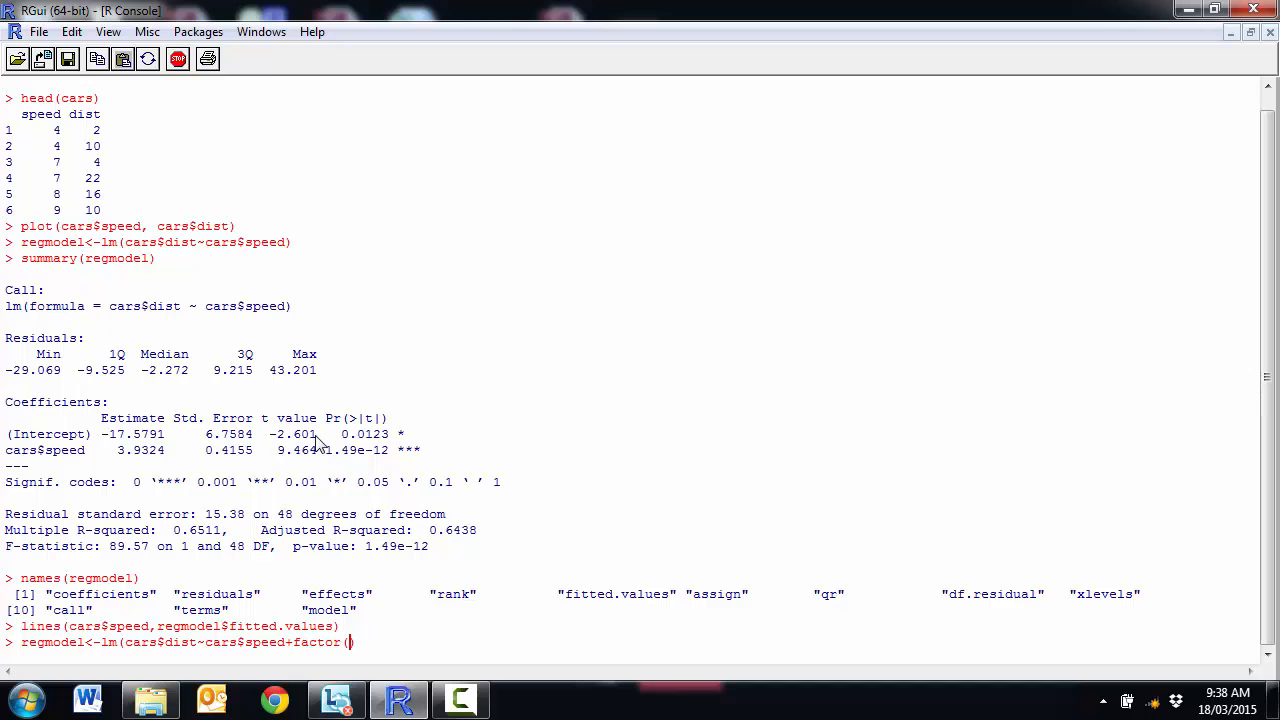
type("catvariable1")
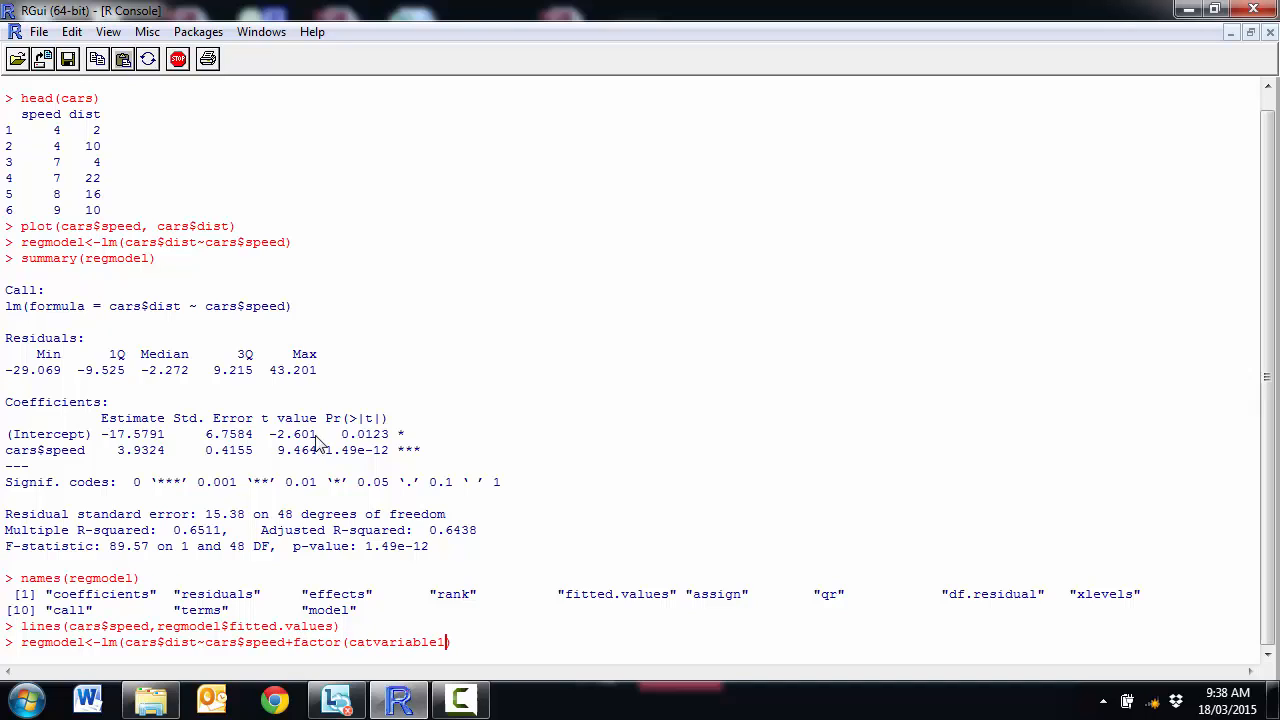
type(")")
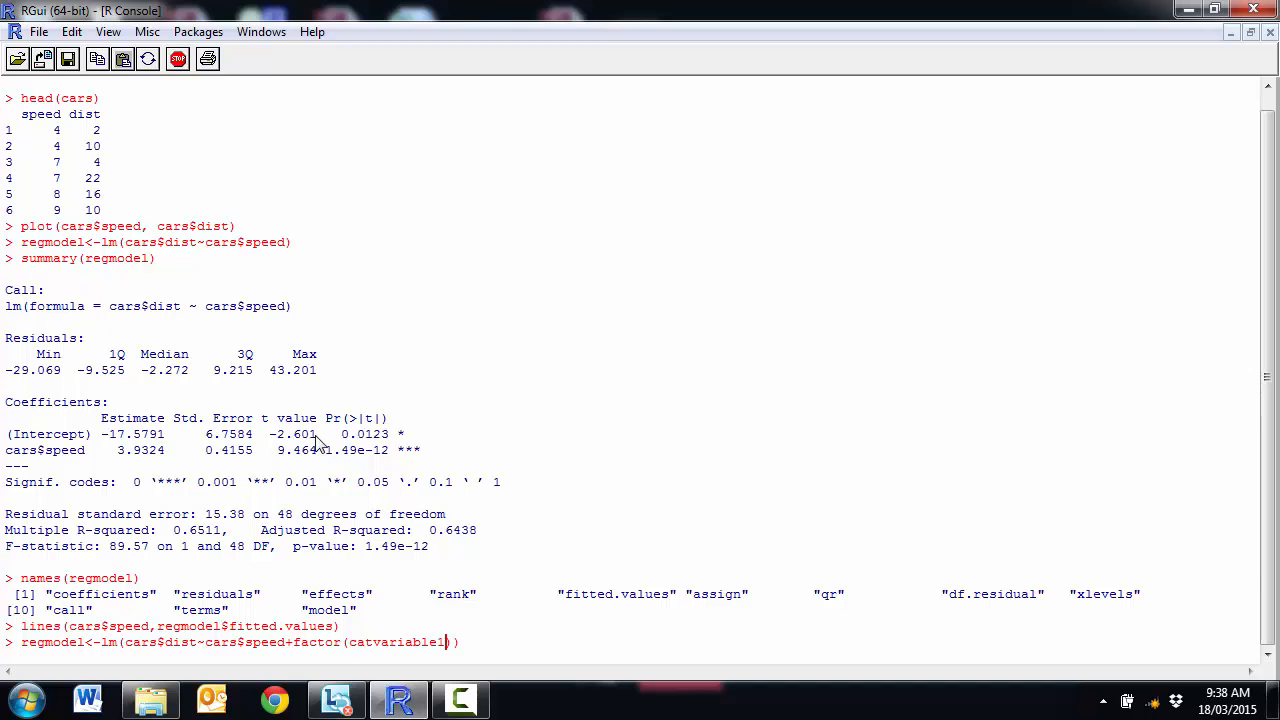